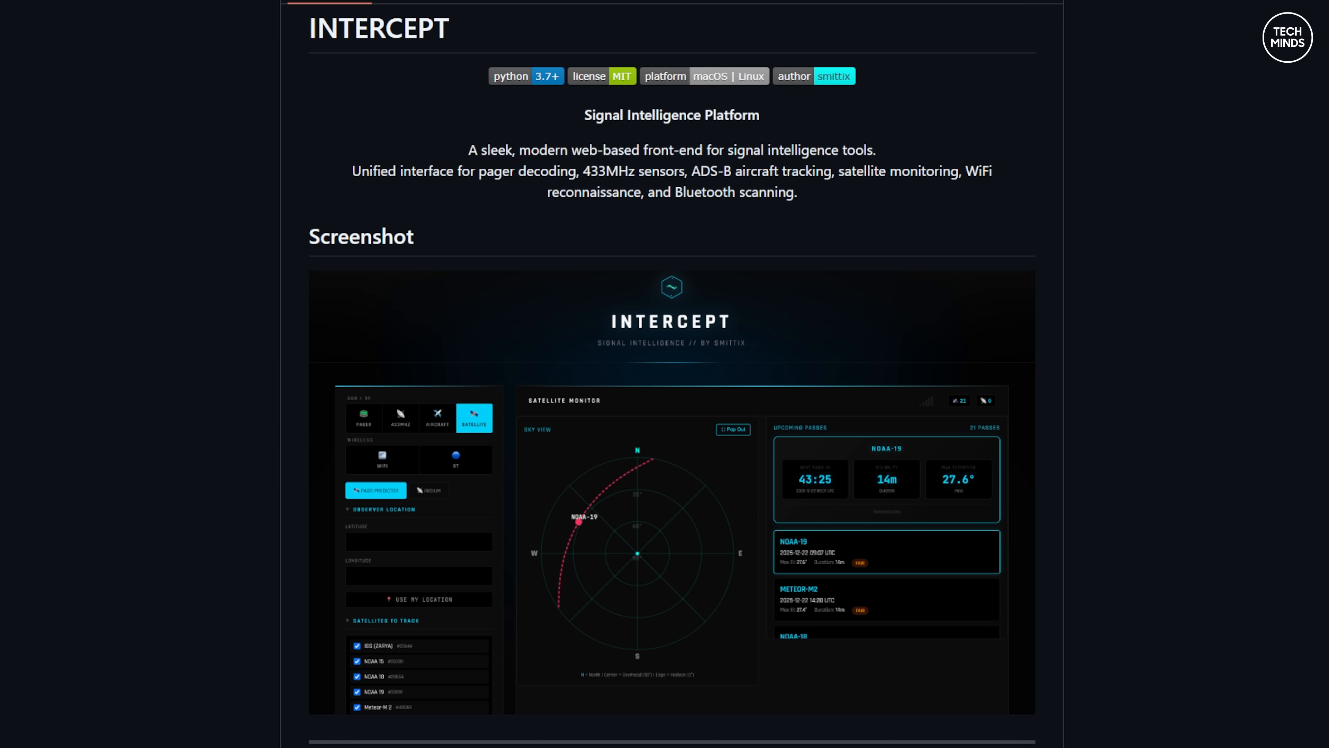
Scroll the README past the screenshot to the Features list from Pager Decoding to ADS-B tracking
scroll("down", 3)
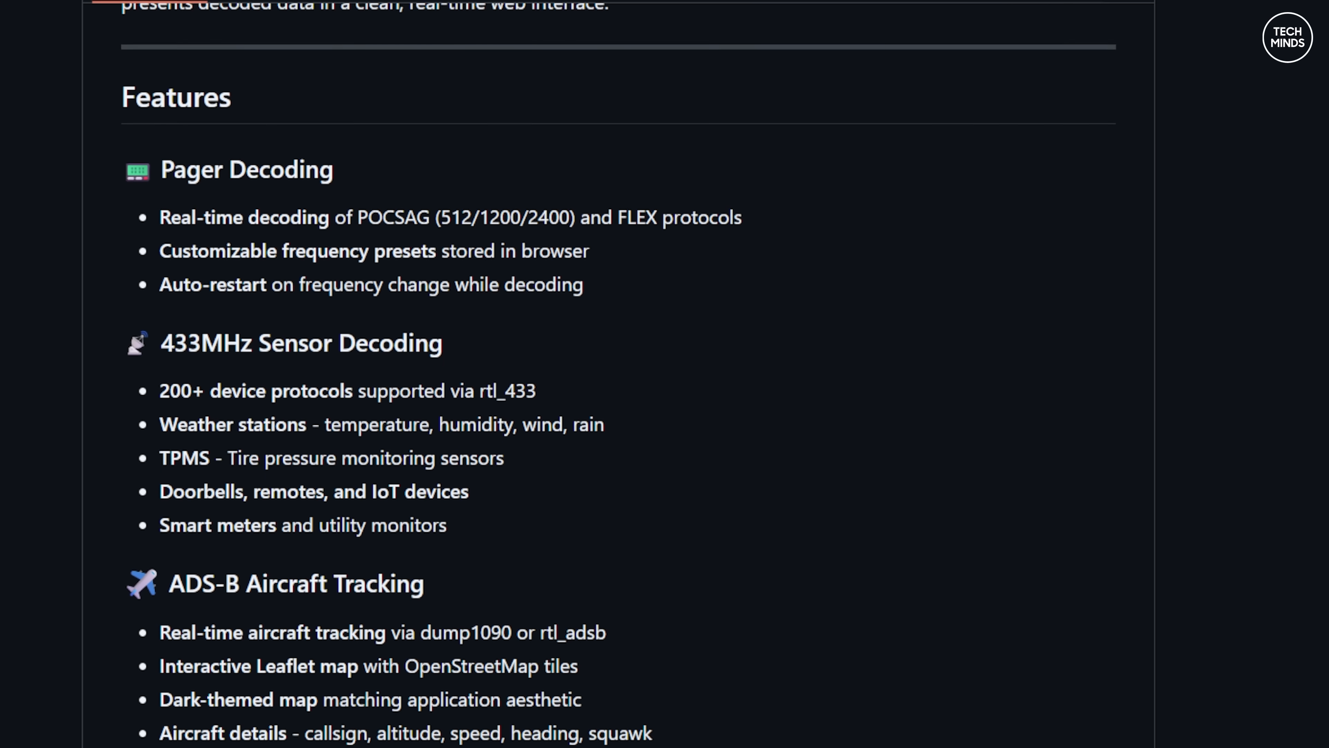
scroll("down", 3)
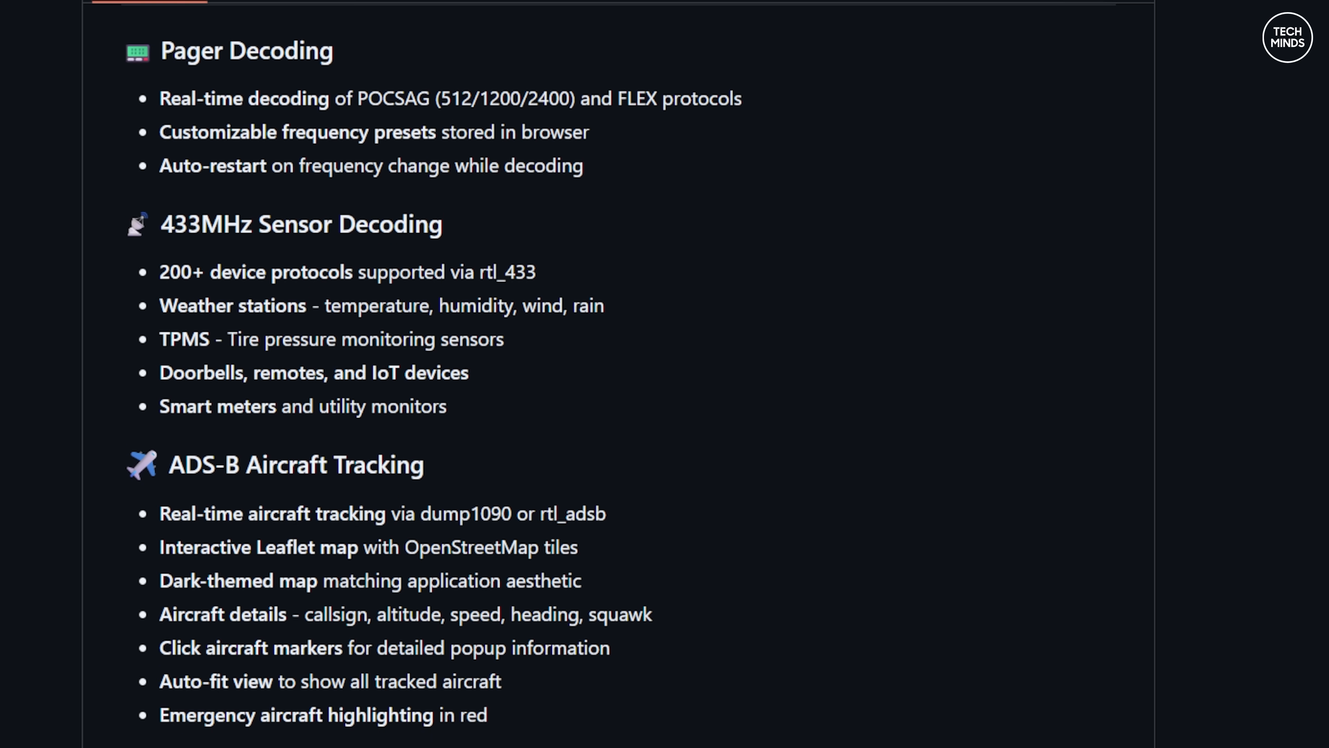
Scroll through Satellite Tracking down to the full WiFi Reconnaissance feature list
scroll("down", 3)
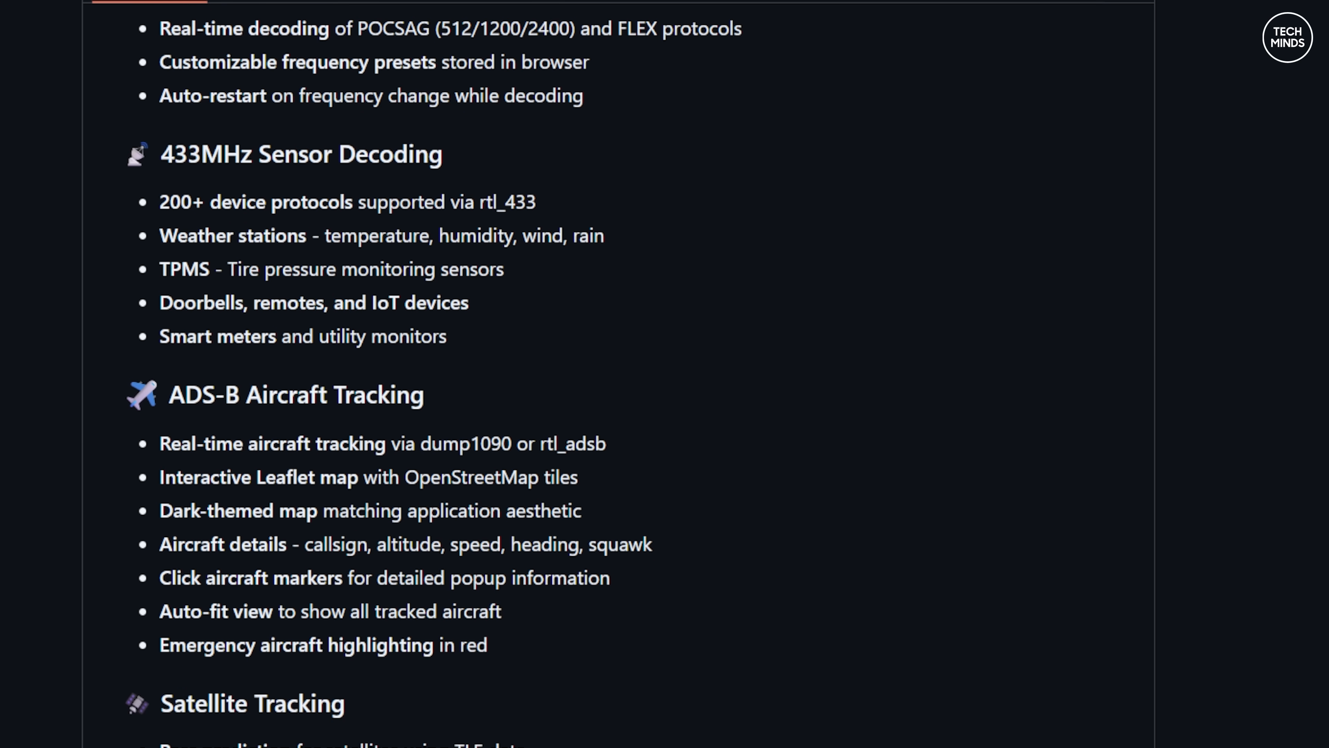
scroll("down", 3)
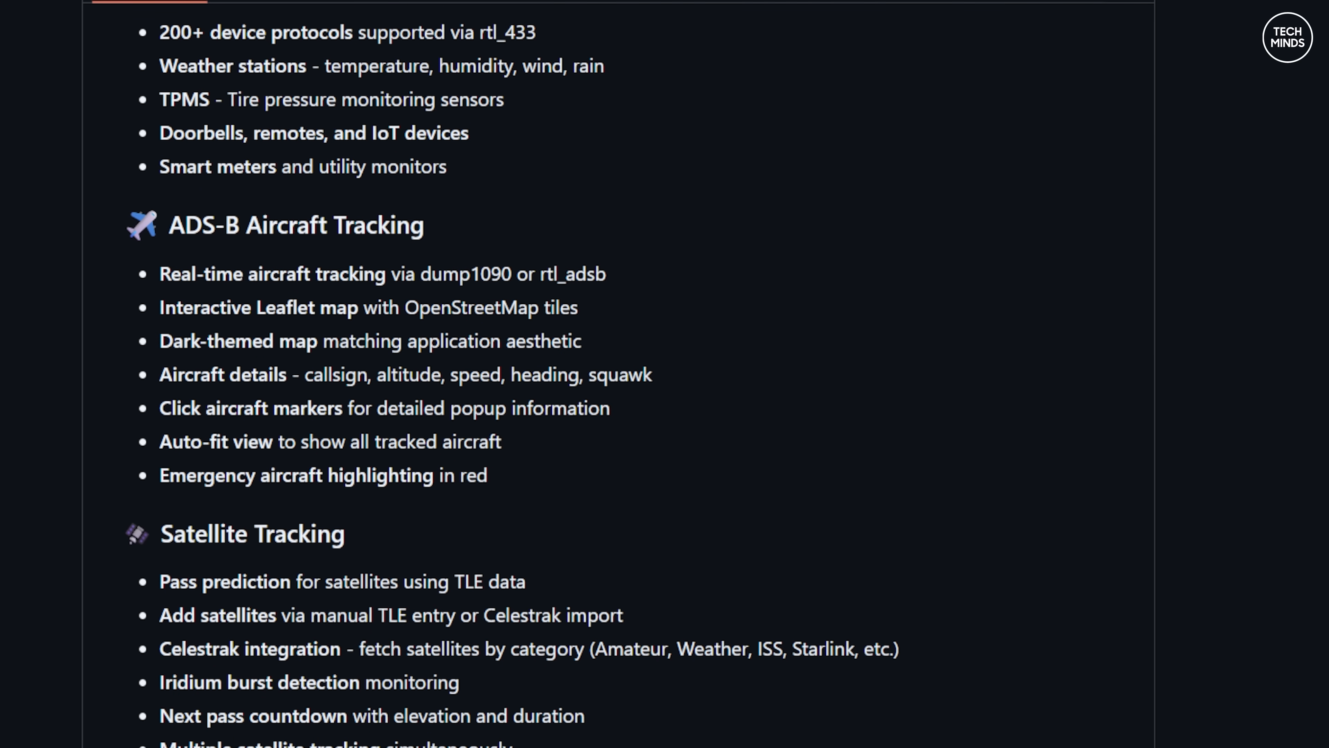
scroll("down", 3)
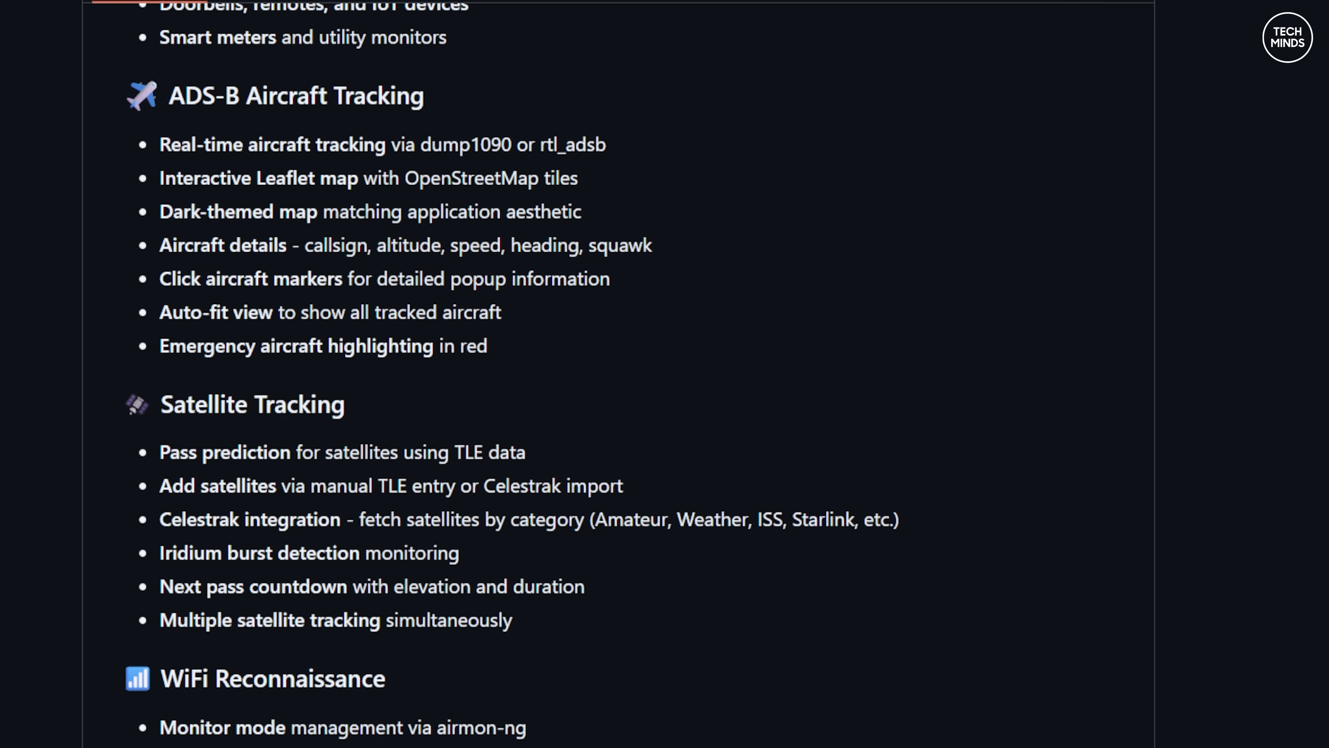
scroll("down", 3)
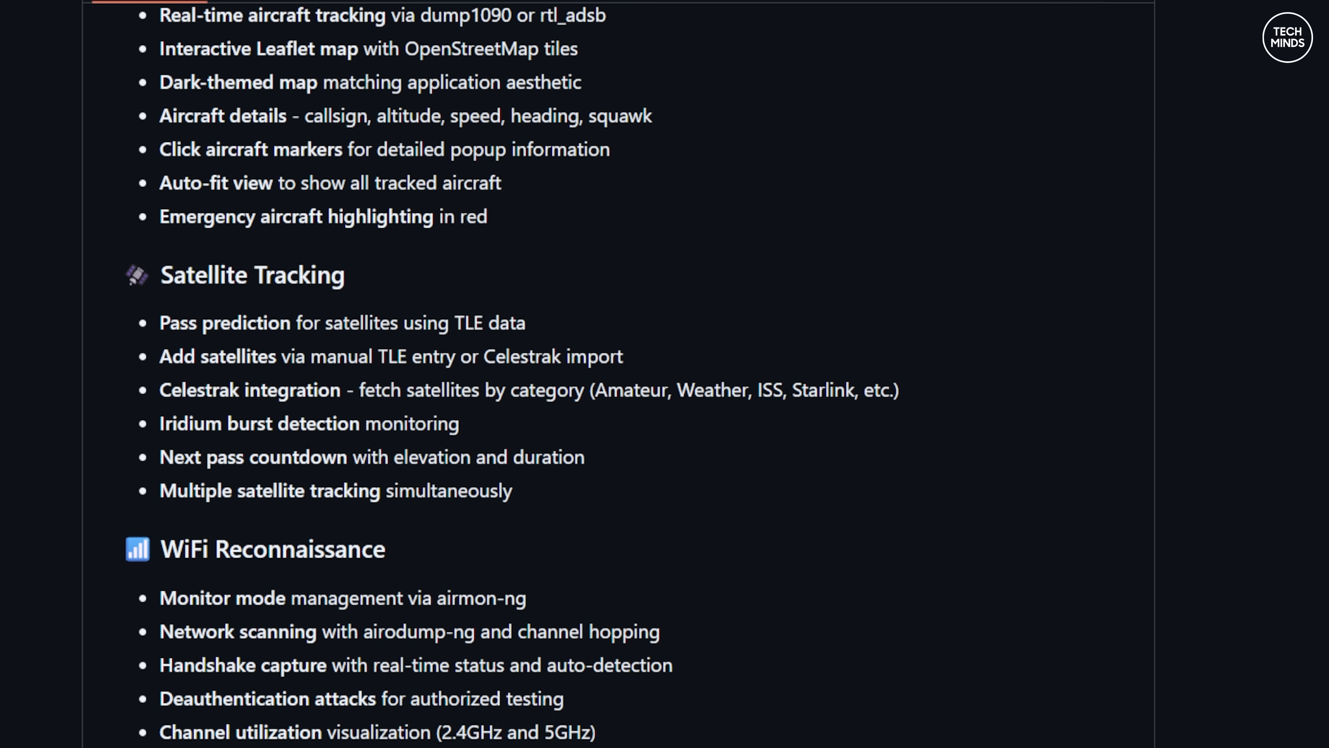
scroll("down", 3)
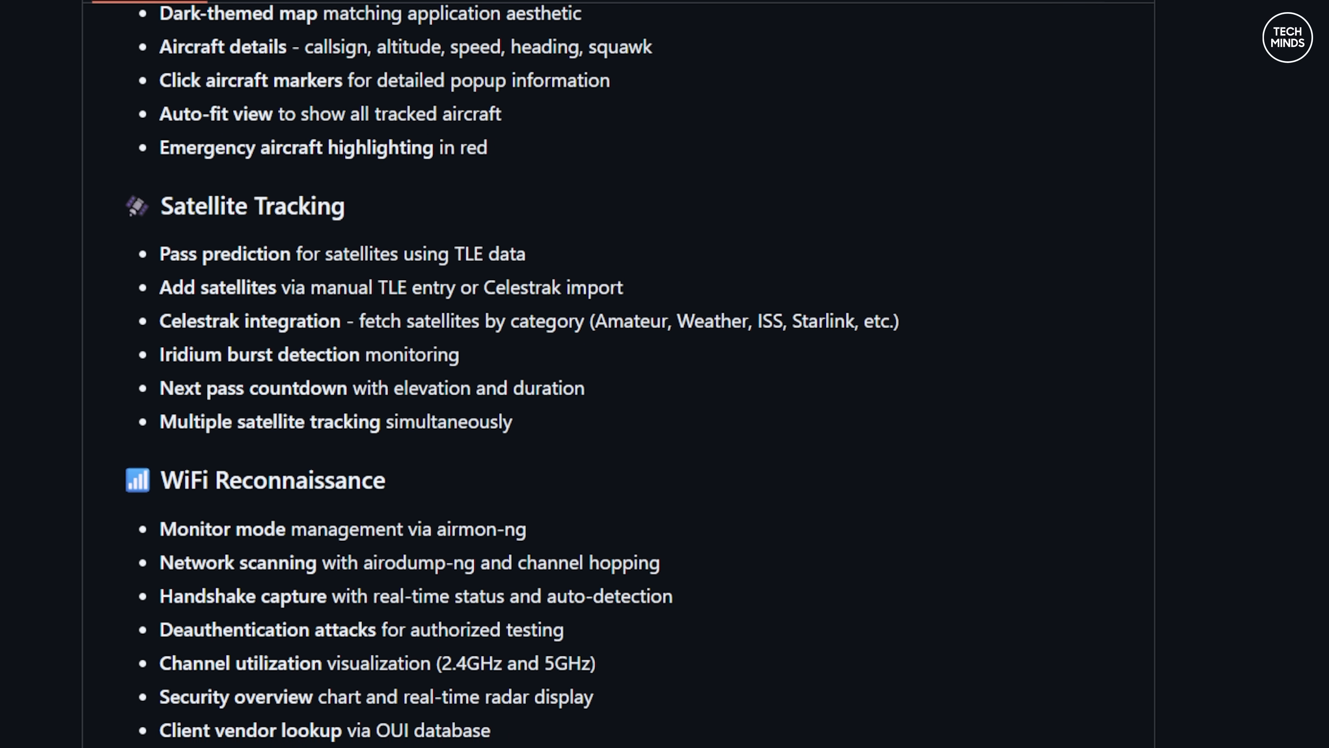
scroll("down", 3)
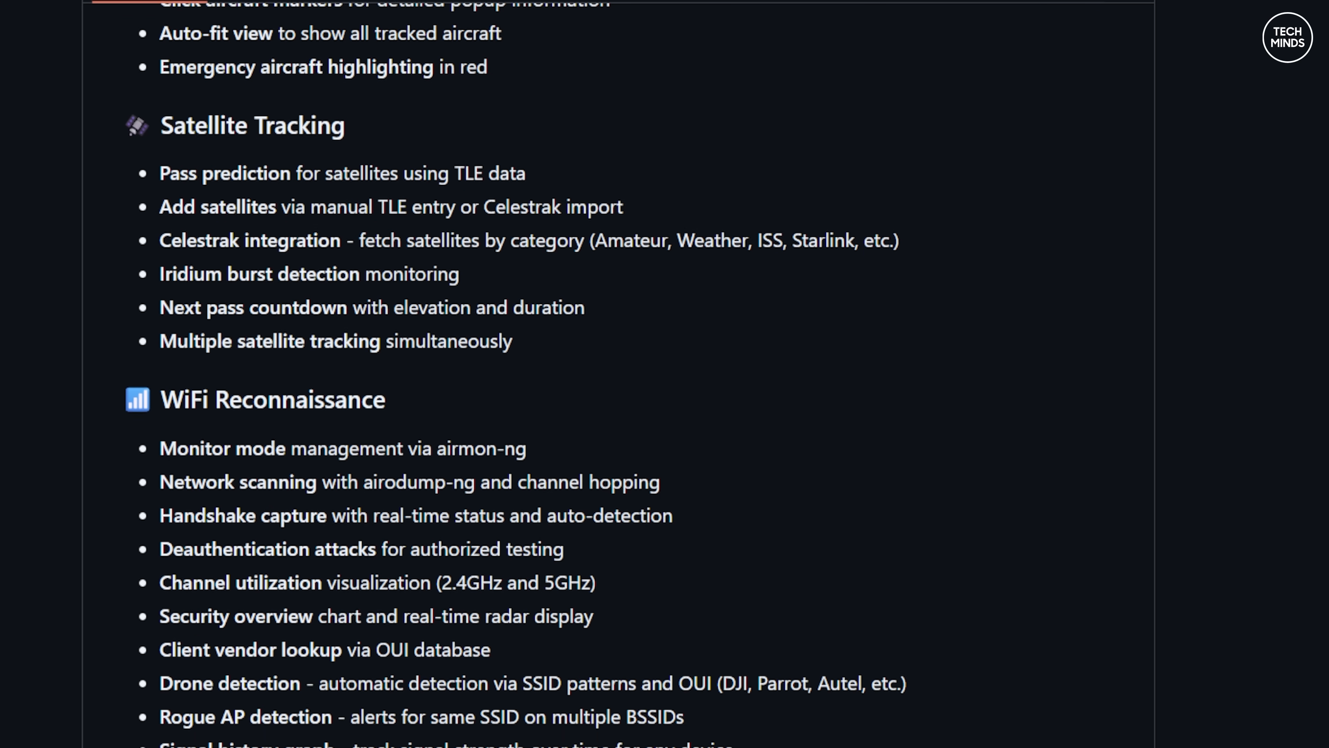
scroll("down", 3)
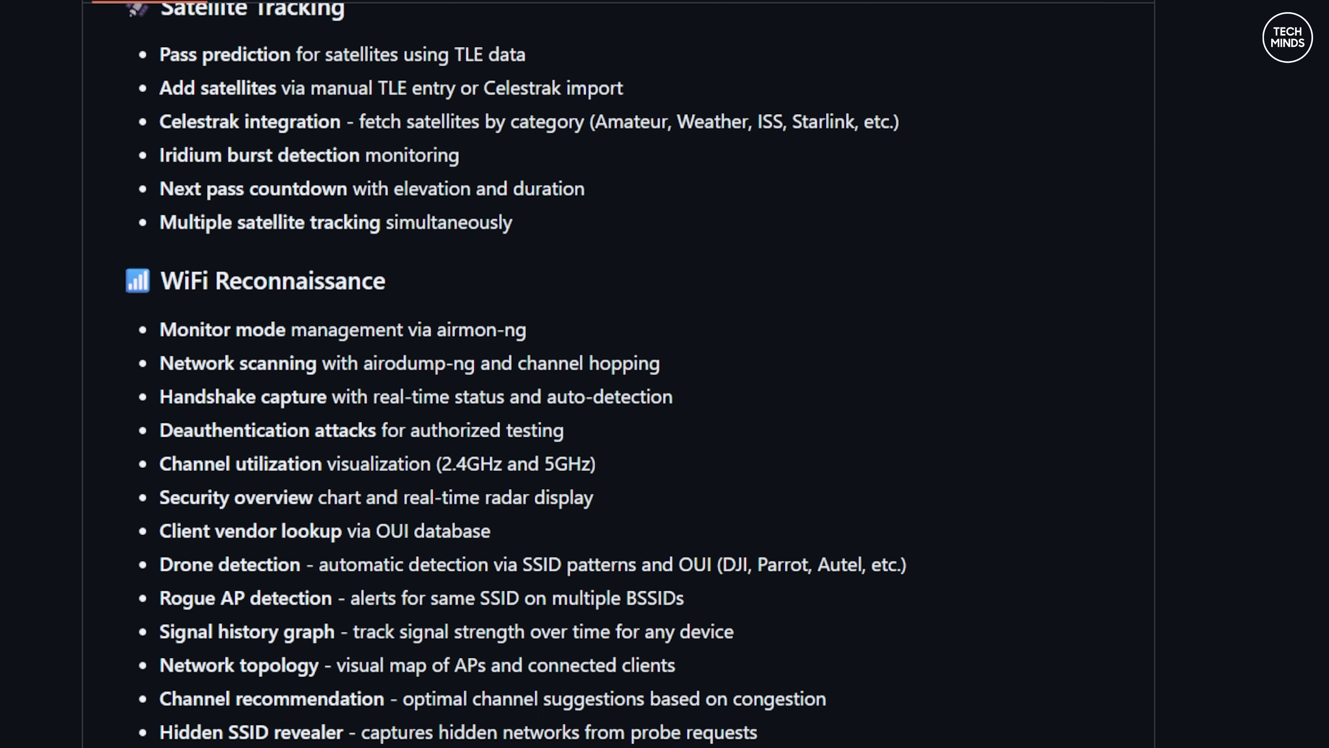
scroll("down", 3)
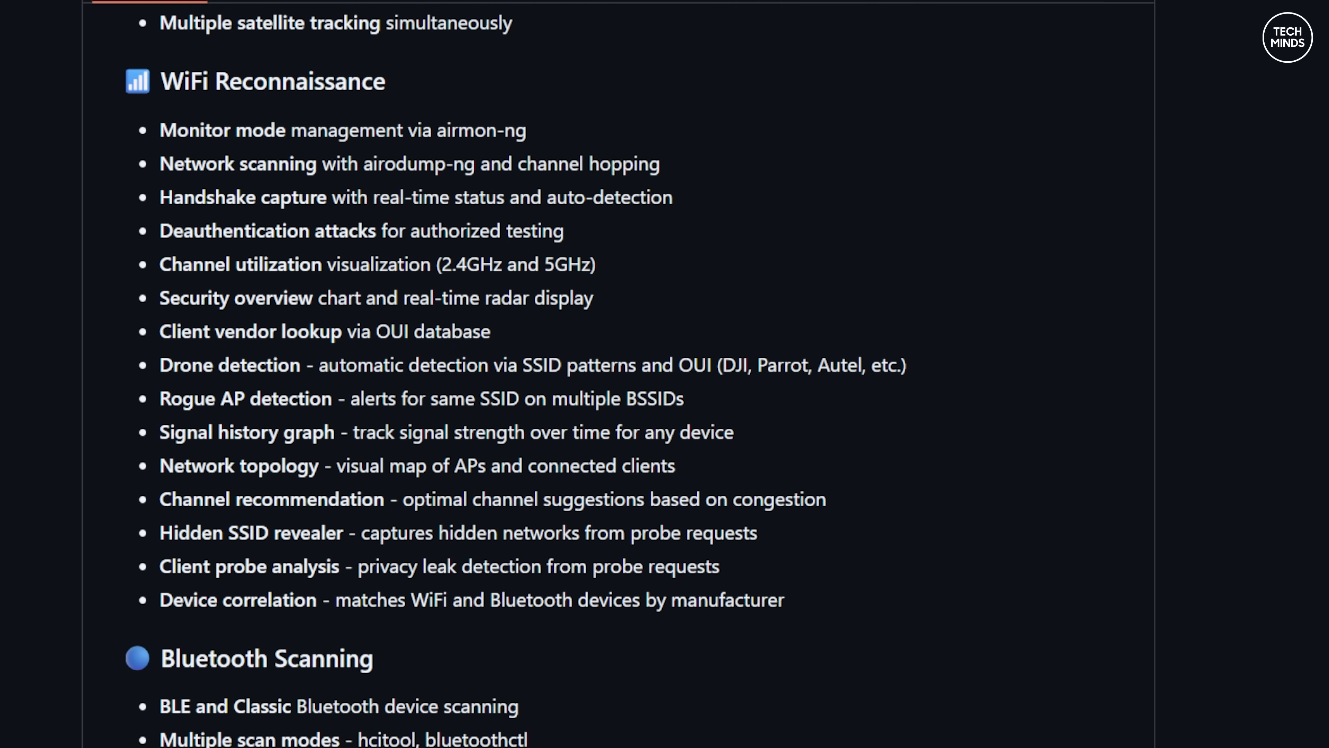
scroll("down", 3)
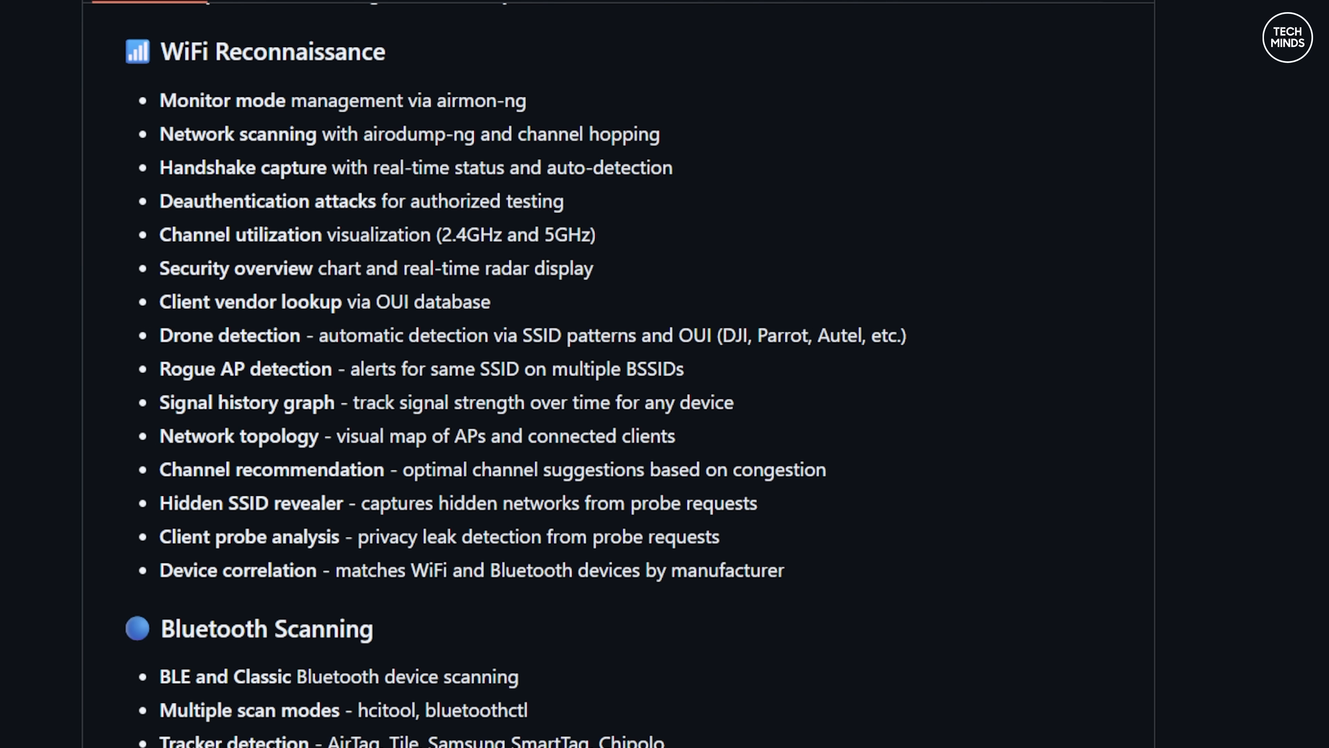
Scroll past Bluetooth Scanning and Browser Notifications to the README's Installation section
scroll("down", 3)
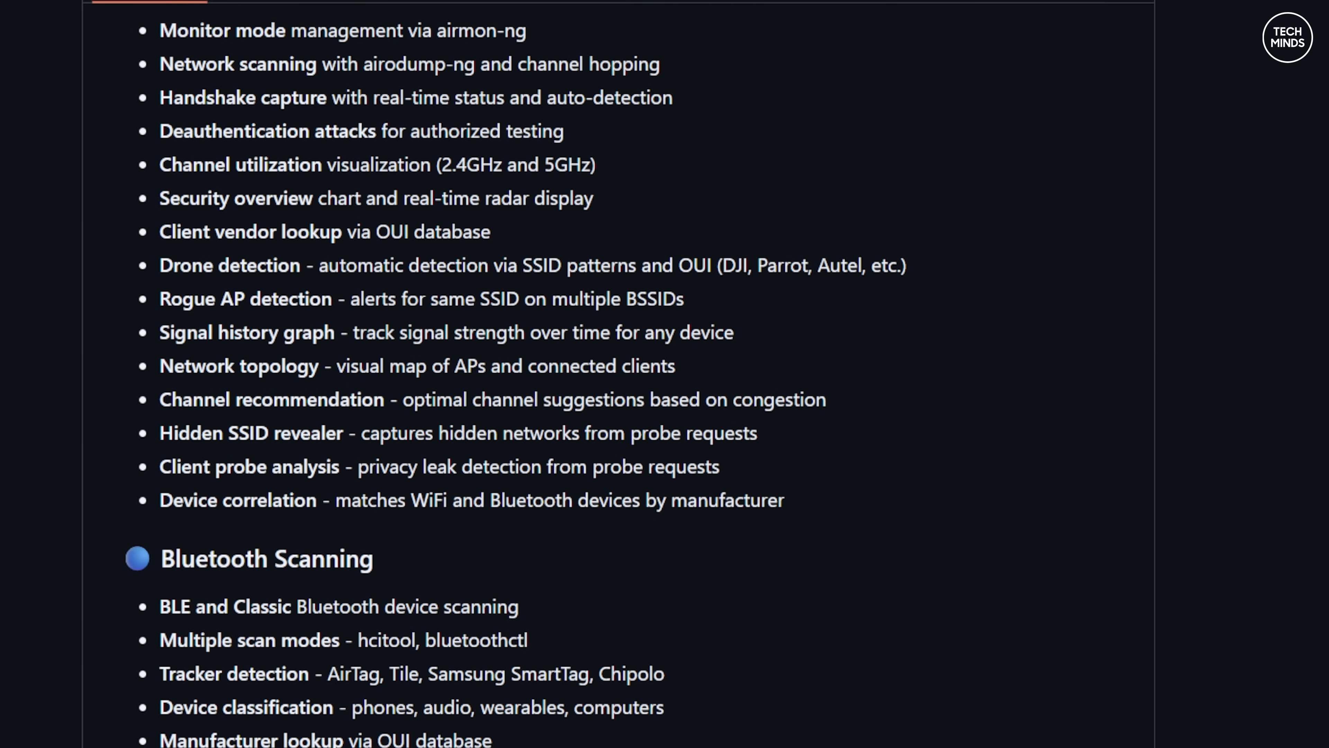
scroll("down", 3)
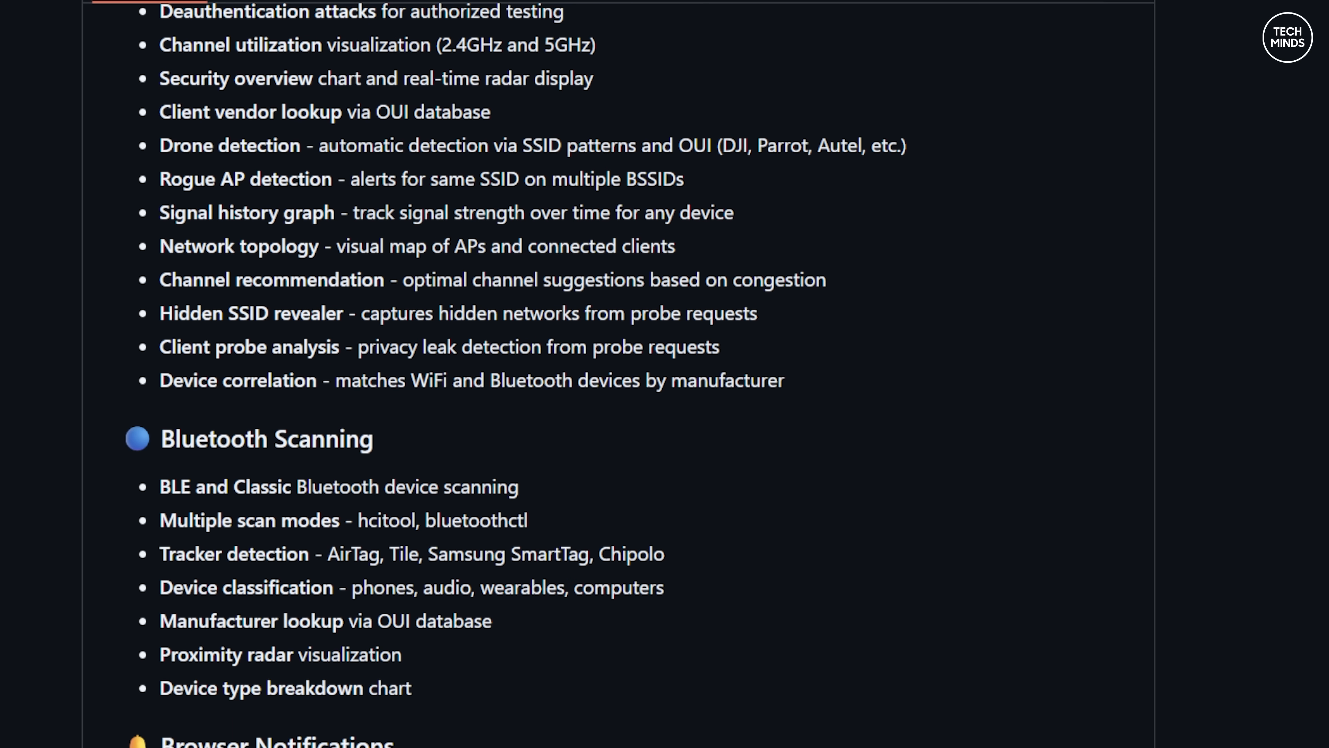
scroll("down", 3)
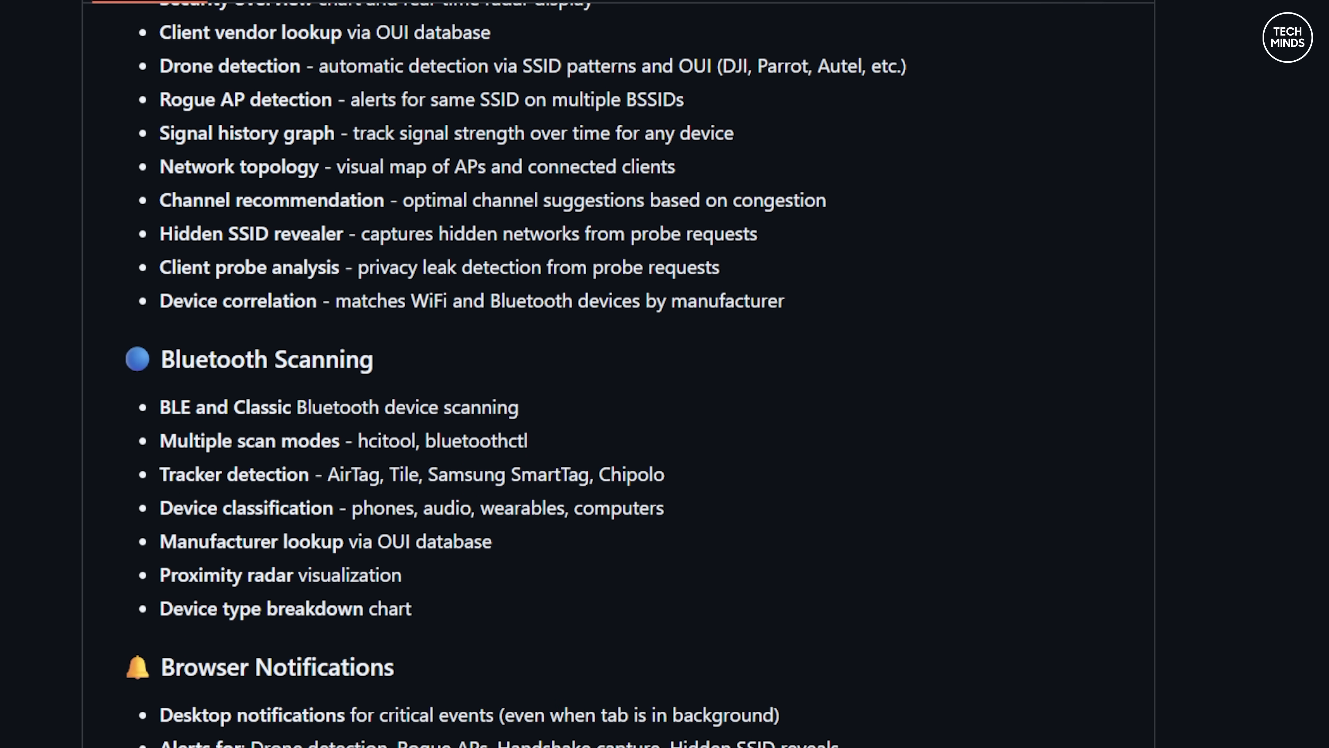
scroll("down", 3)
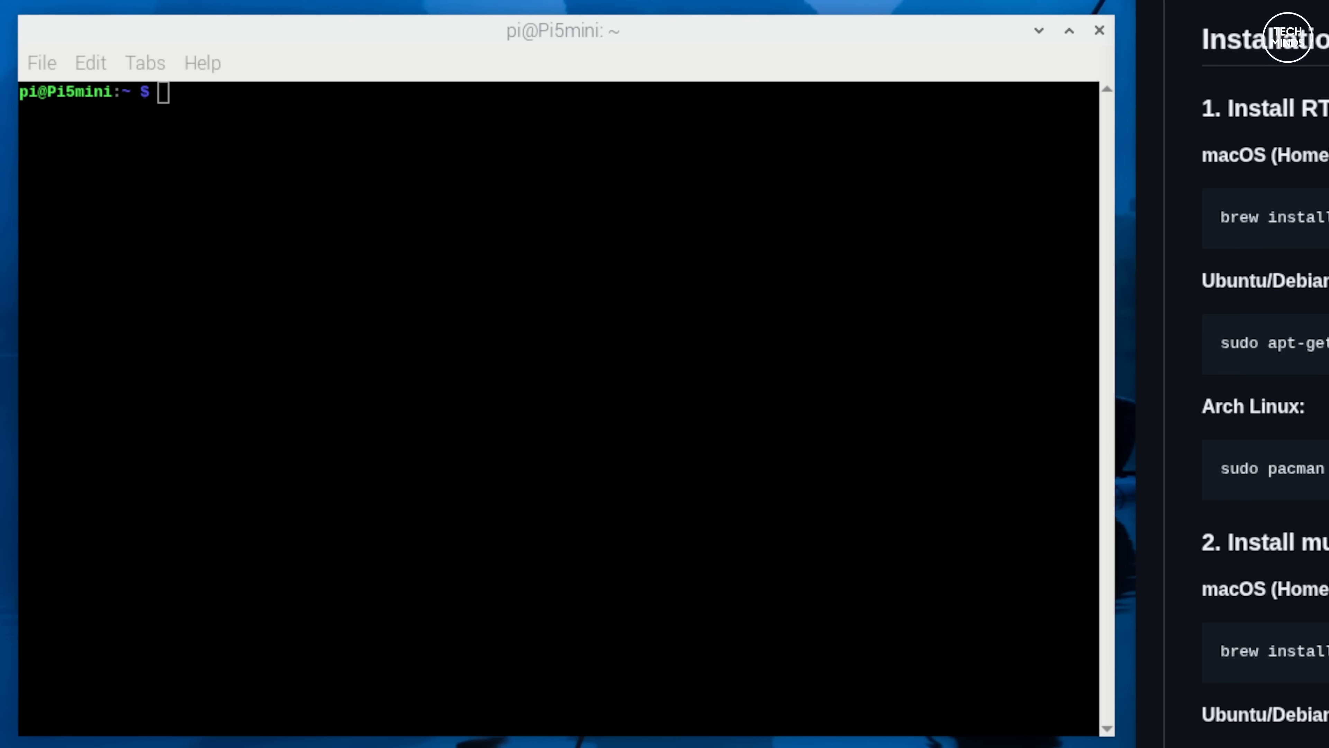
Run the apt-get installs for rtl-sdr, multimon-ng, rtl-433, aircrack-ng and dump1090-mutability
type("sudo apt-get install rtl-sdr")
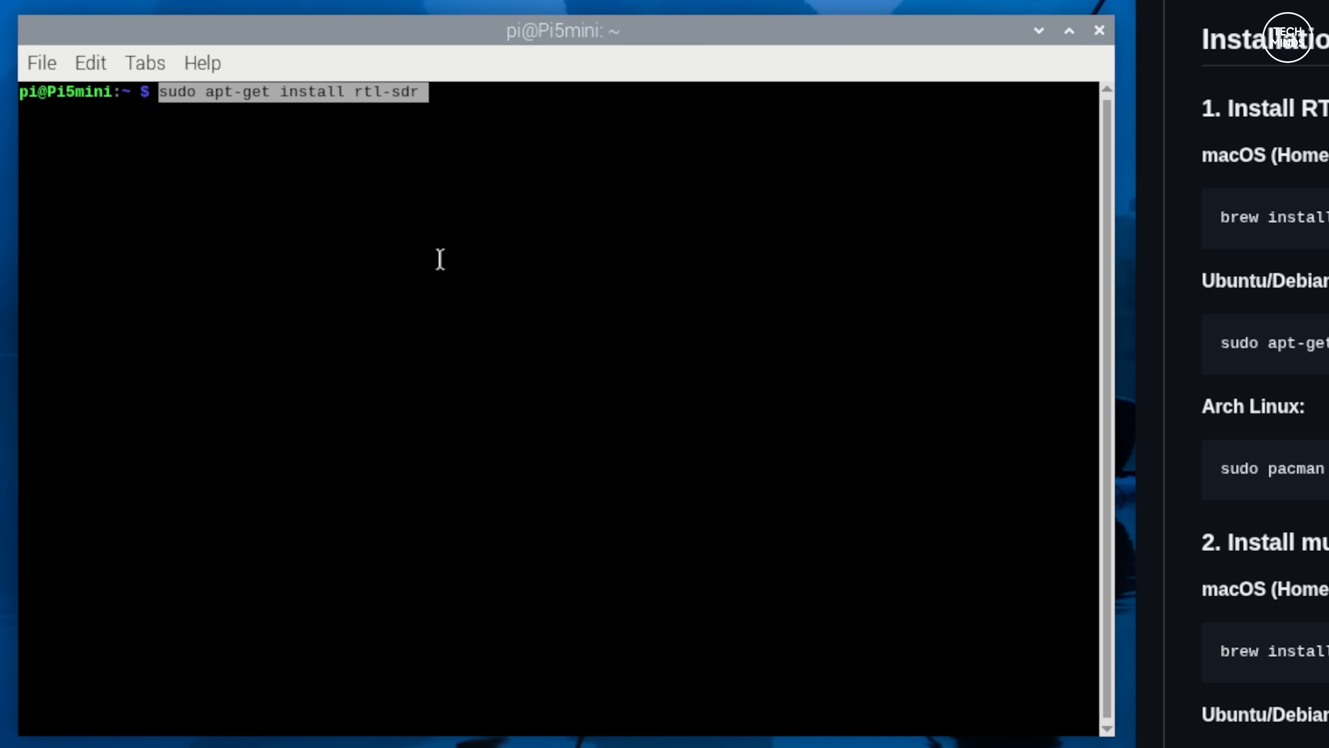
key("Return")
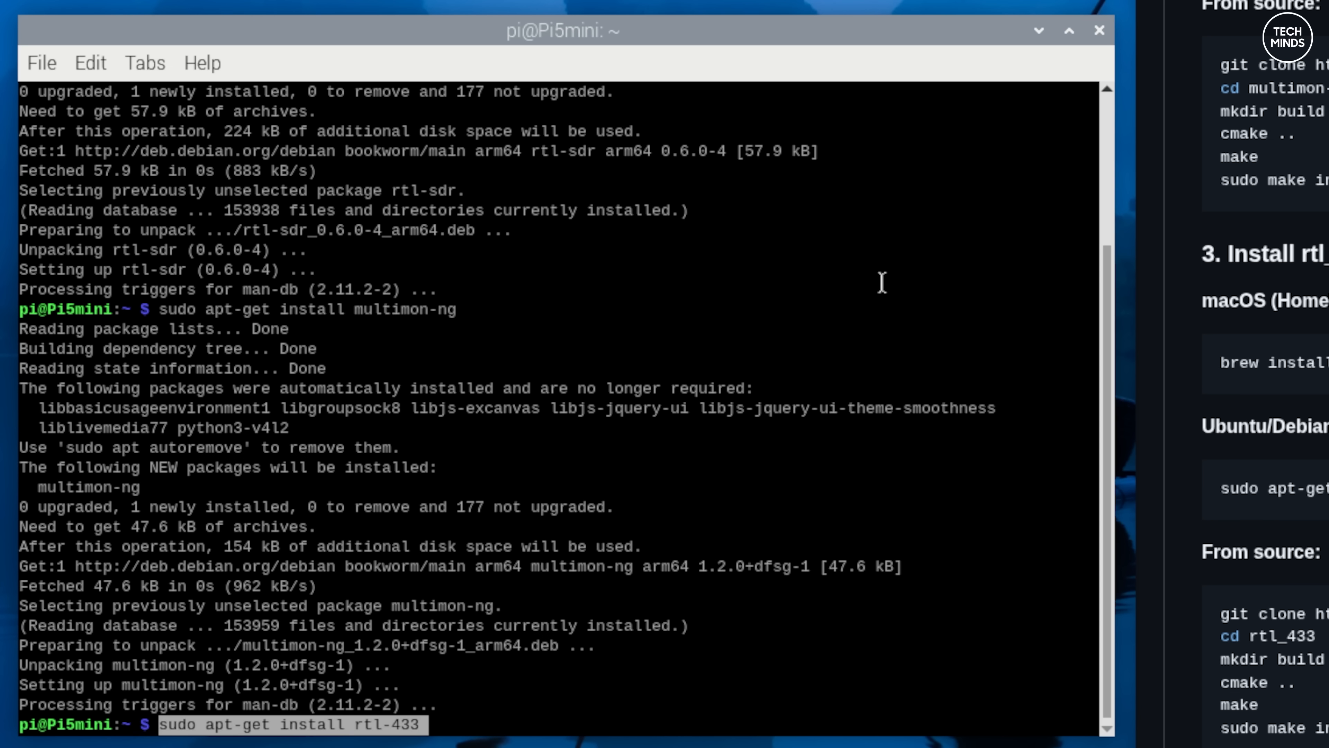
key("Return")
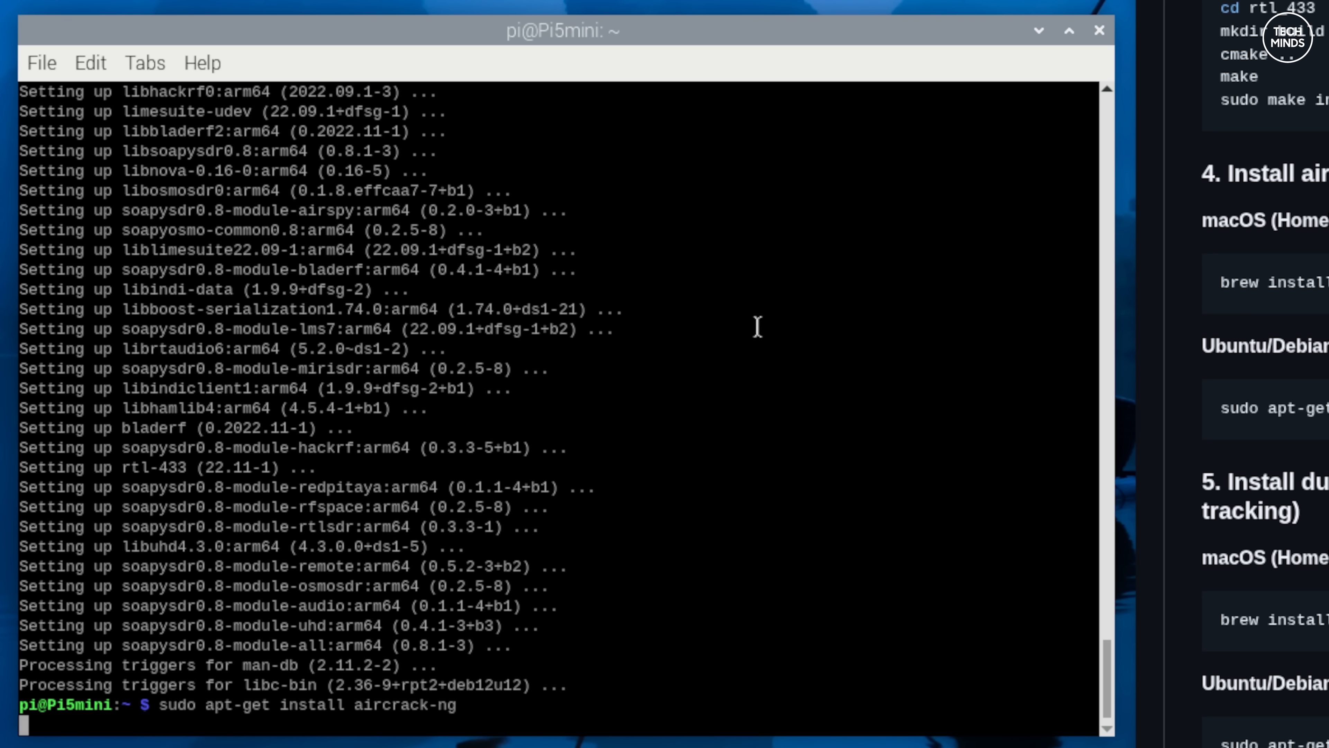
key("Return")
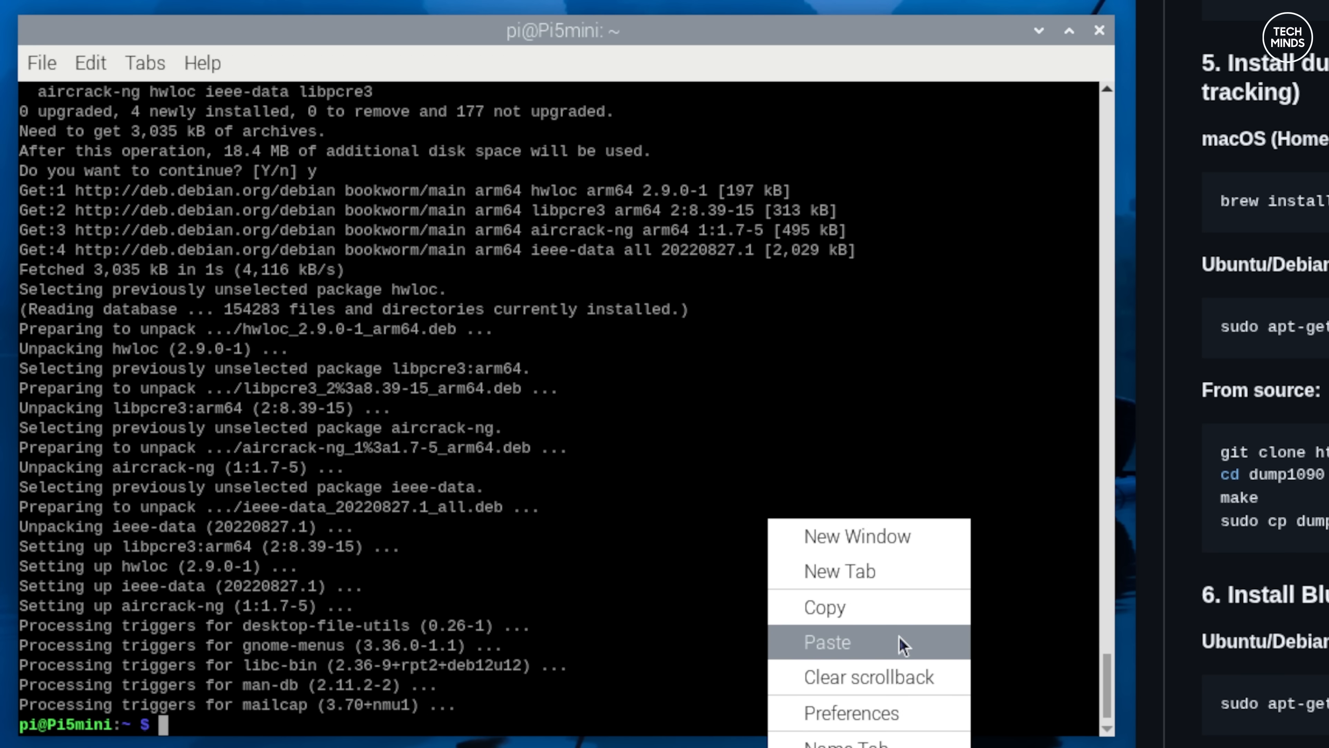
left_click(827, 641)
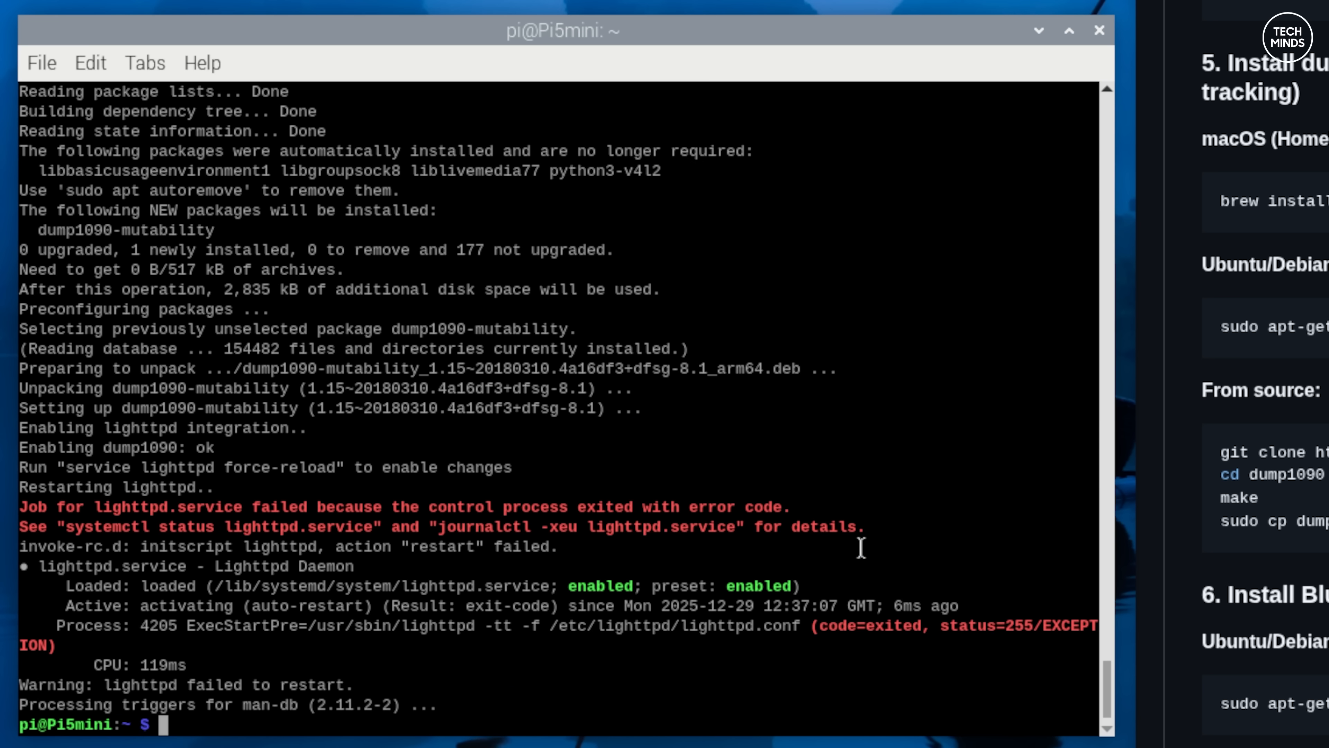
Clone flightaware/dump1090, build it with make, copy it, and run dump1090 (device busy)
type("git clone https://github.com/flightaware/dump1090.git")
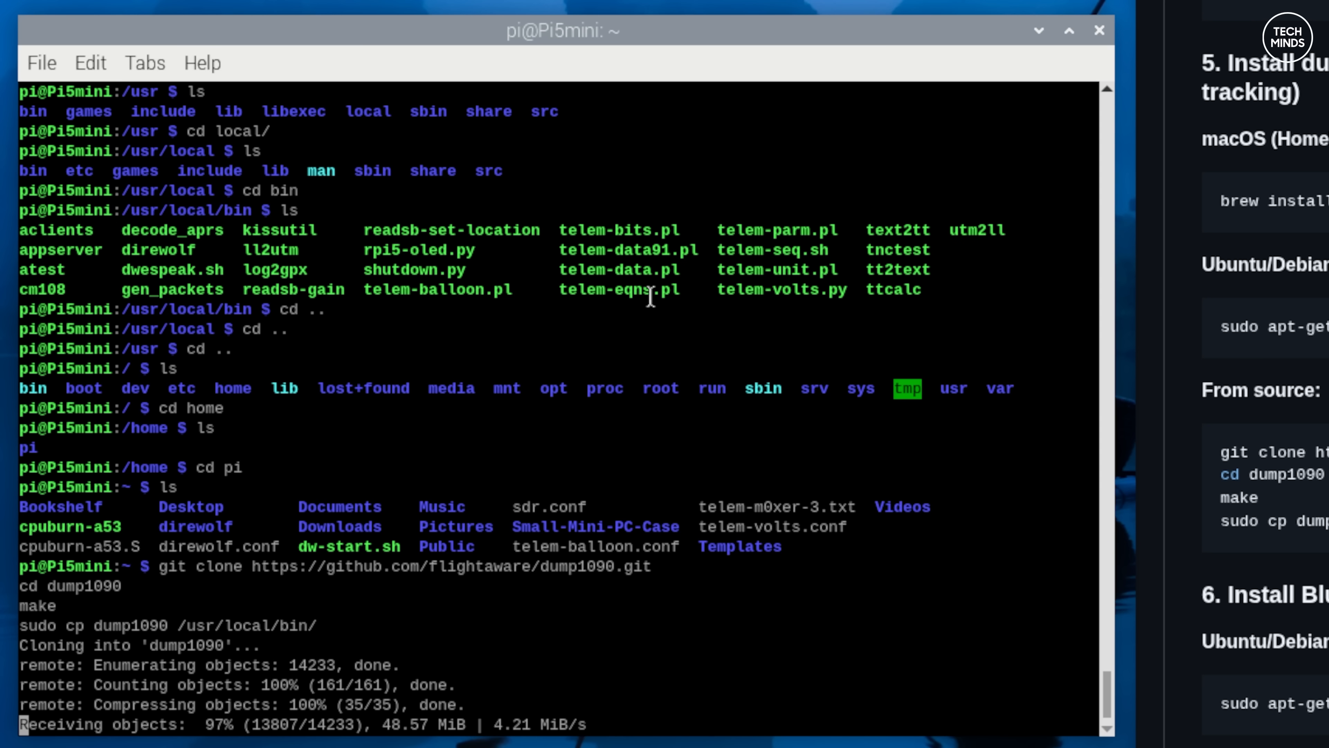
scroll("down", 3)
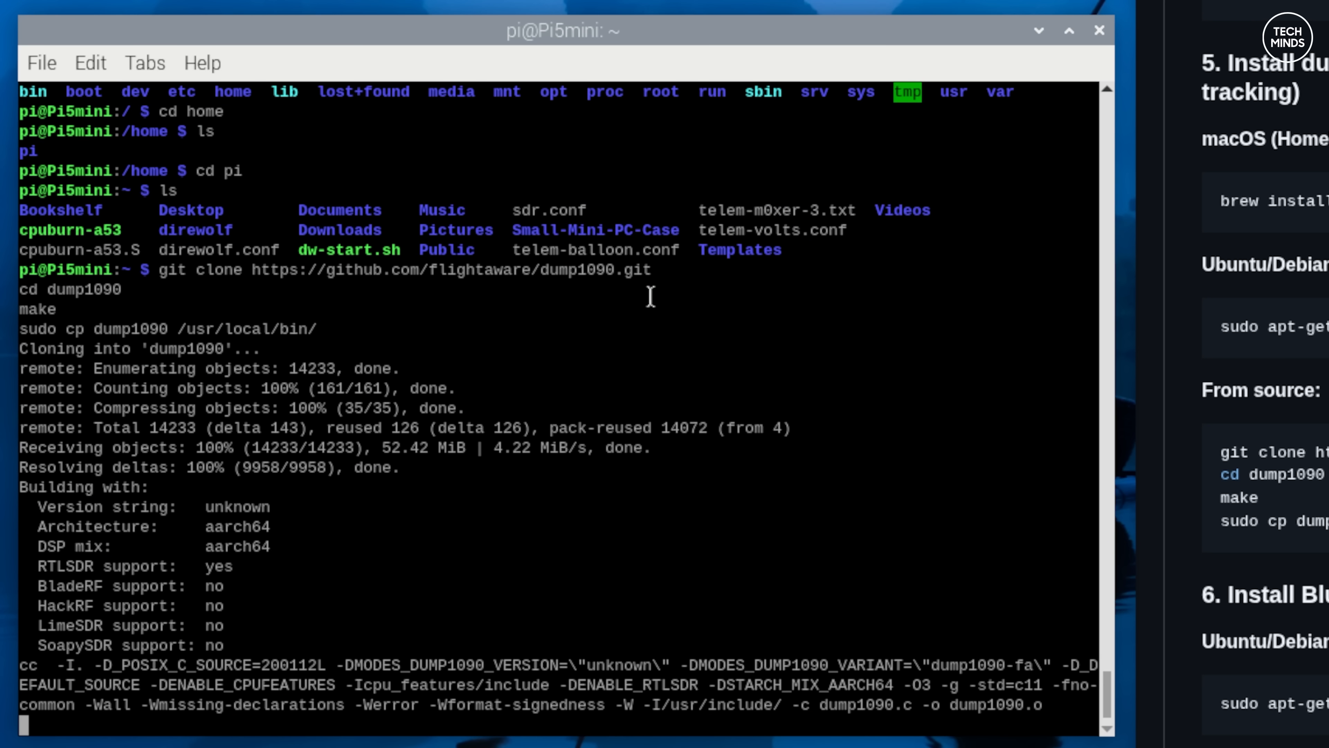
scroll("down", 3)
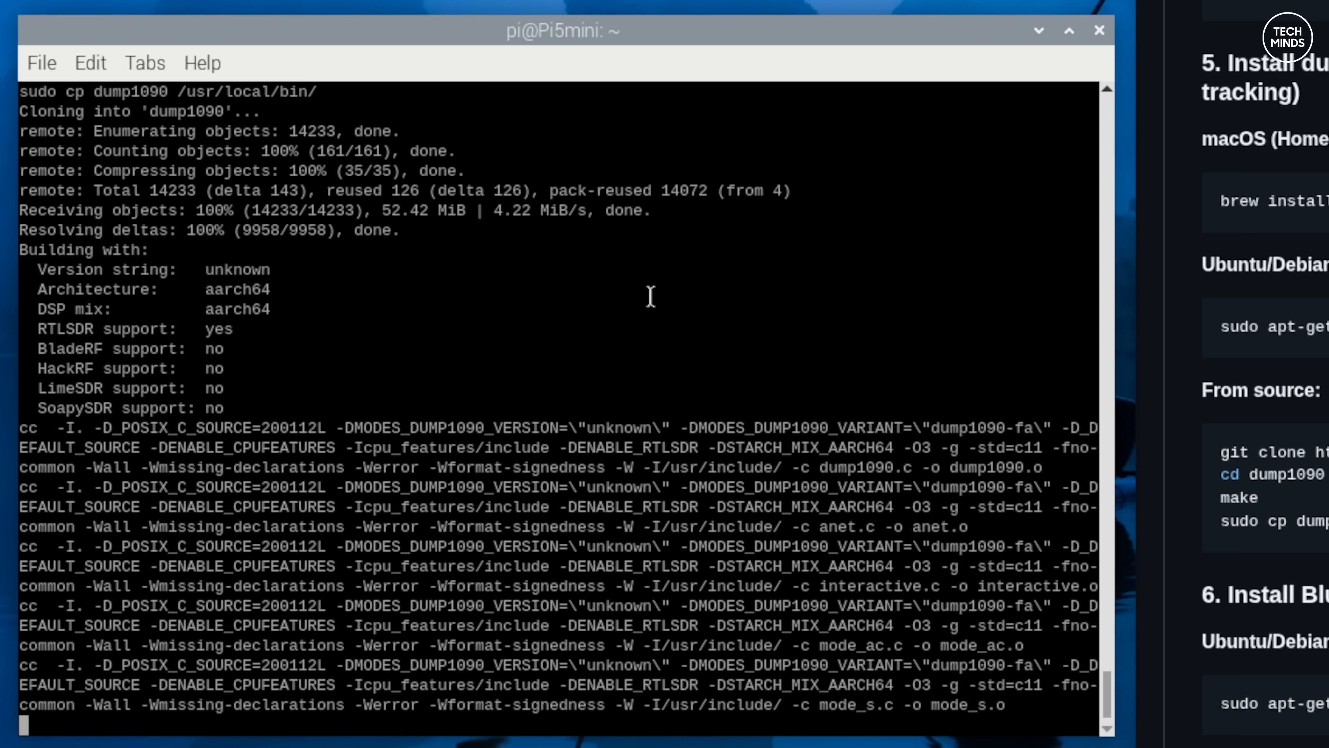
scroll("down", 3)
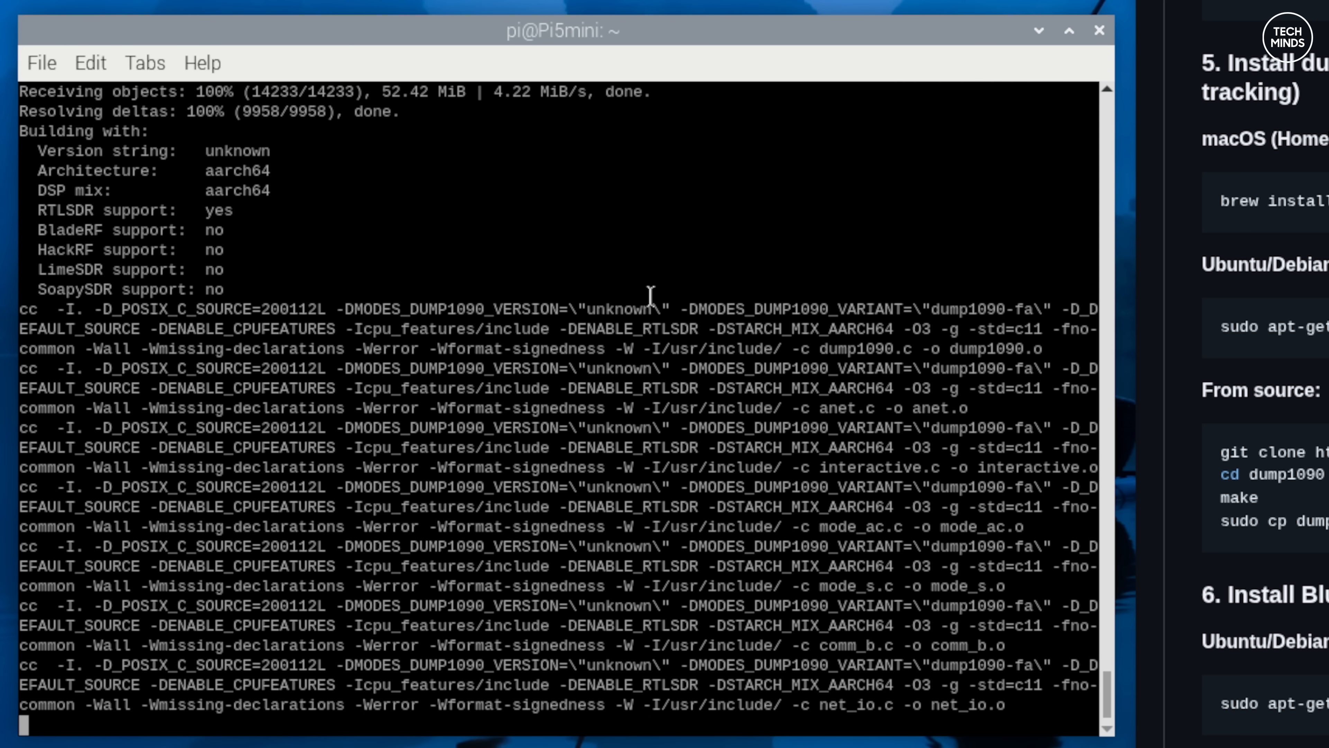
scroll("down", 3)
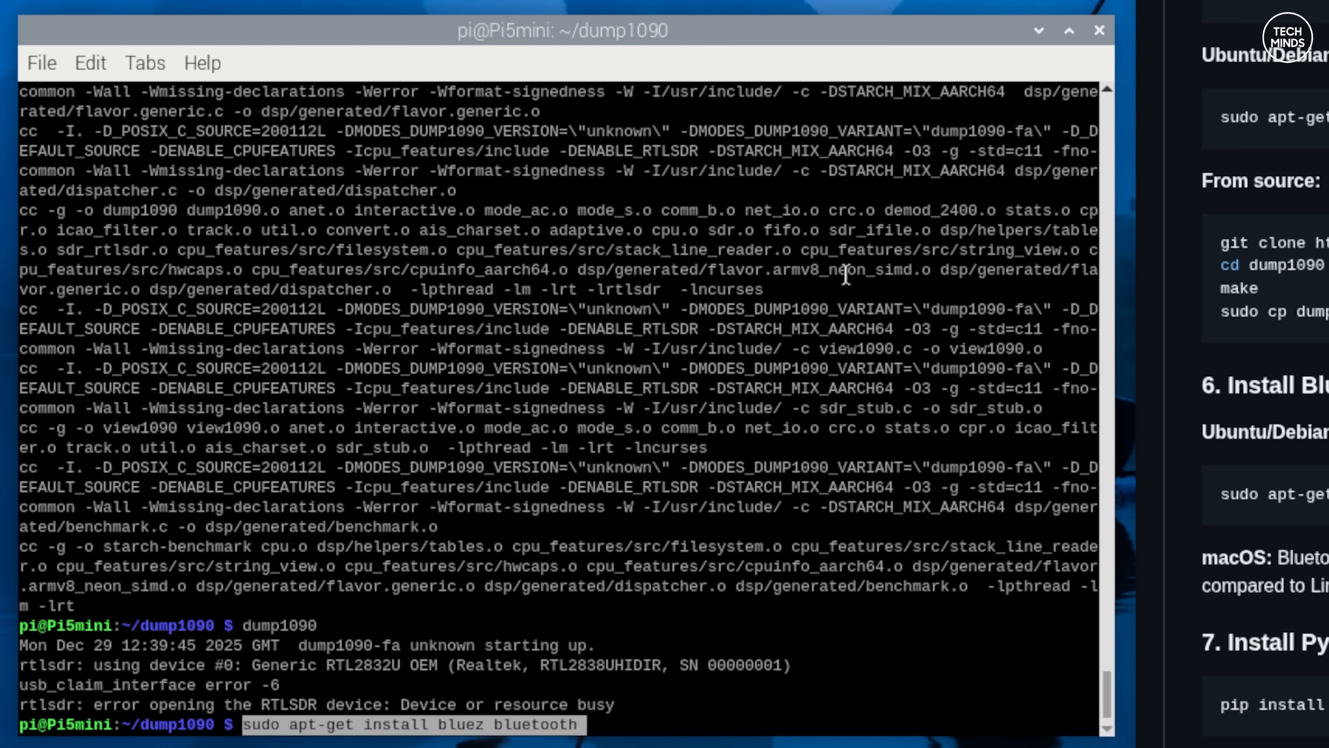
Install bluez and bluetooth, clone the intercept repo, and pip install its requirements
key("Return")
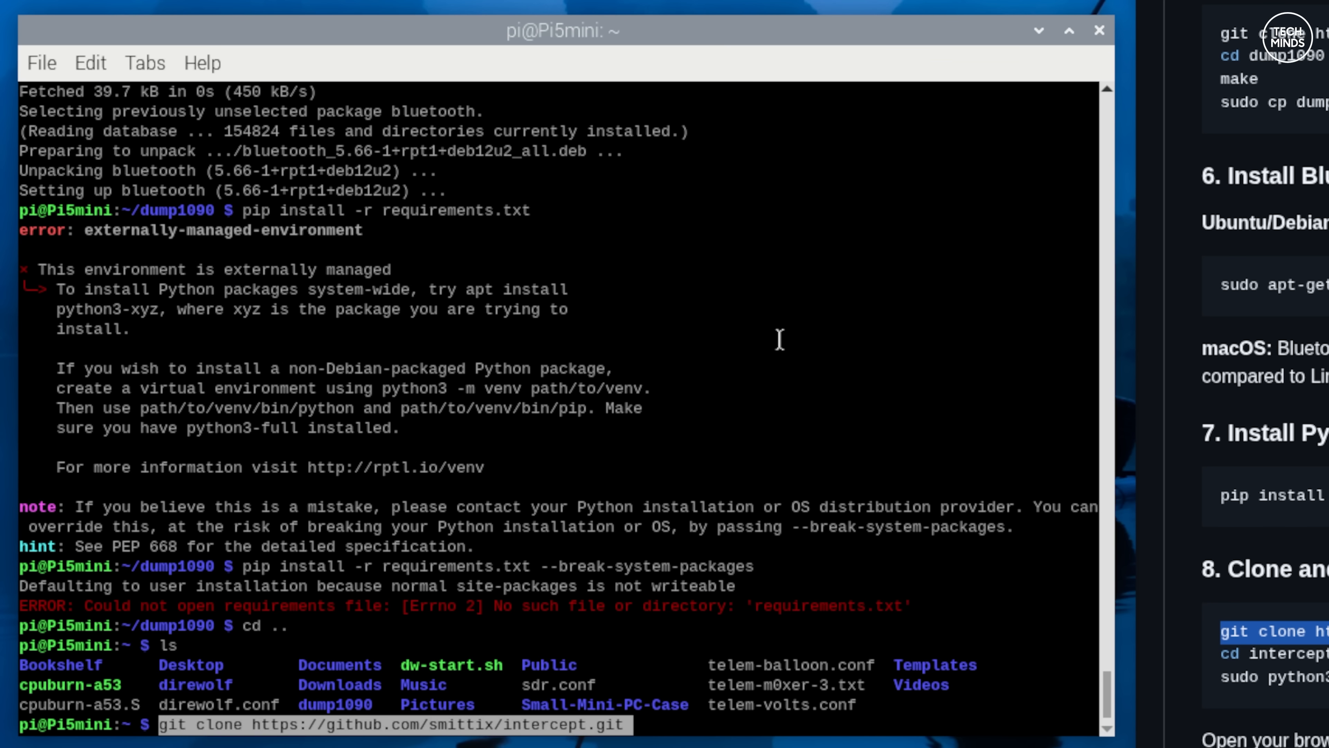
key("Return")
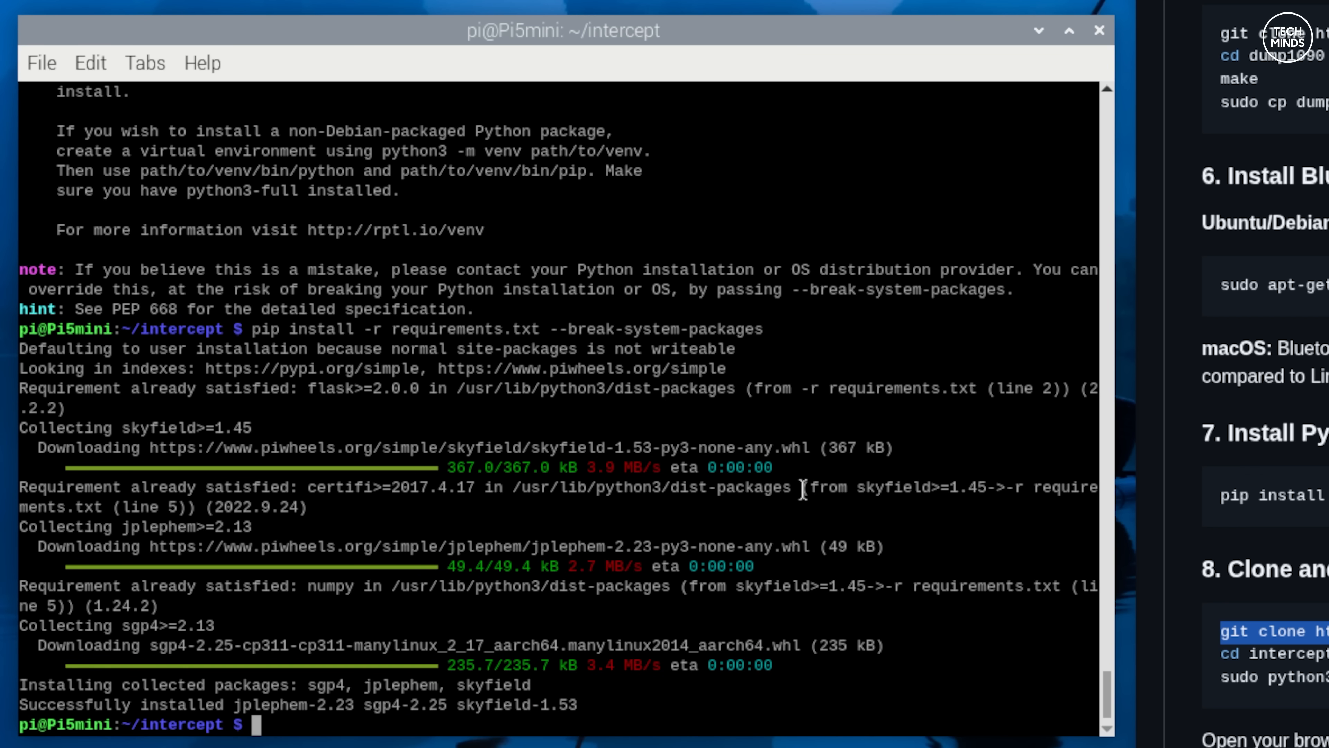
mouse_move(519, 649)
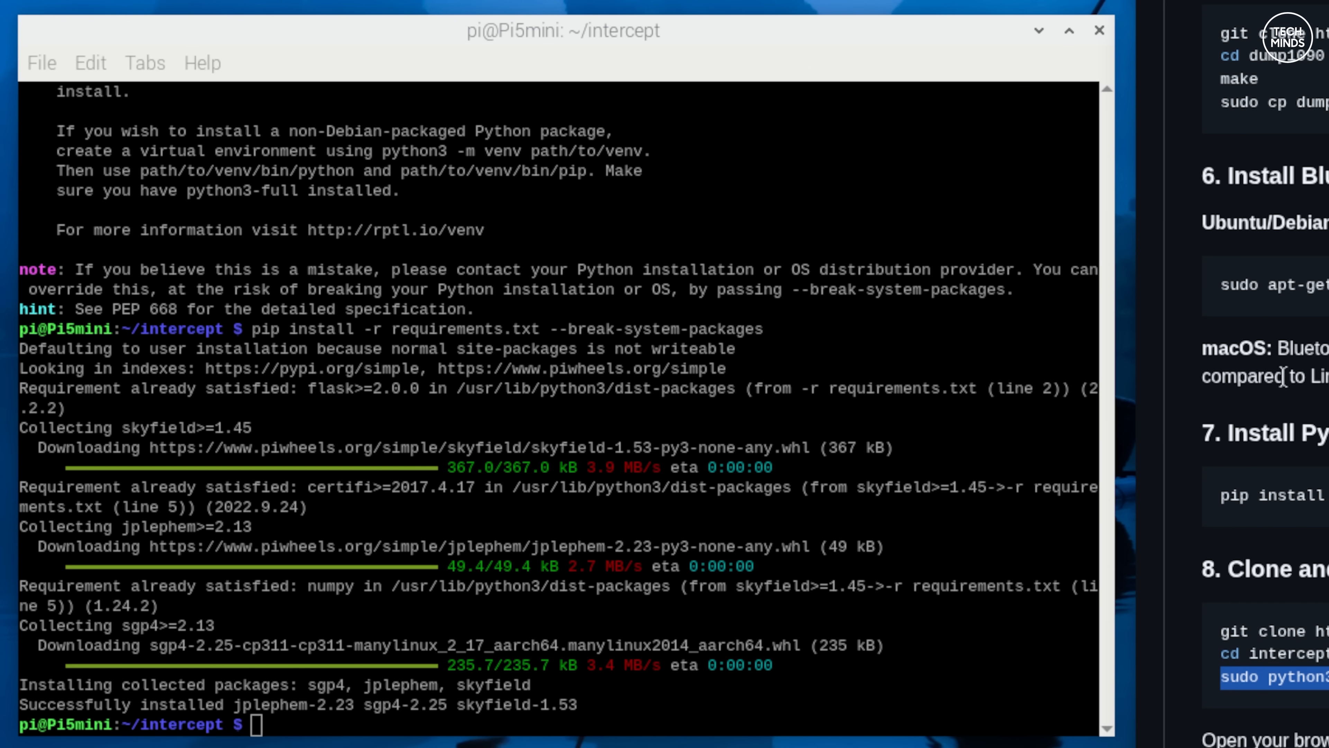
Run sudo python3 intercept.py so the Flask server serves the interface on port 5050
type("sudo python3 intercept.py")
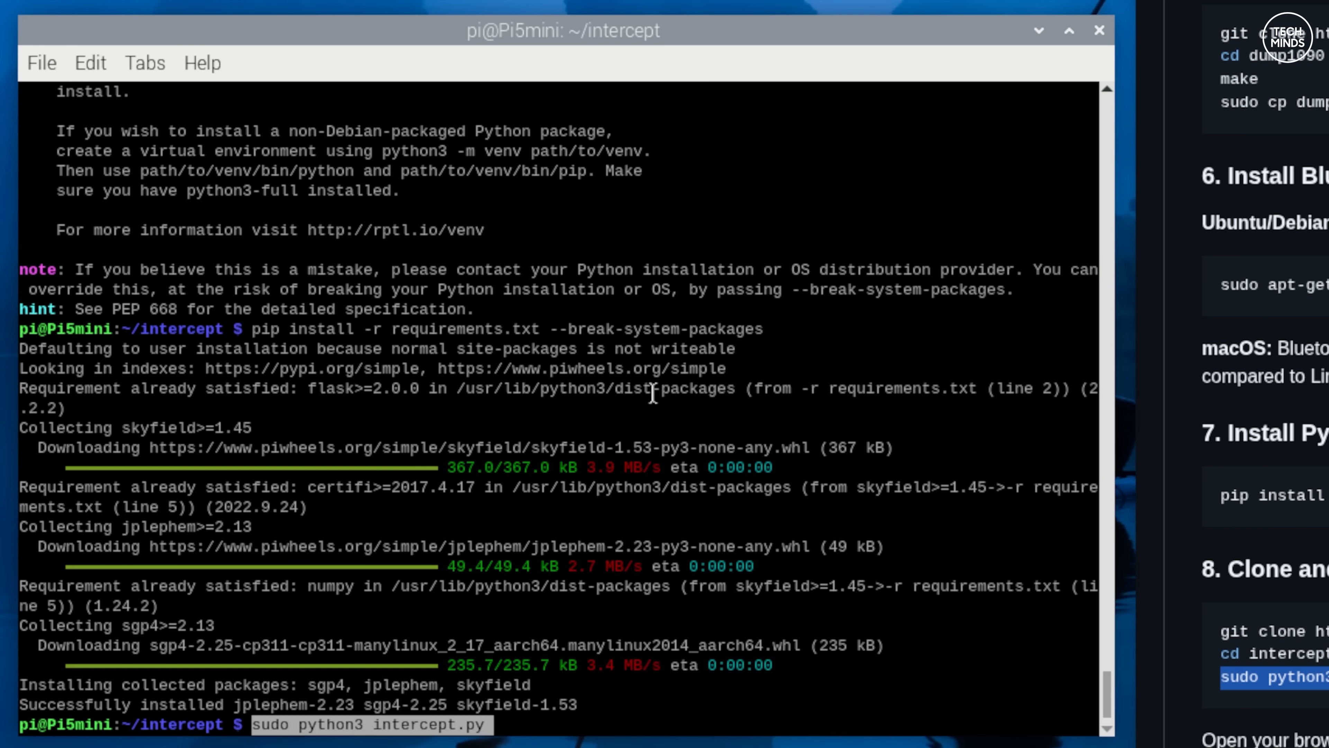
key("Return")
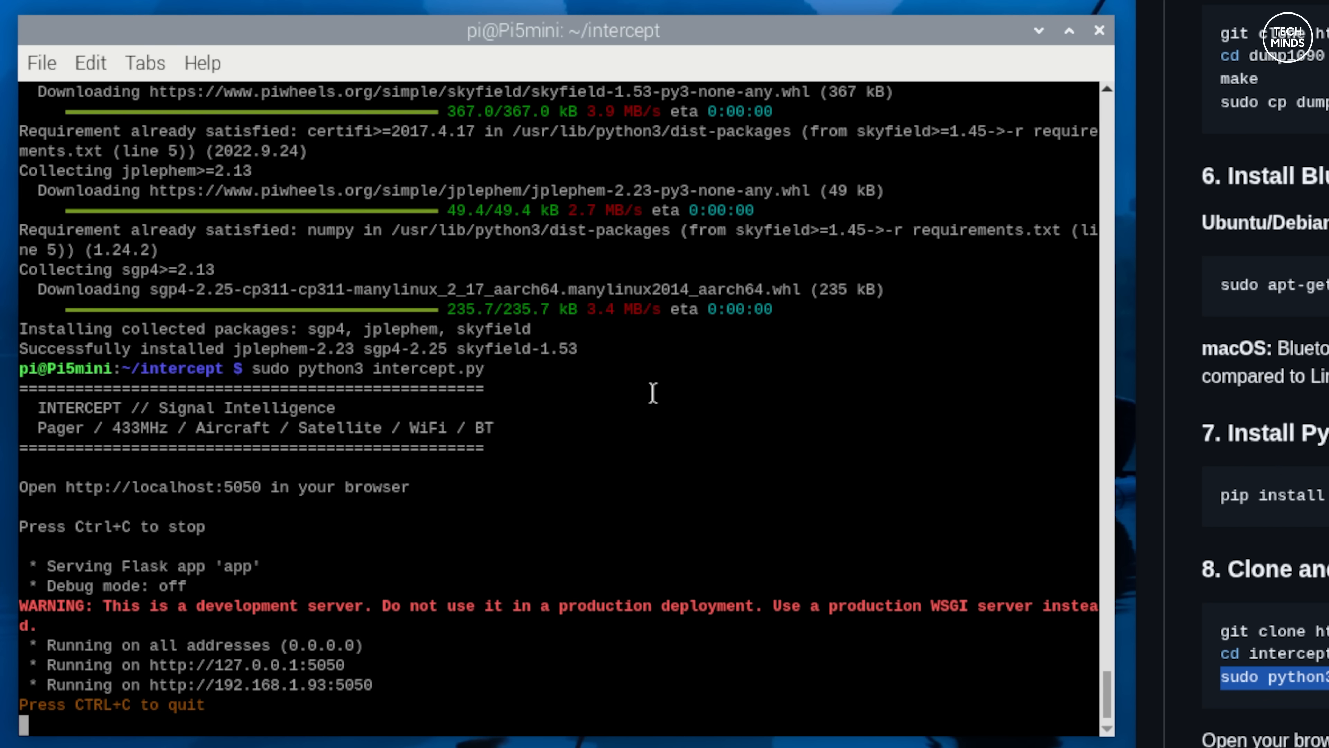
mouse_move(1147, 257)
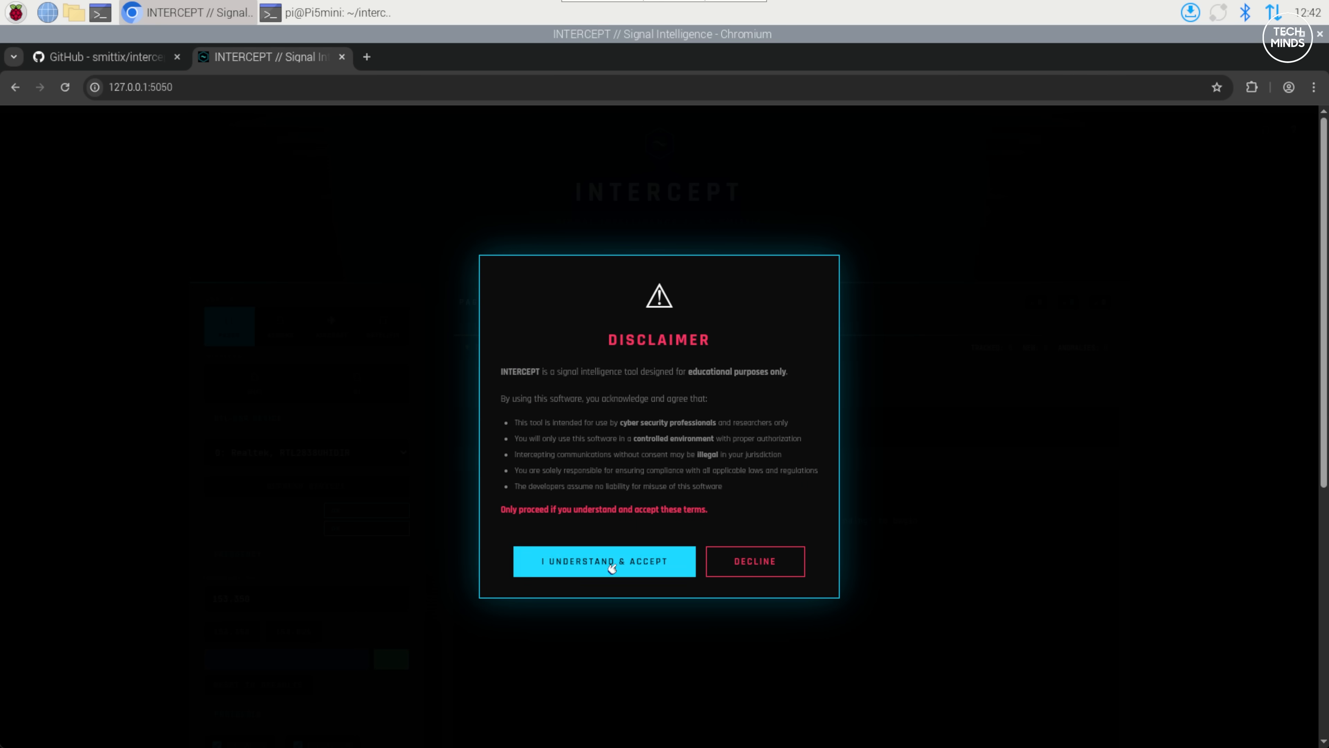
Accept 'I Understand & Accept' on the disclaimer and allow the browser's desktop notifications
left_click(603, 561)
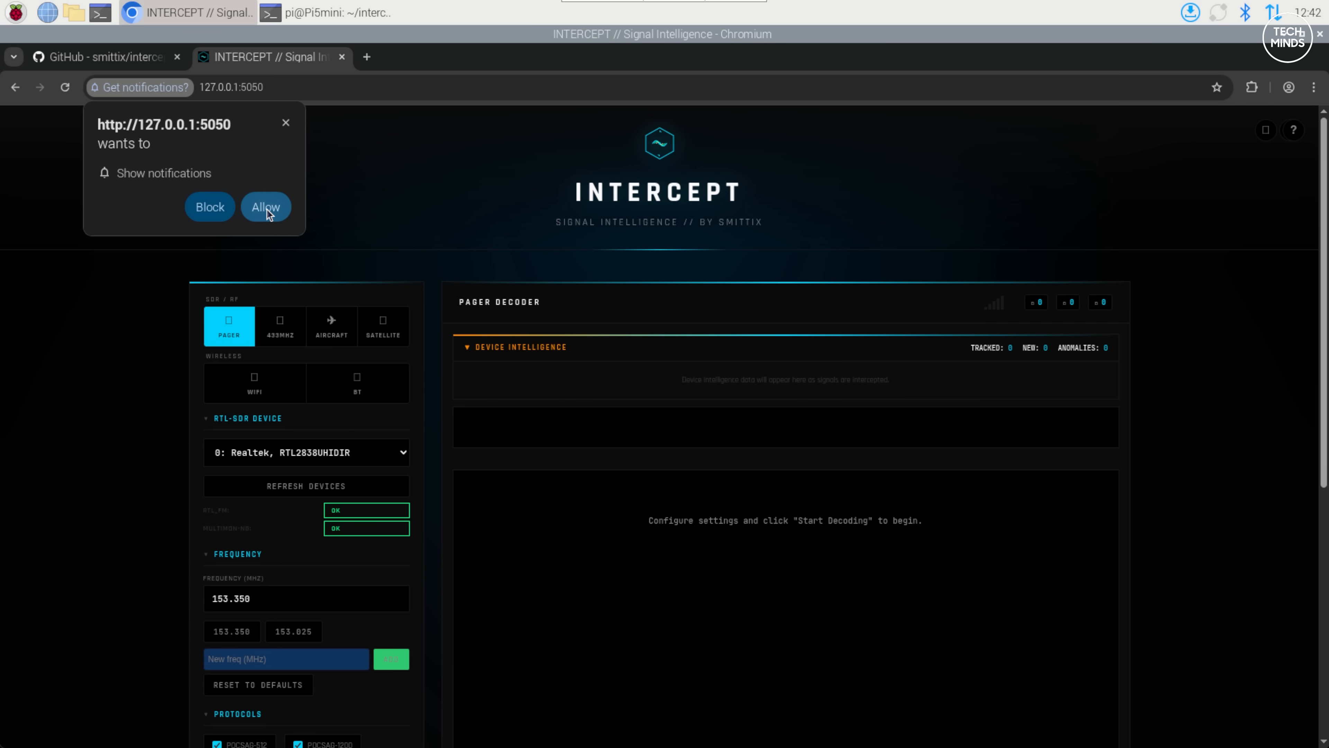
left_click(265, 207)
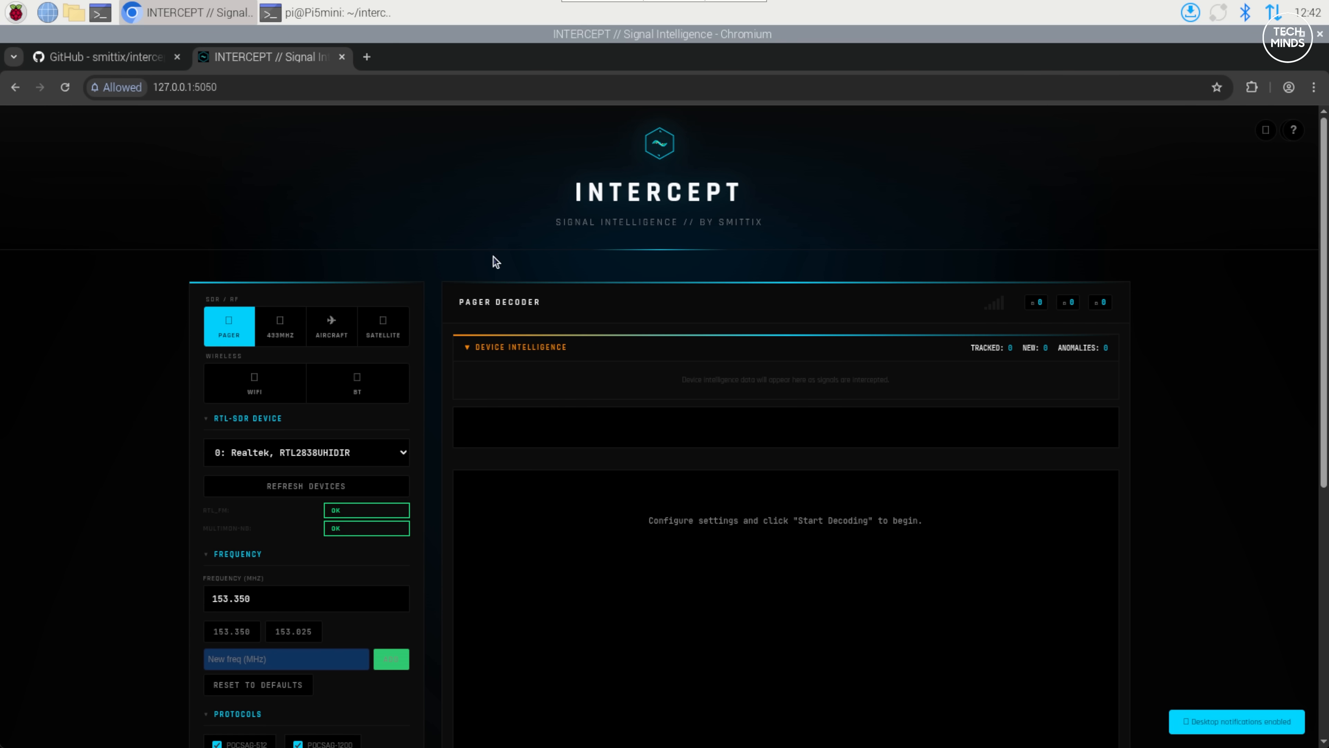
scroll("down", 3)
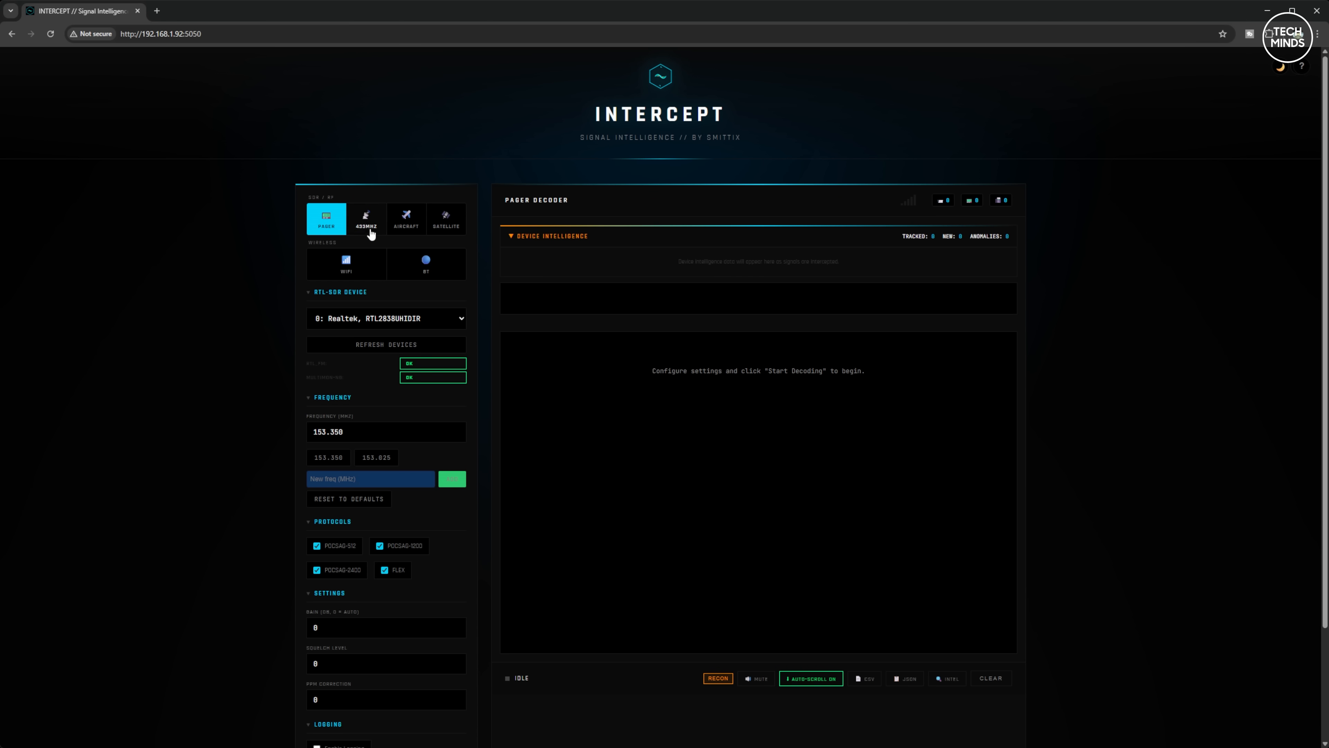
Switch through the Aircraft, Satellite, WiFi and BT modes in the left panel
left_click(405, 218)
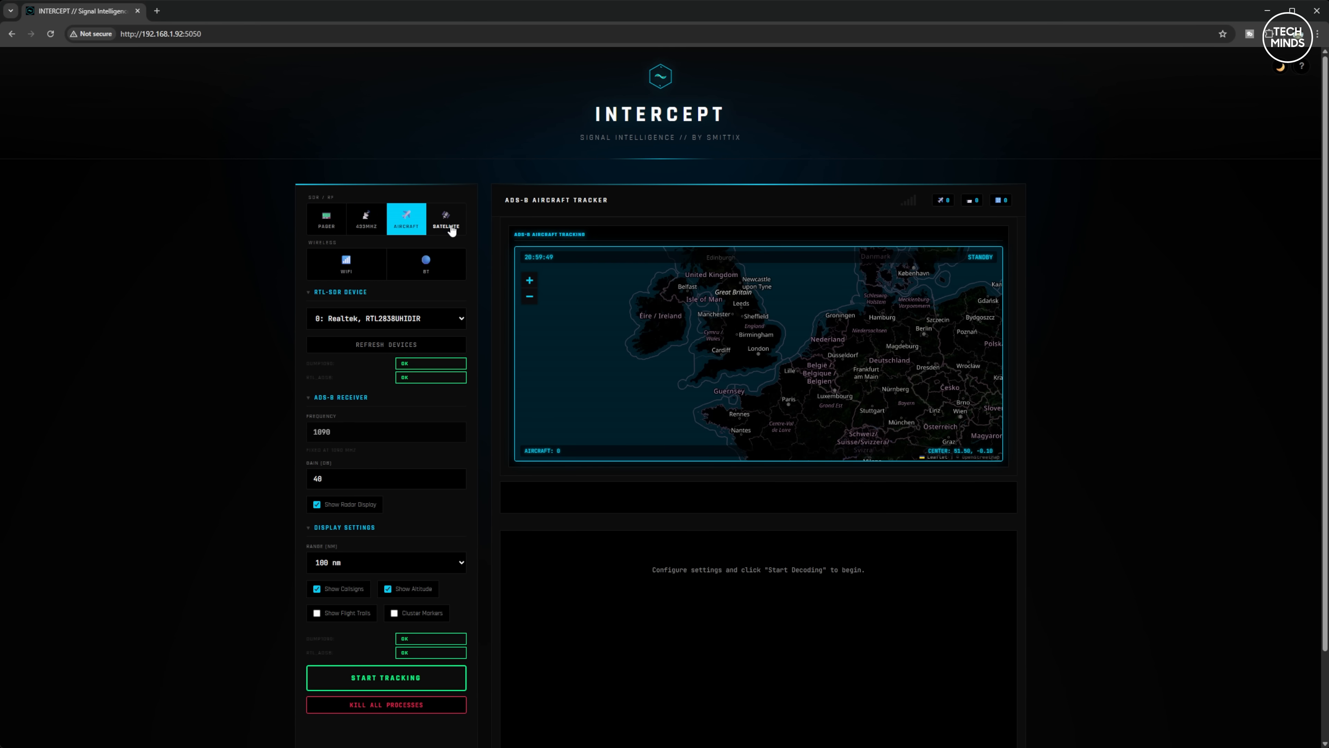
left_click(445, 218)
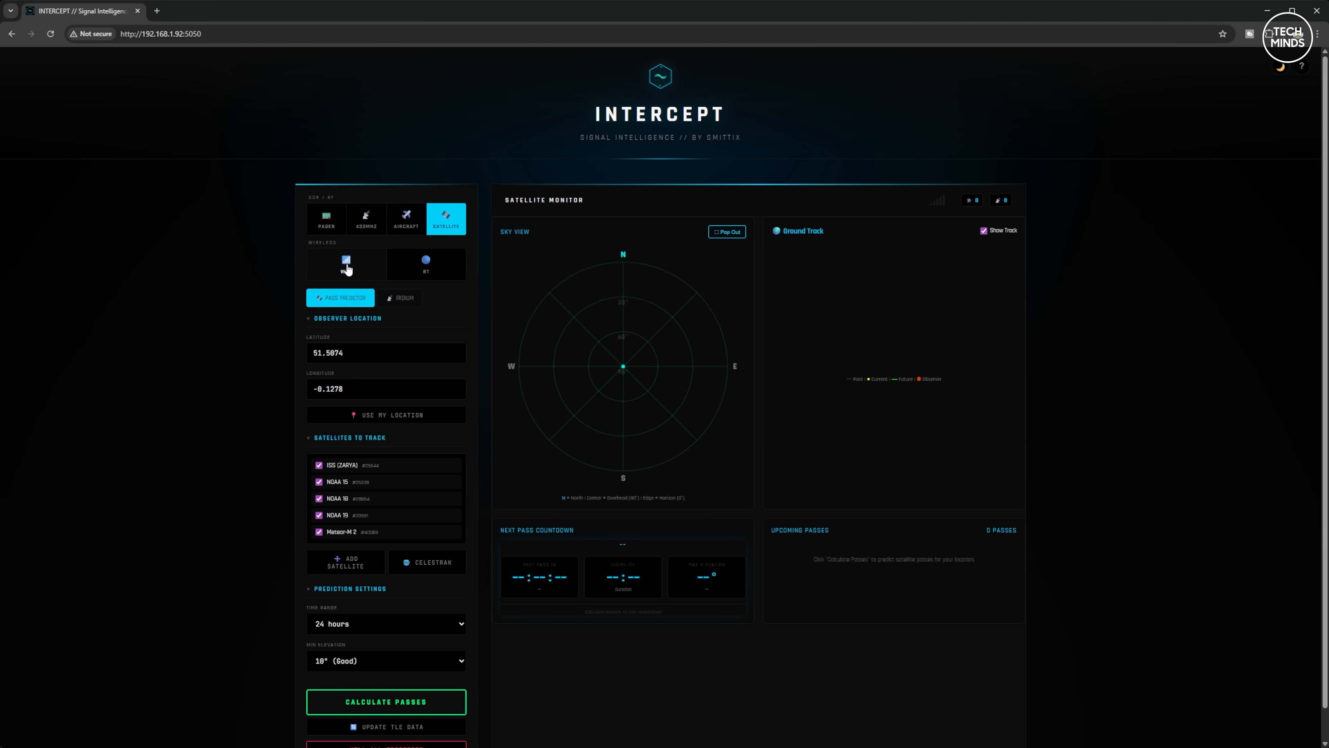
left_click(345, 261)
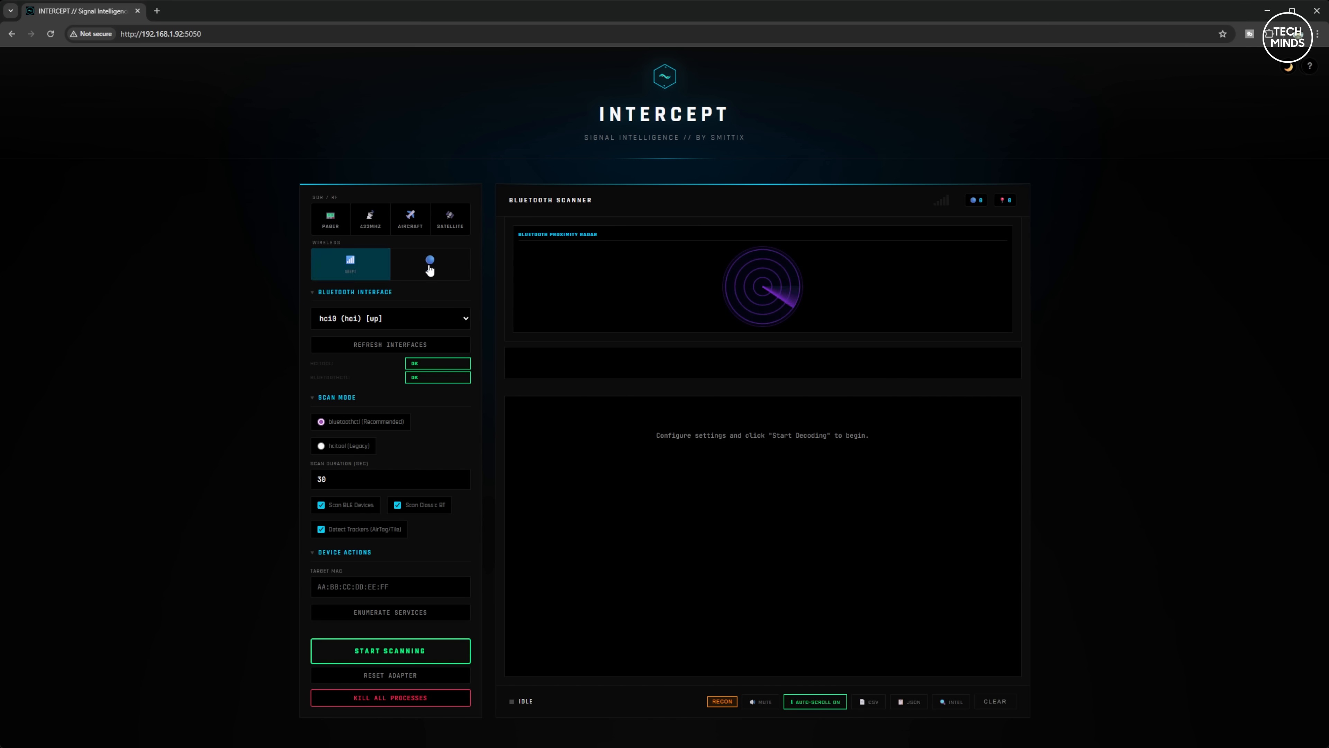
left_click(329, 218)
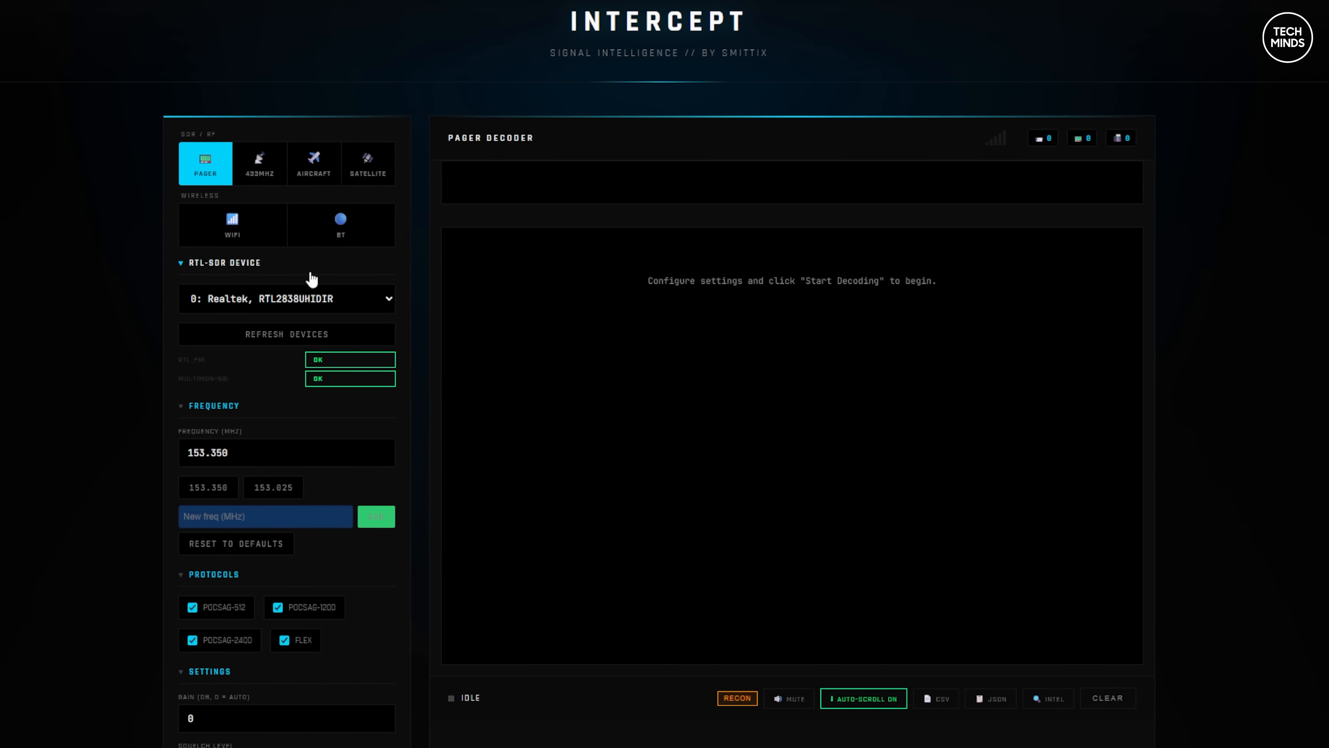
Tune the pager decoder to the 153.350 MHz preset with all POCSAG and FLEX protocols checked
scroll("down", 3)
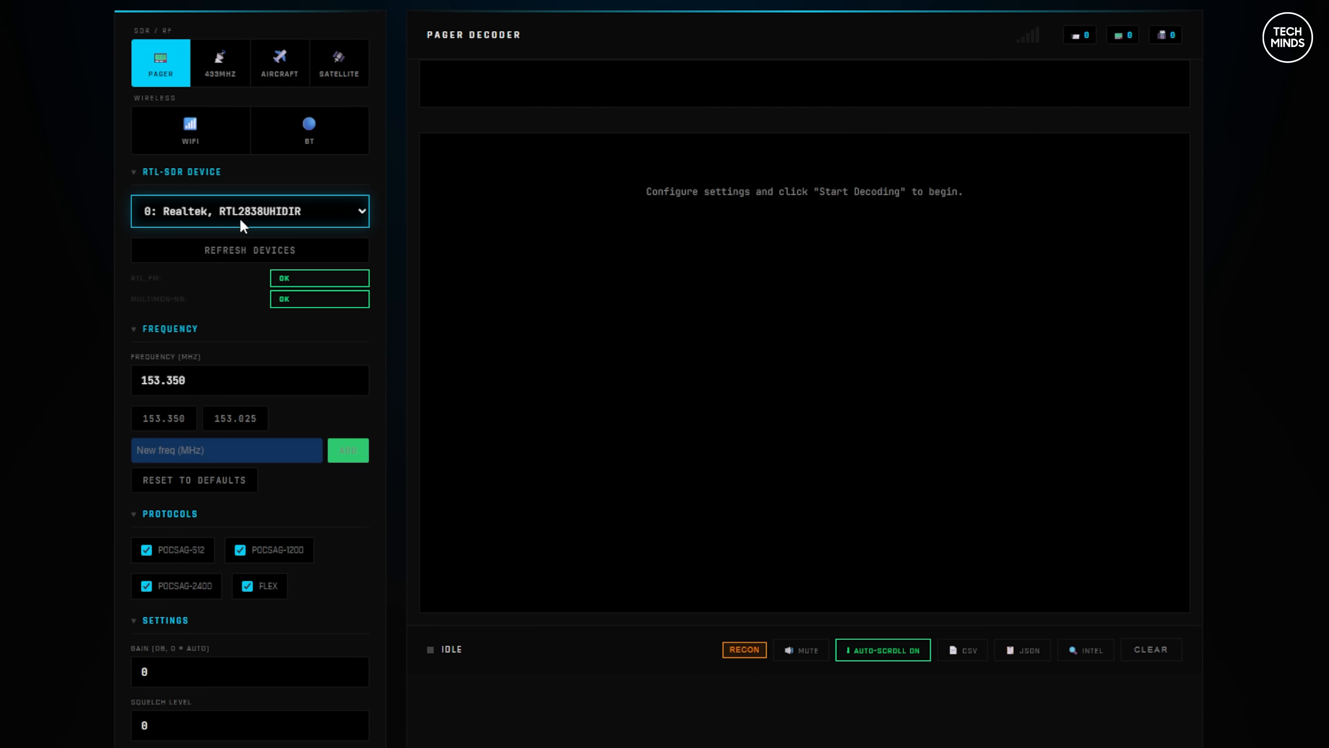
mouse_move(286, 217)
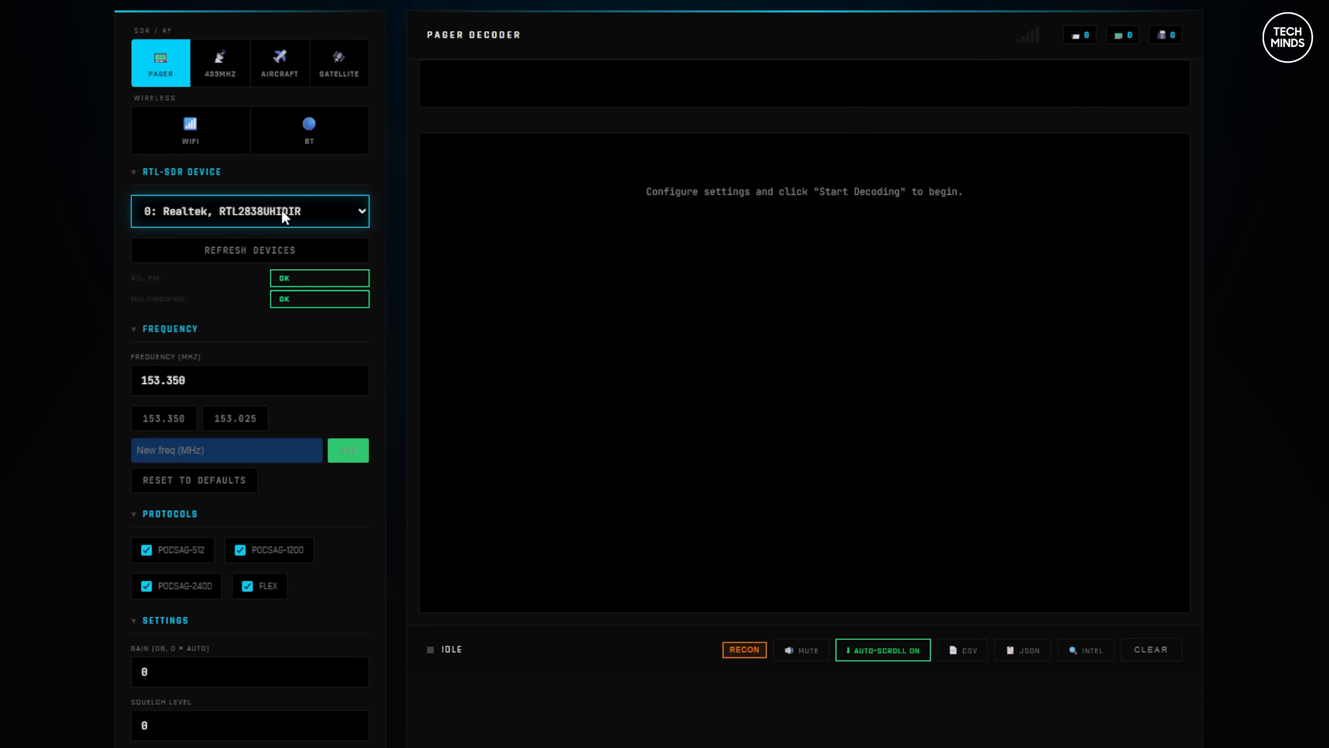
scroll("down", 3)
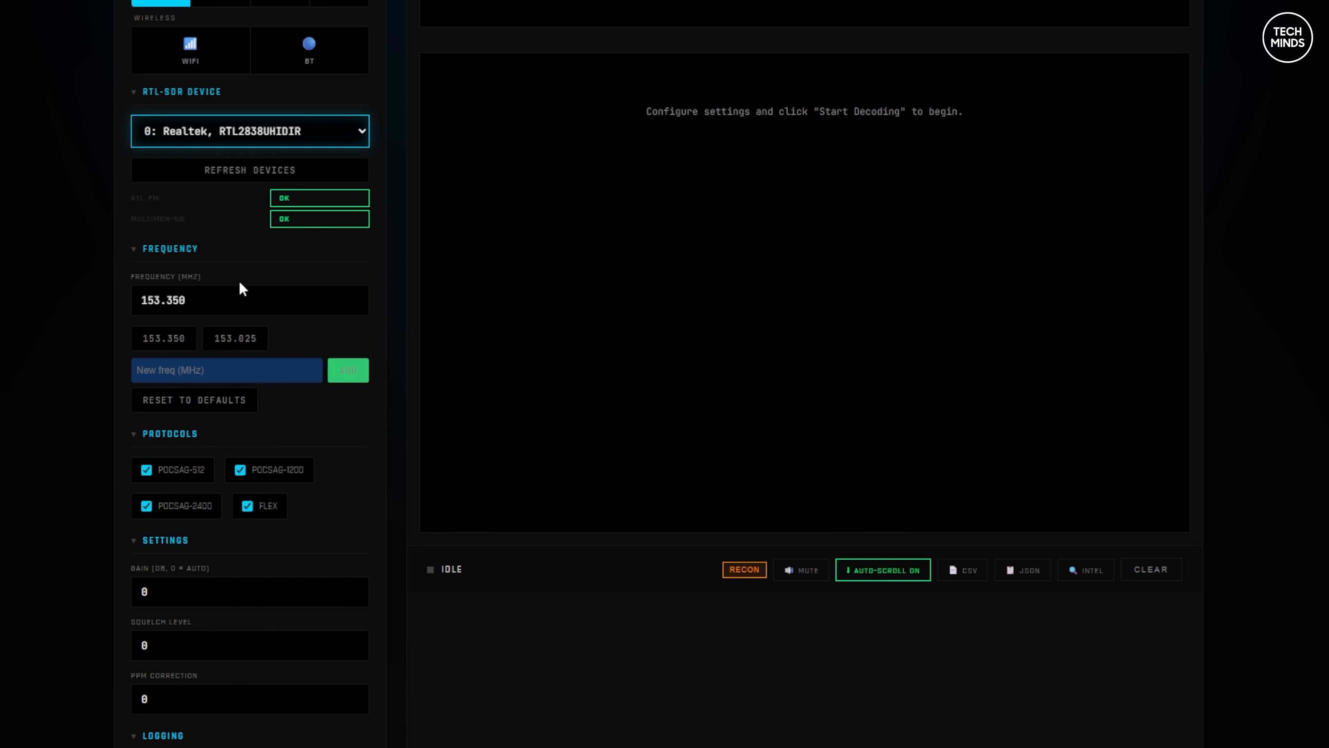
scroll("down", 3)
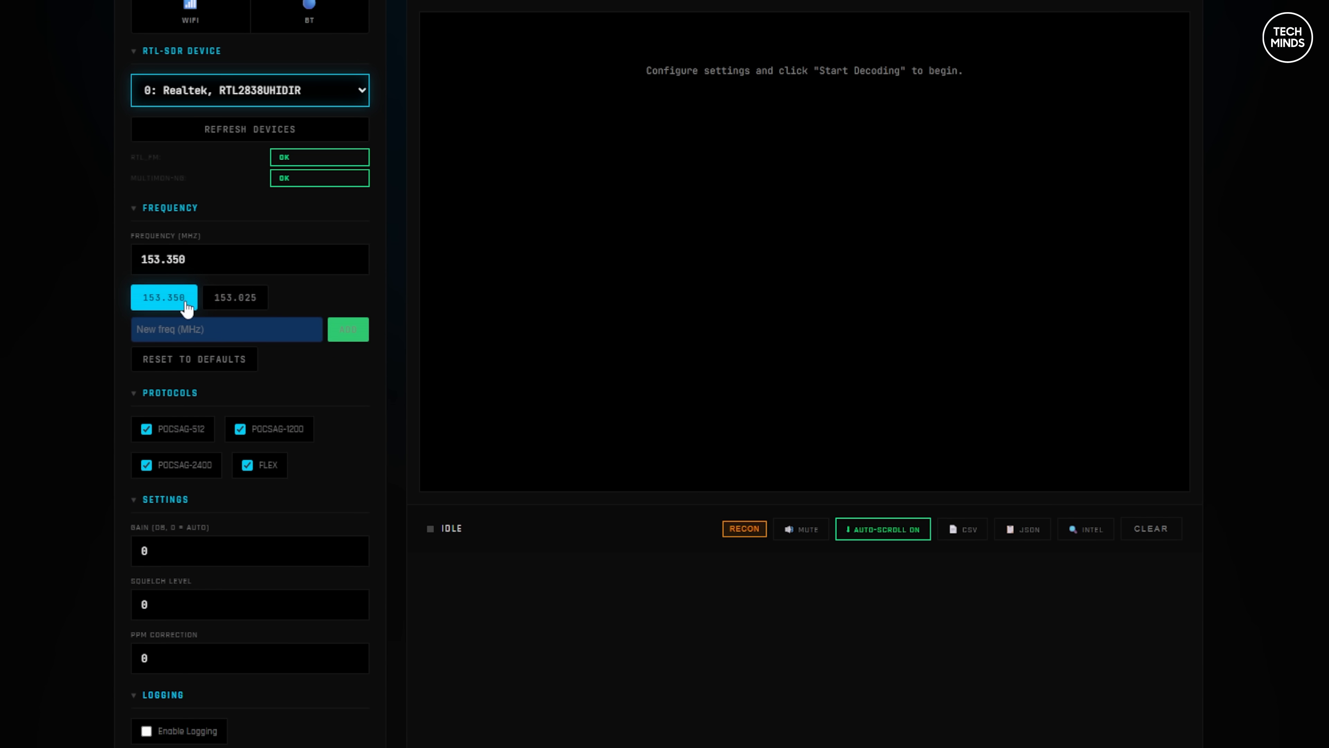
left_click(235, 297)
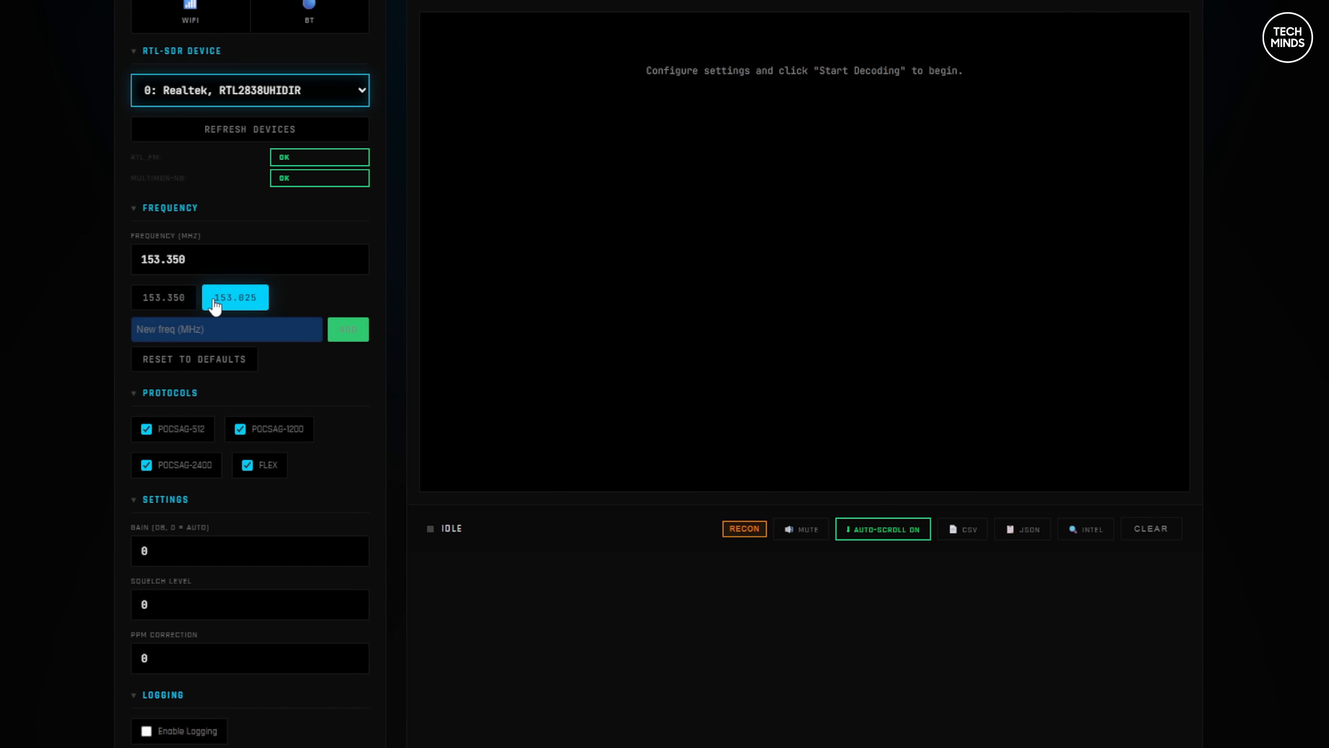
mouse_move(331, 297)
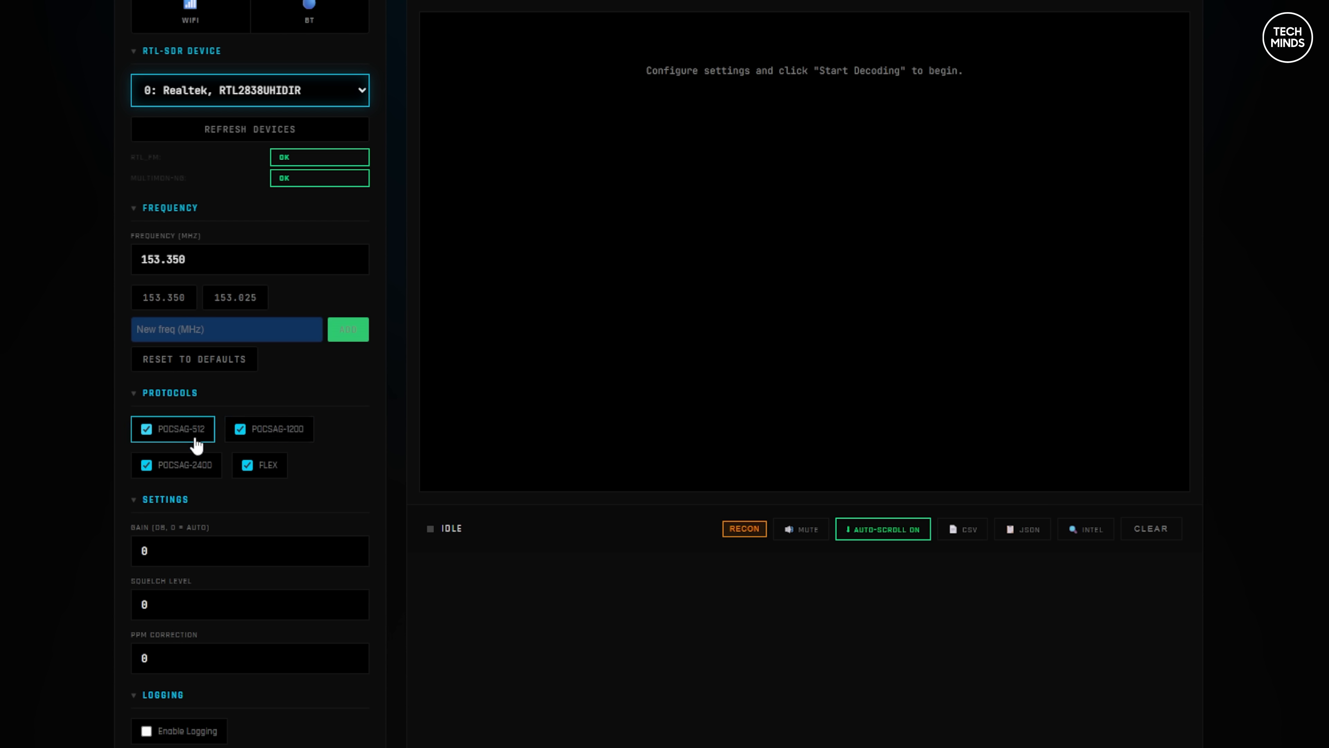
mouse_move(173, 465)
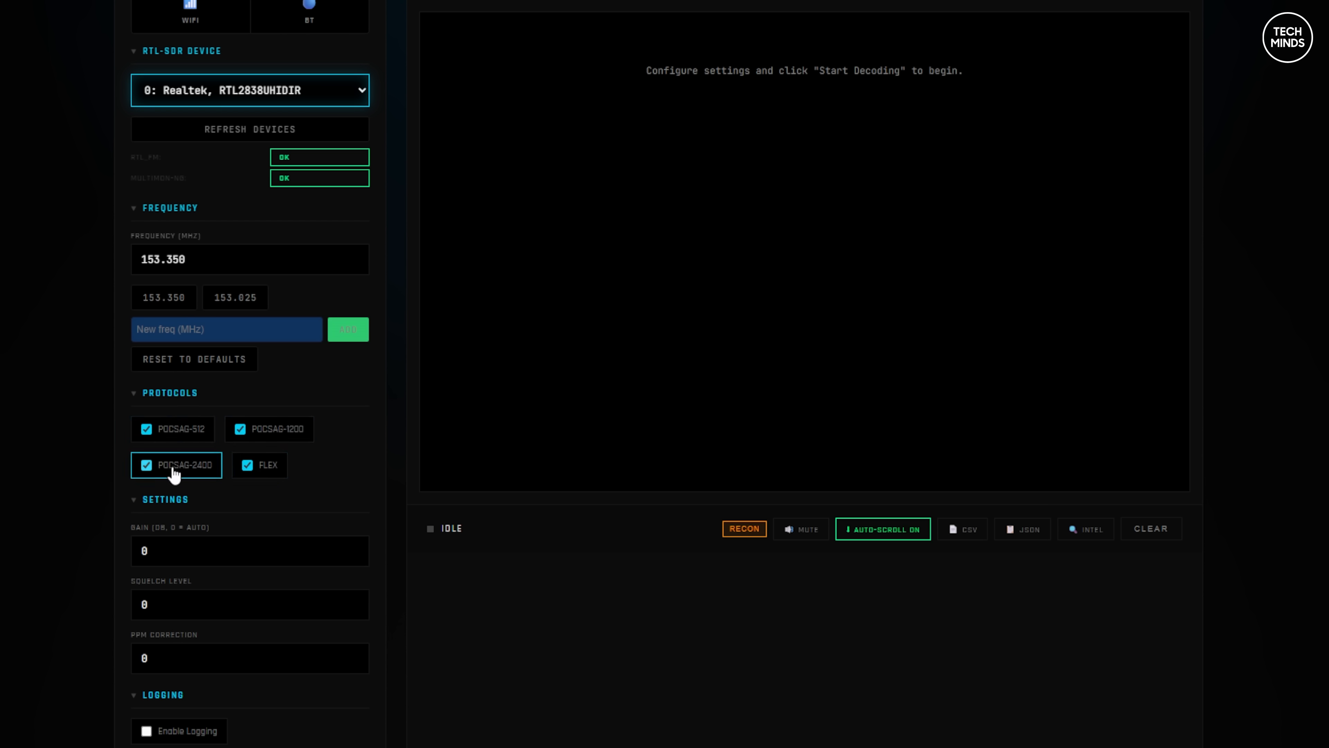
mouse_move(351, 508)
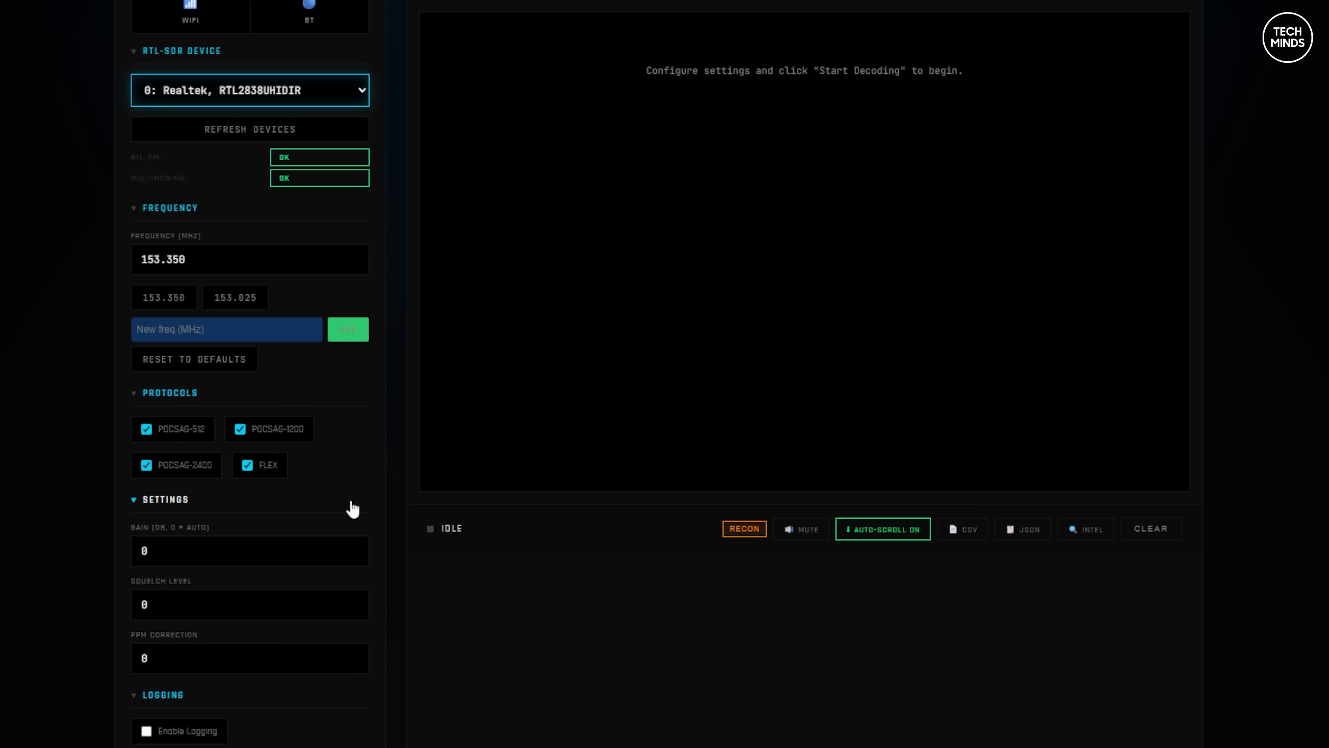
Set Gain, Squelch and PPM to 0 and start decoding pager messages
left_click(250, 551)
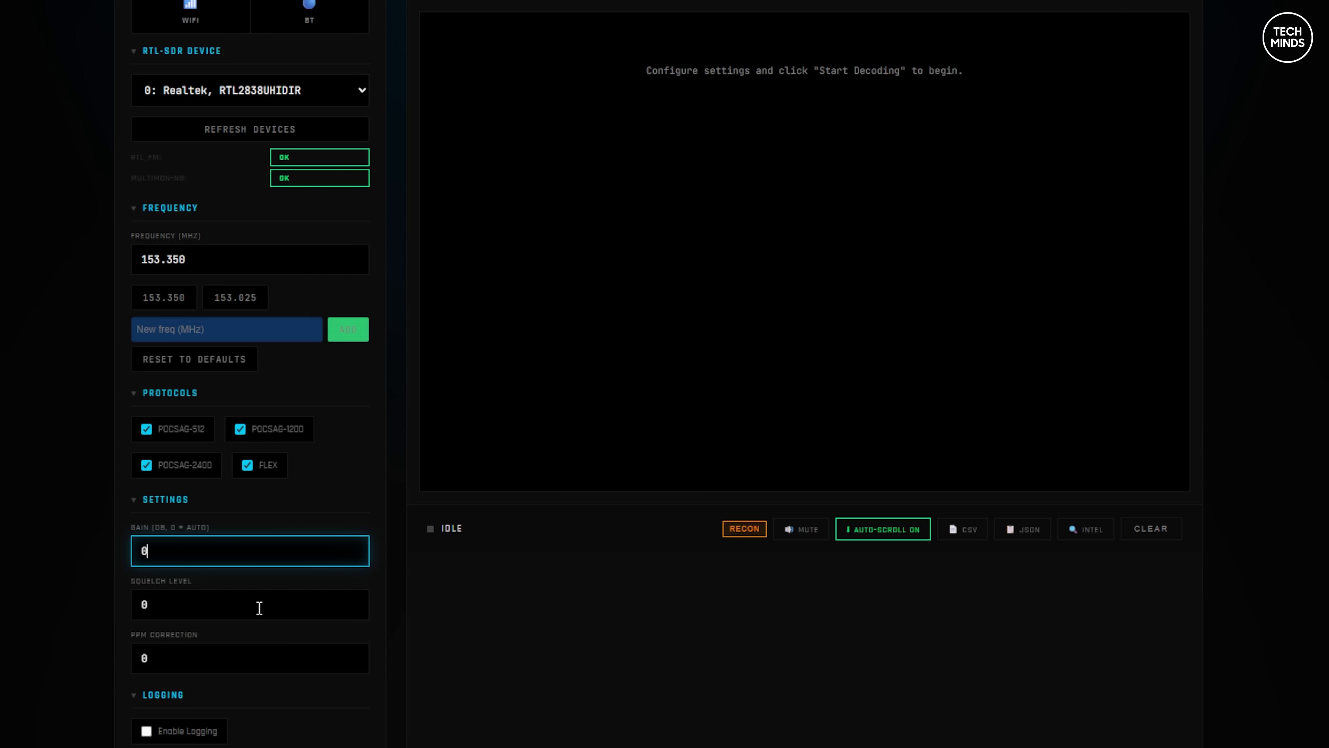
left_click(249, 657)
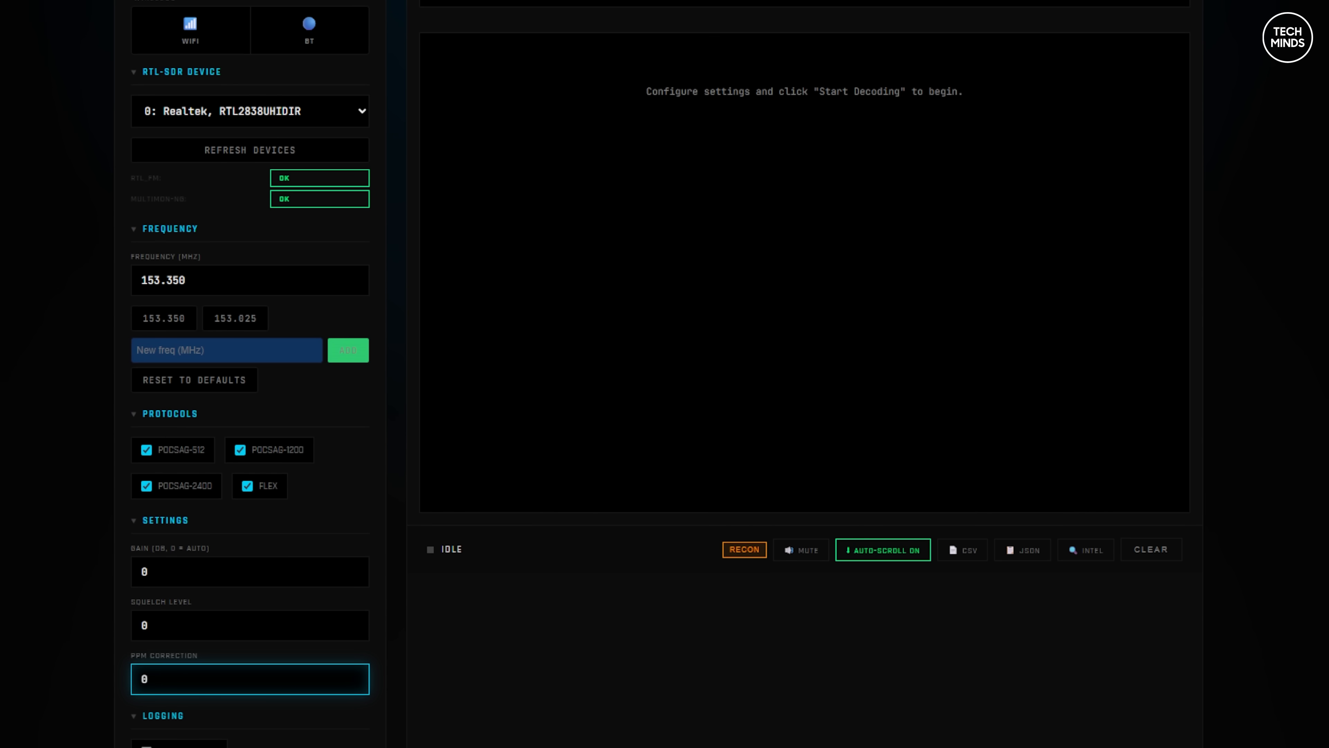
mouse_move(615, 709)
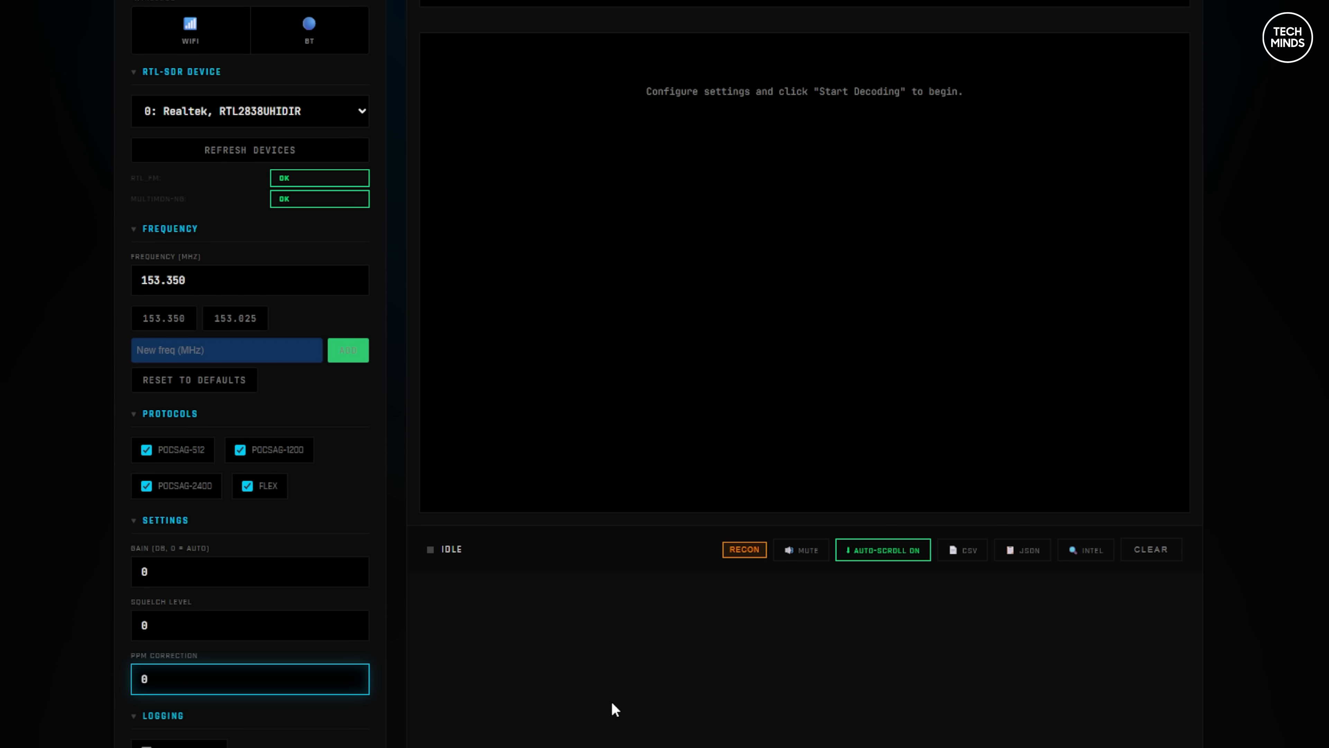
scroll("down", 3)
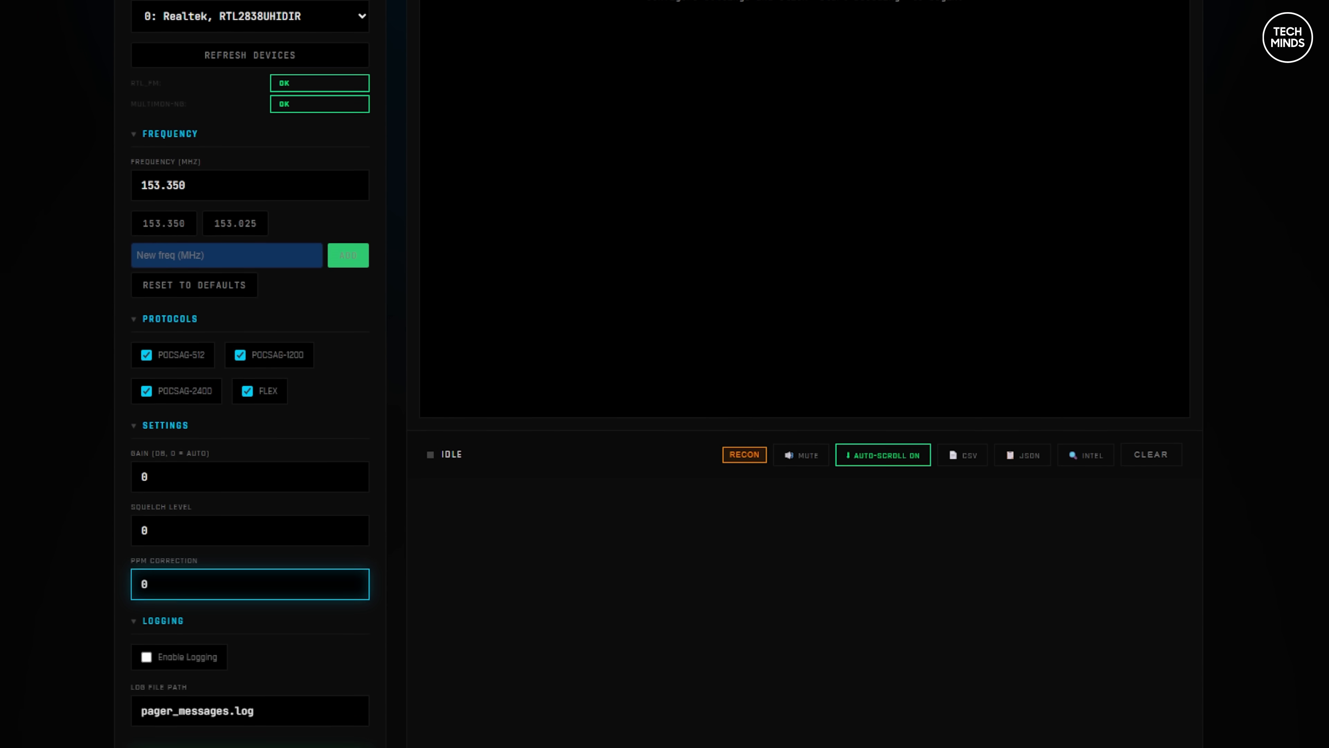
left_click(249, 676)
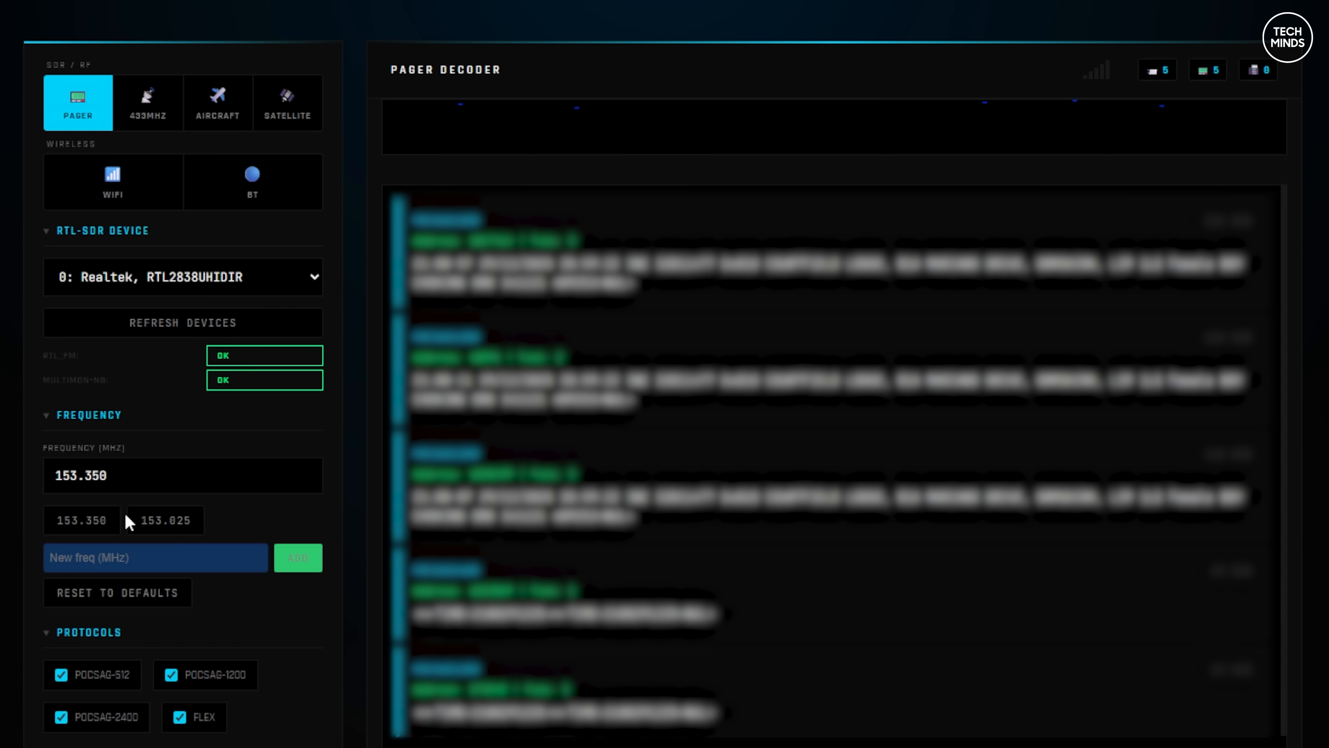
mouse_move(128, 544)
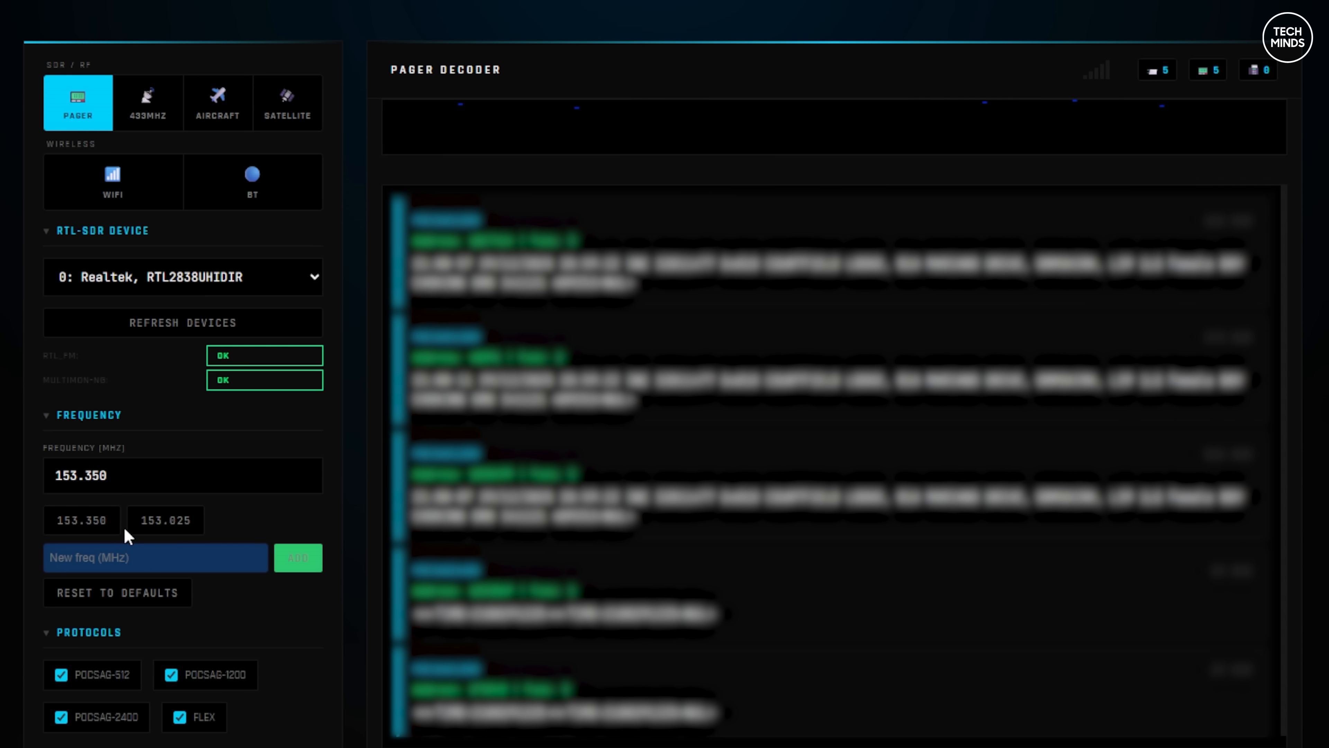
Add a 153.200 MHz pager preset and retune to the 153.350 MHz preset
left_click(82, 518)
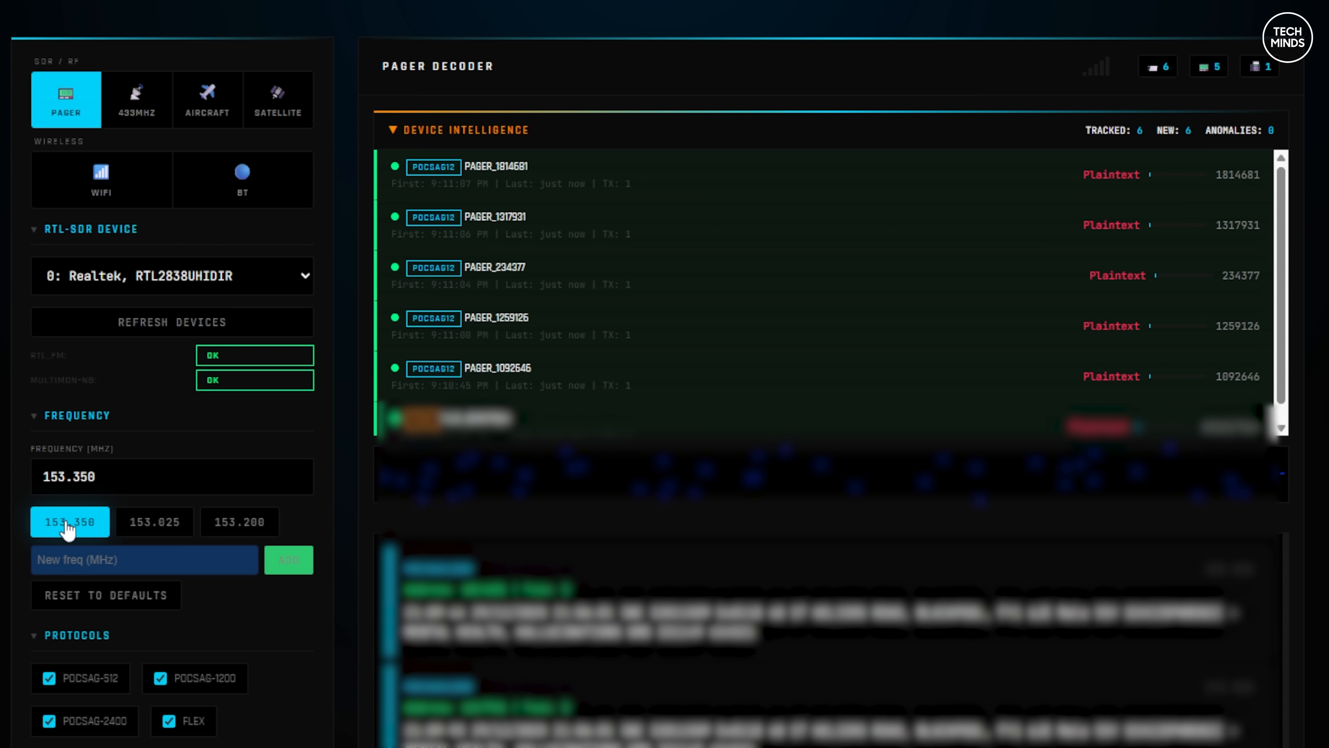
left_click(136, 99)
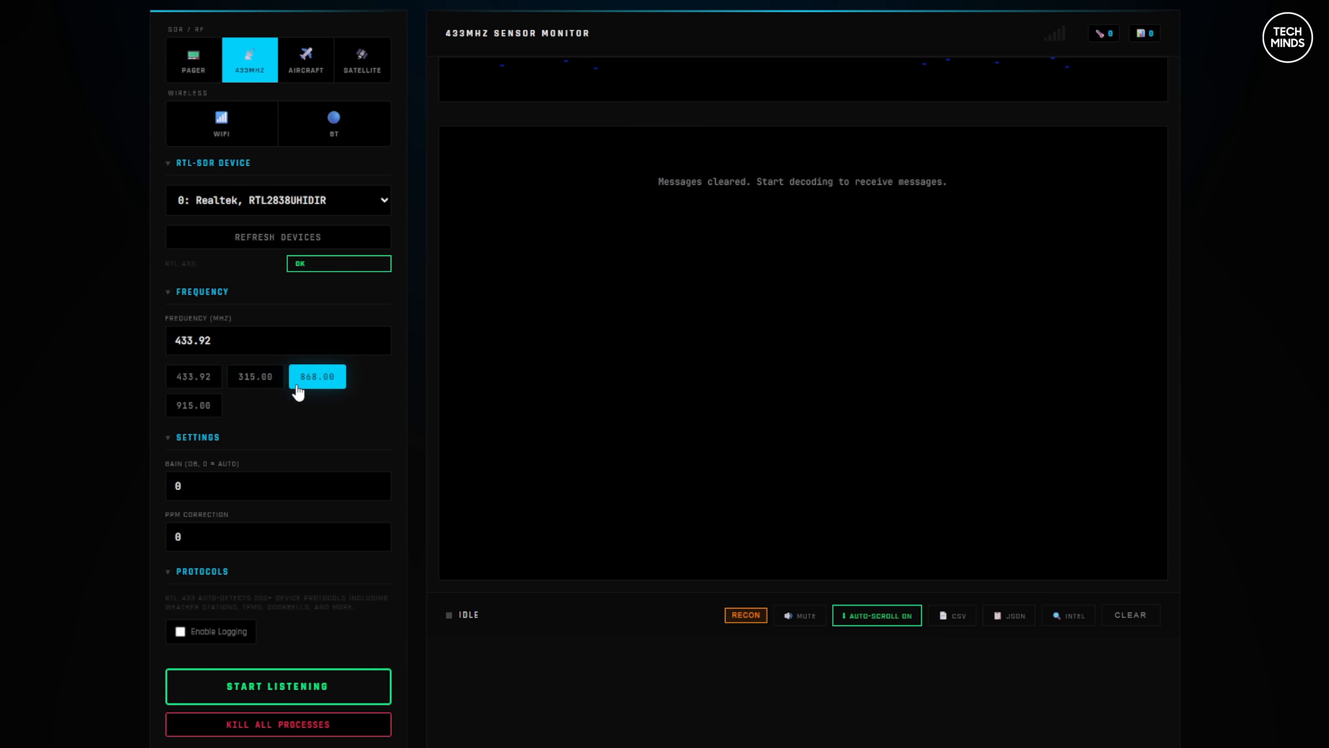
mouse_move(250, 488)
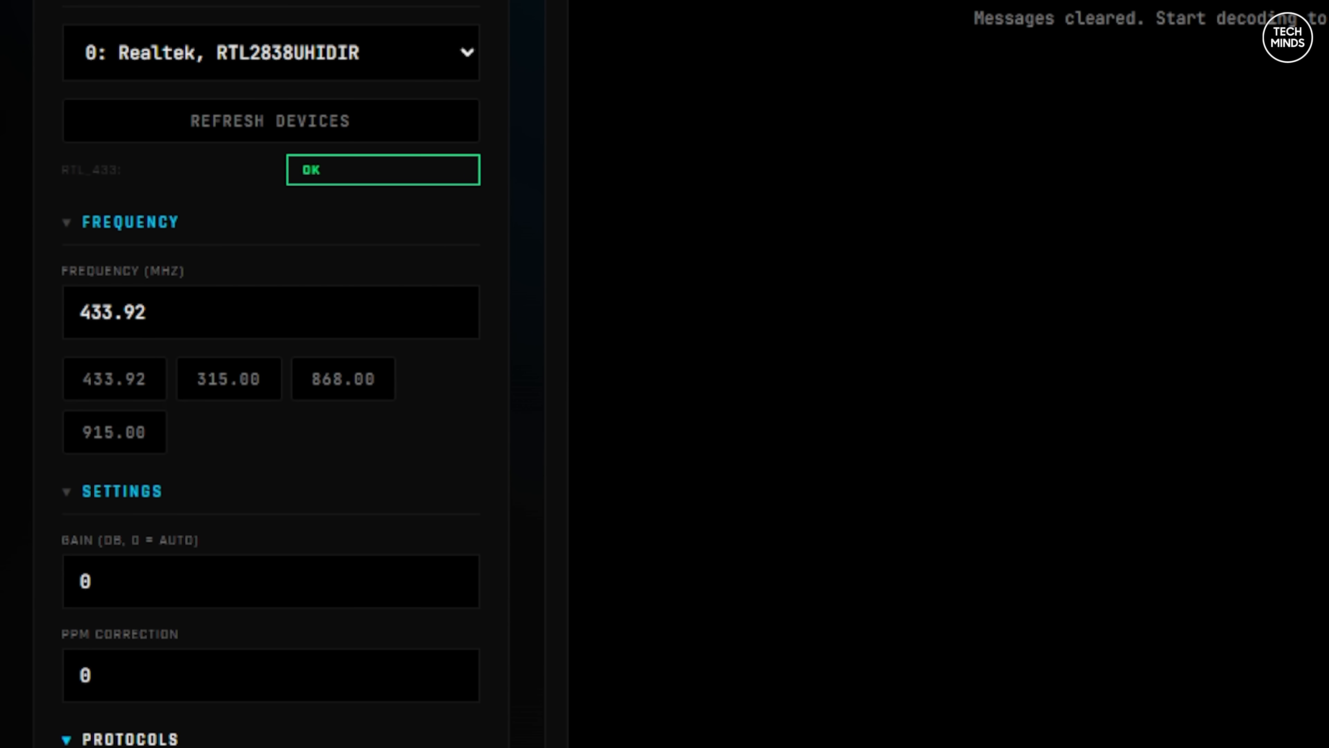
Start listening for 433.92 MHz sensor messages
left_click(277, 678)
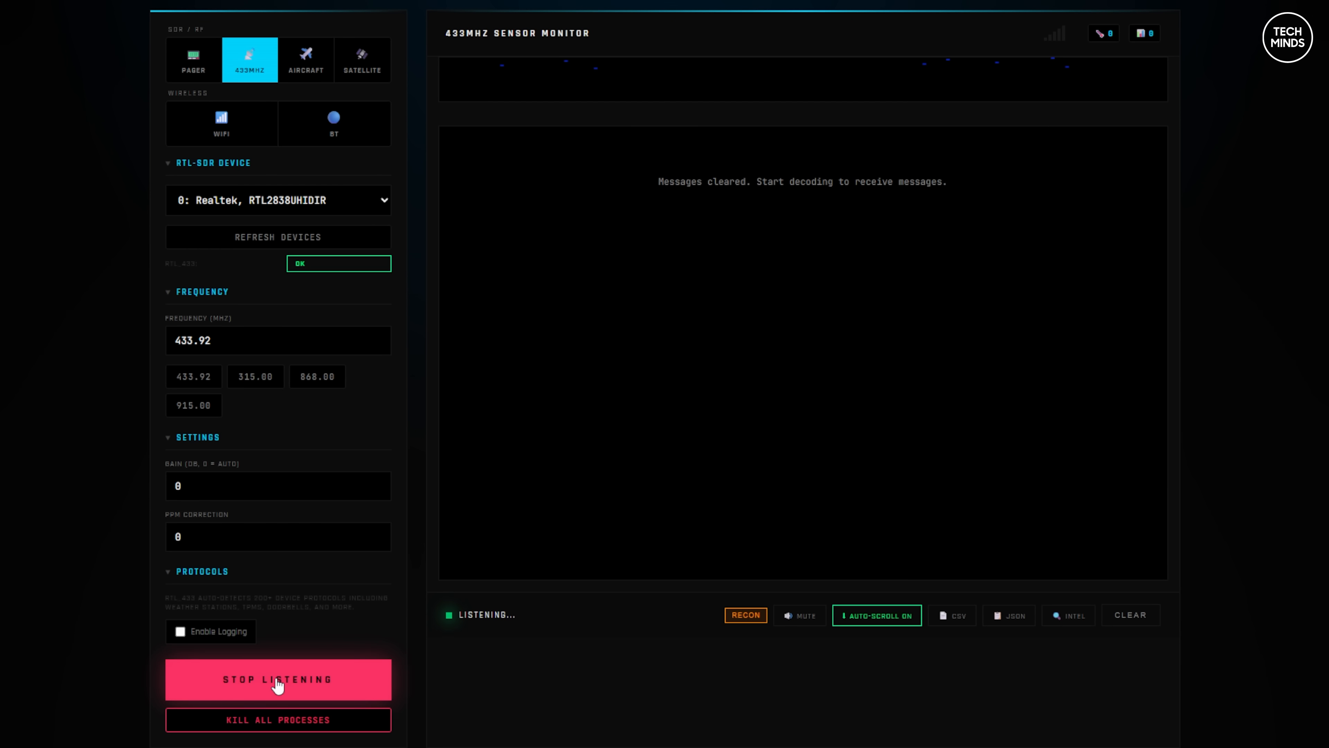
mouse_move(623, 692)
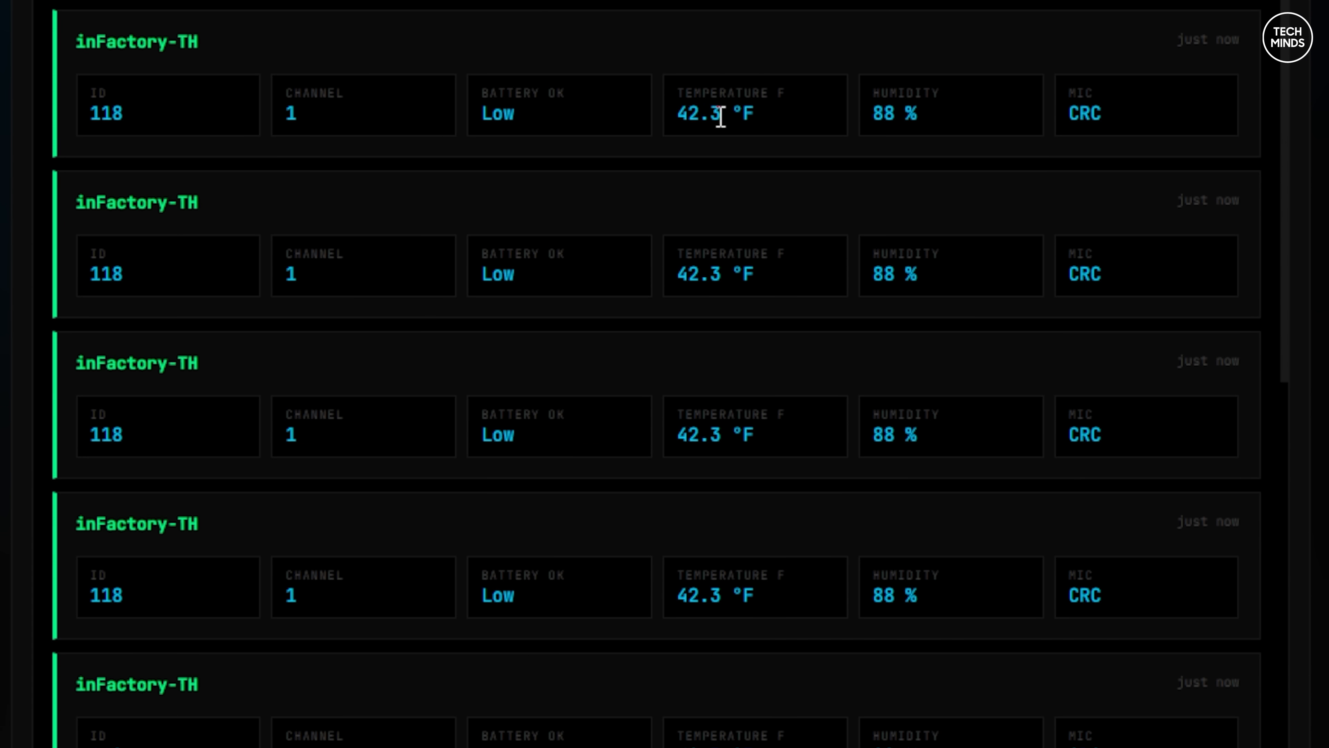
mouse_move(679, 246)
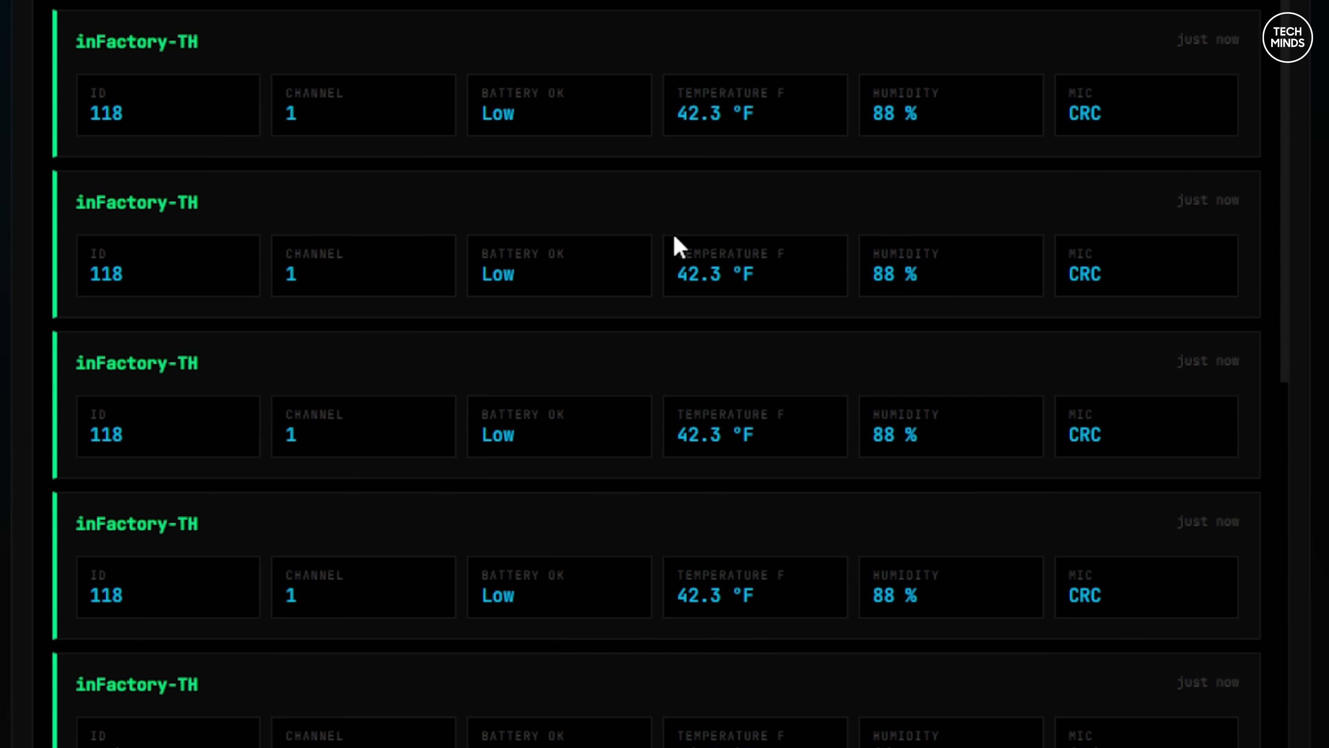
mouse_move(679, 248)
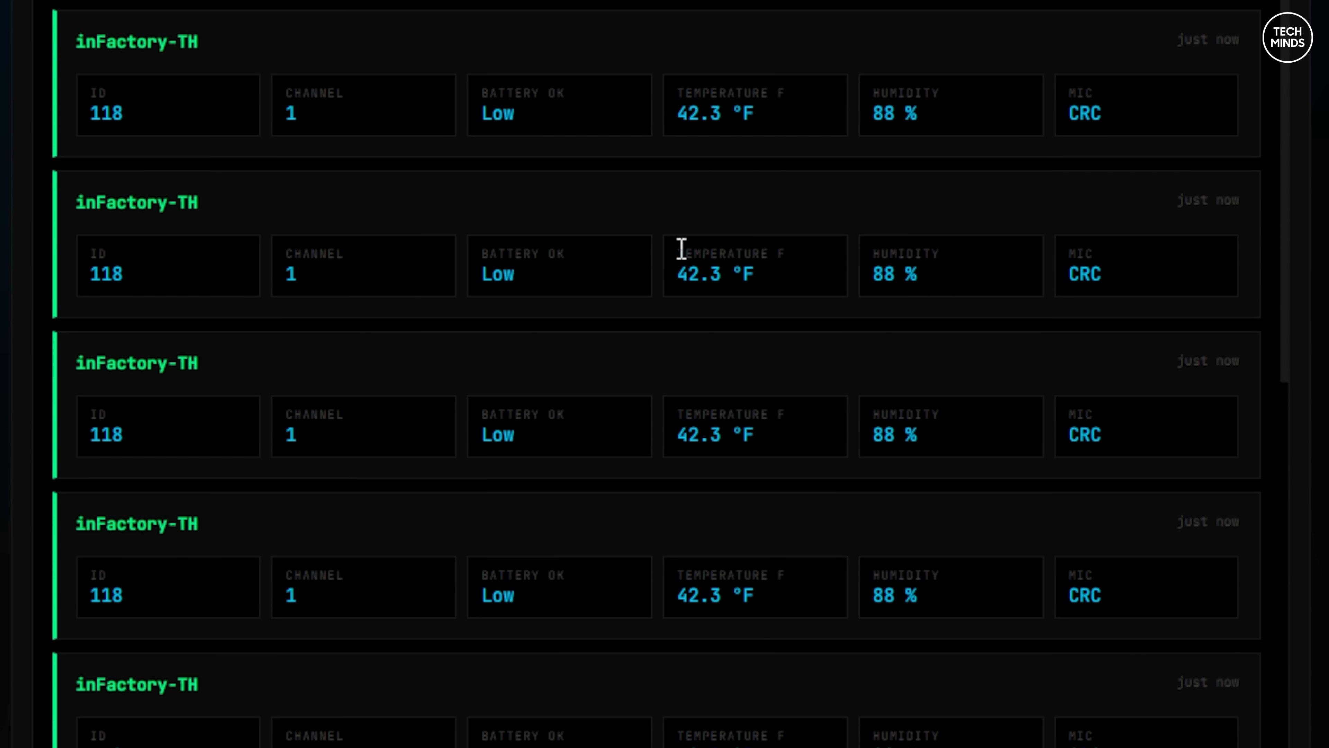
Review the inFactory-TH sensor readings, then switch to the ADS-B Aircraft mode
scroll("down", 3)
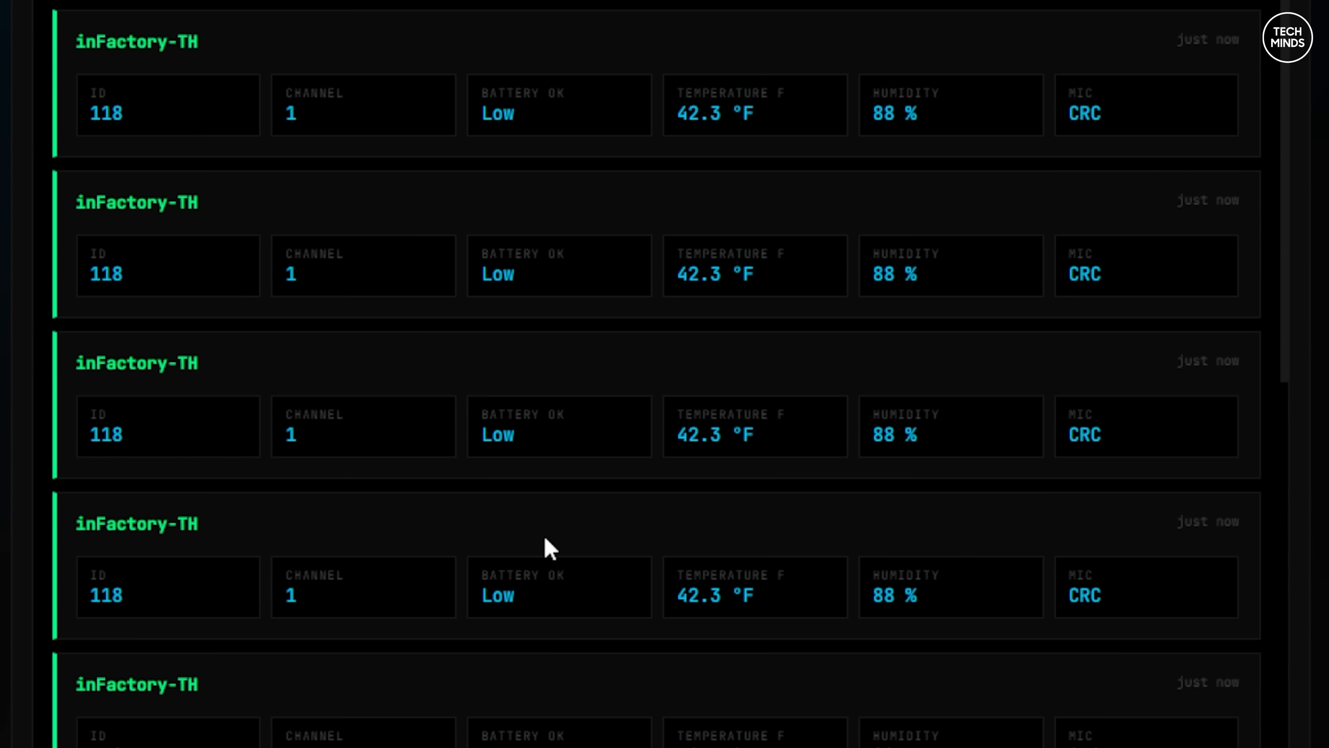
left_click(233, 109)
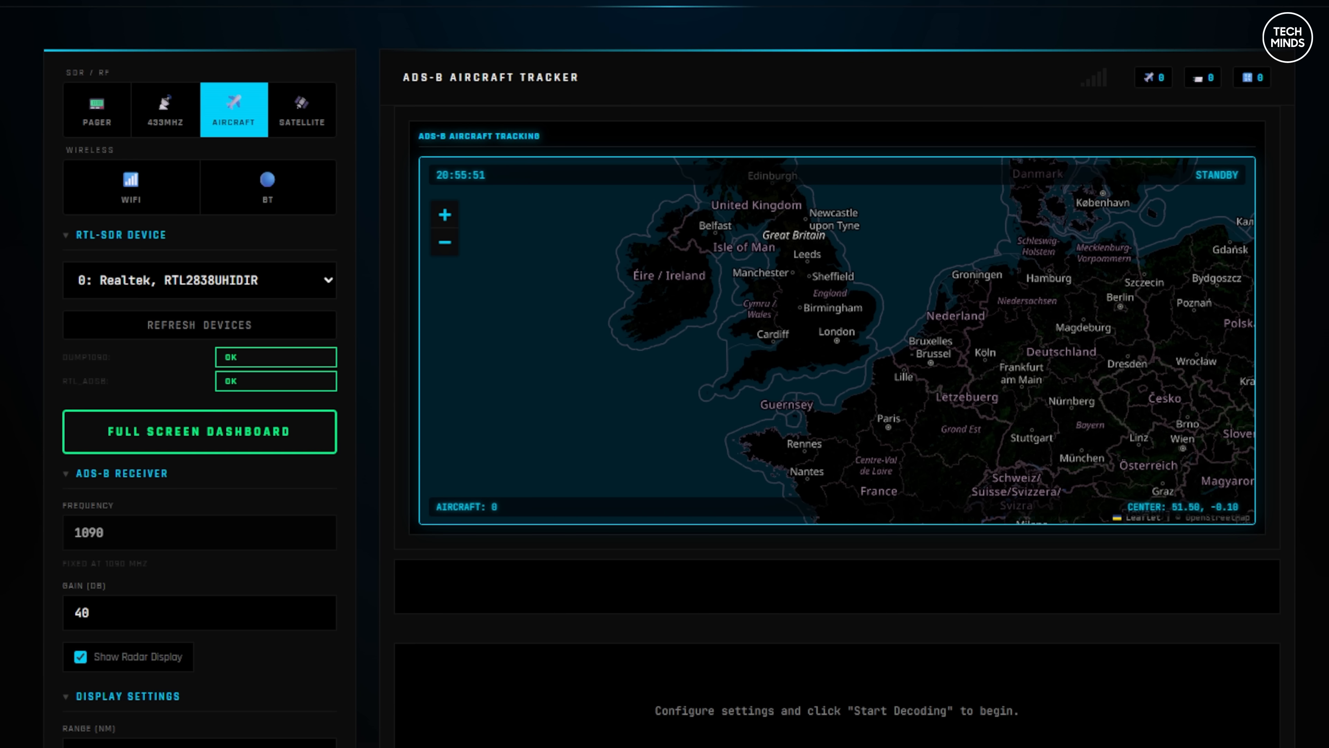
Look through the tracked aircraft list and launch the full-screen Aircraft Radar dashboard
scroll("down", 3)
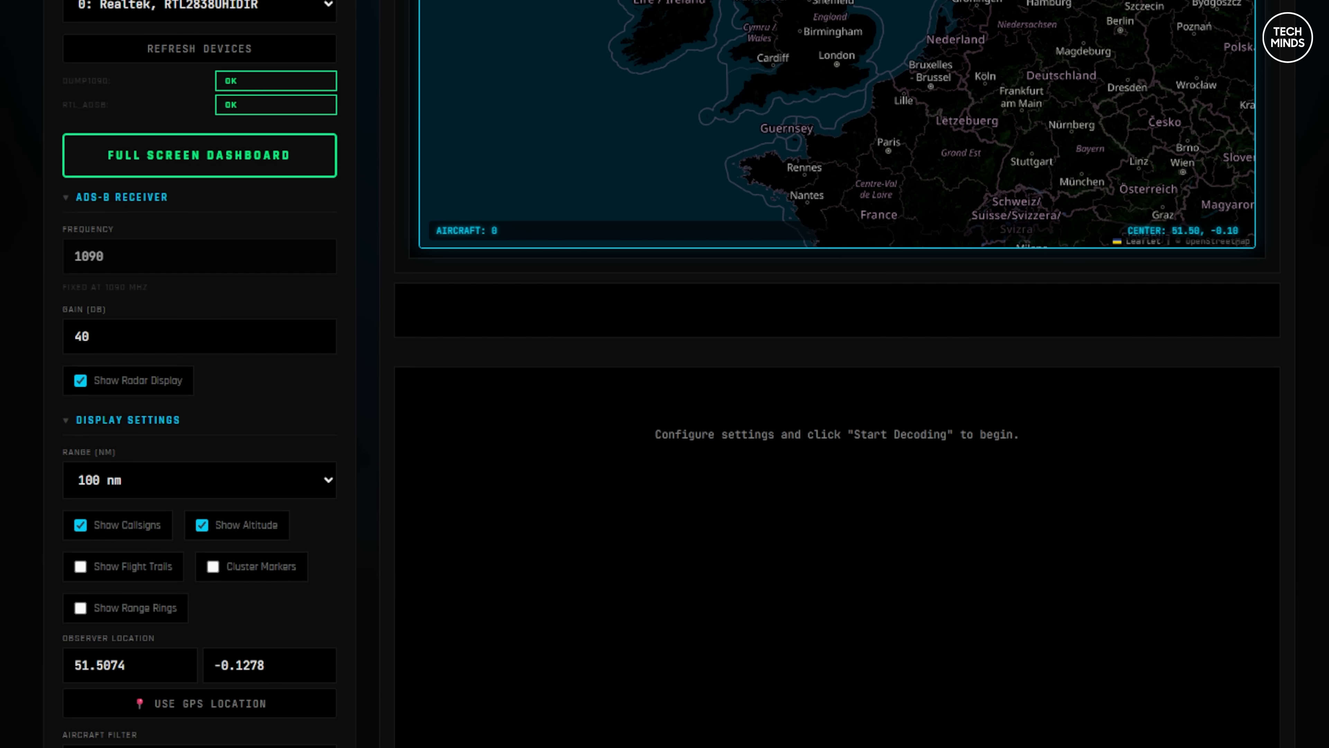
scroll("down", 3)
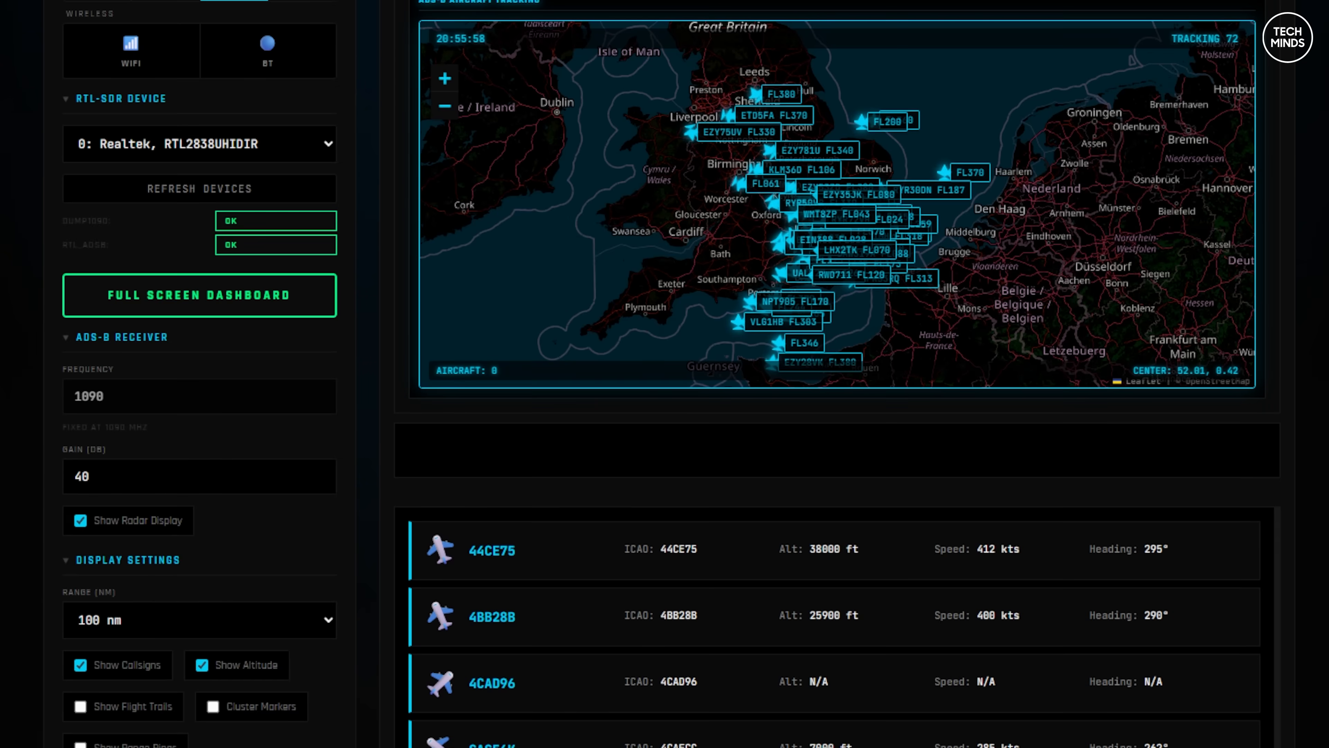
scroll("up", 3)
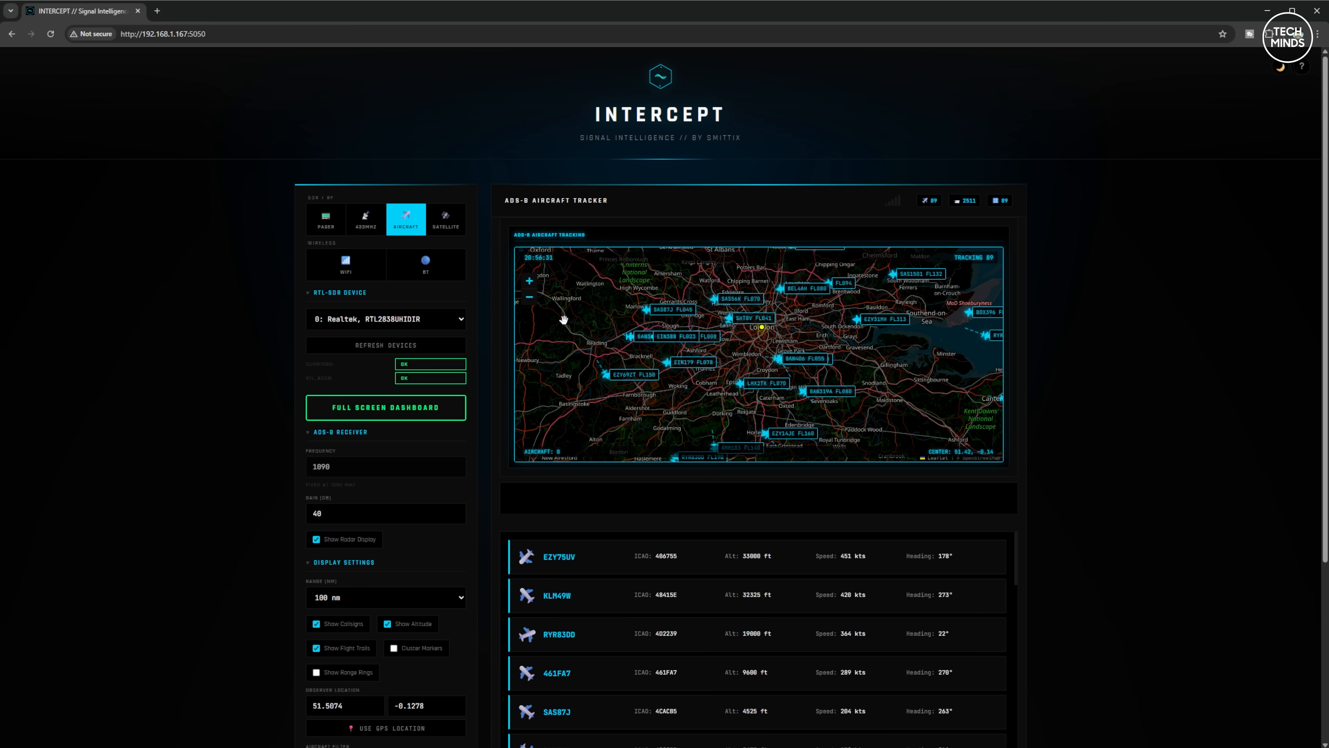
left_click(385, 408)
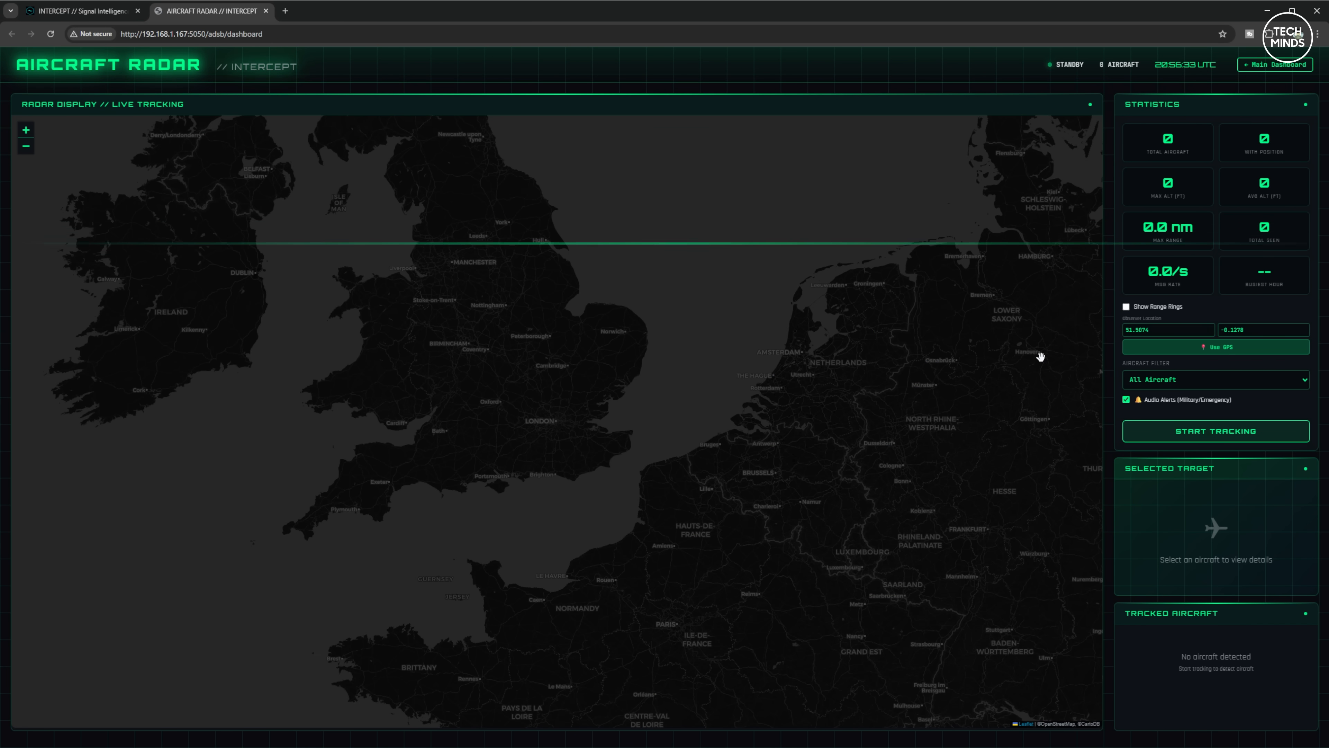
Start live radar tracking, view details for aircraft RYR401Y, then switch to Satellite mode
left_click(1215, 431)
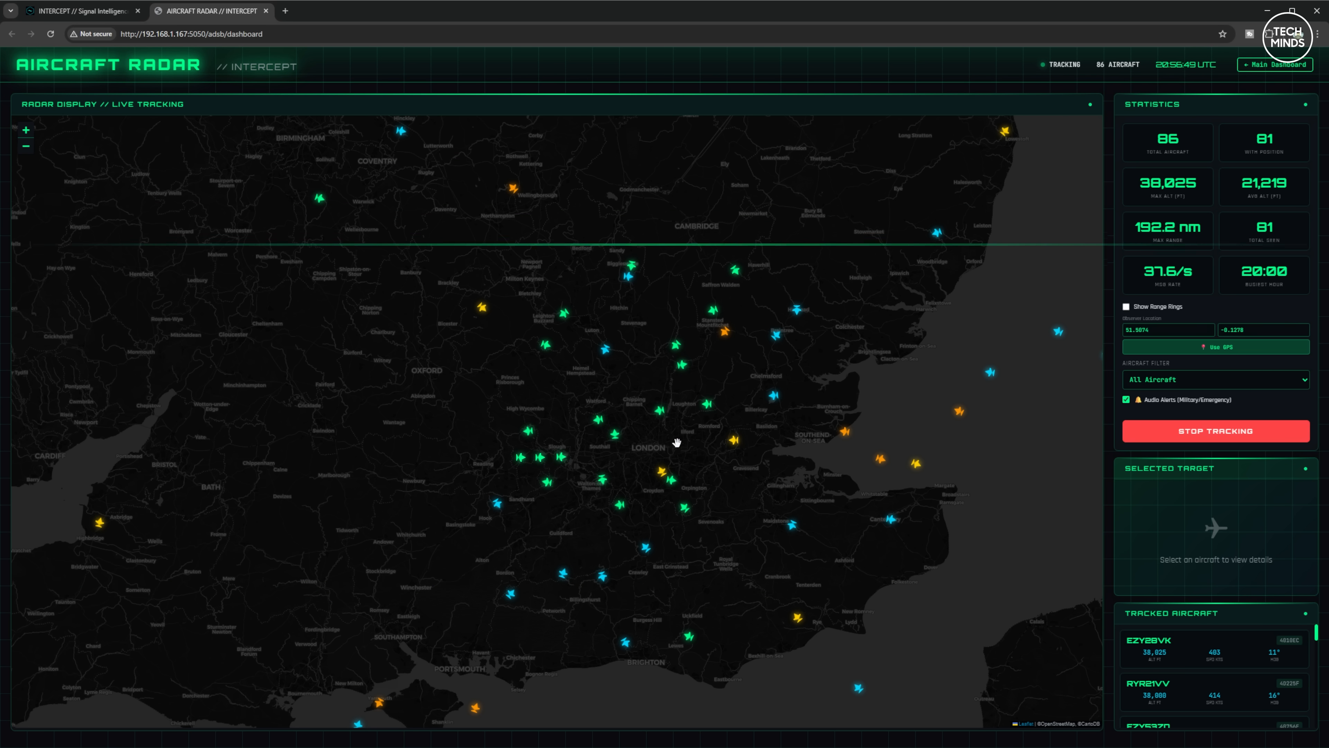
left_click(654, 407)
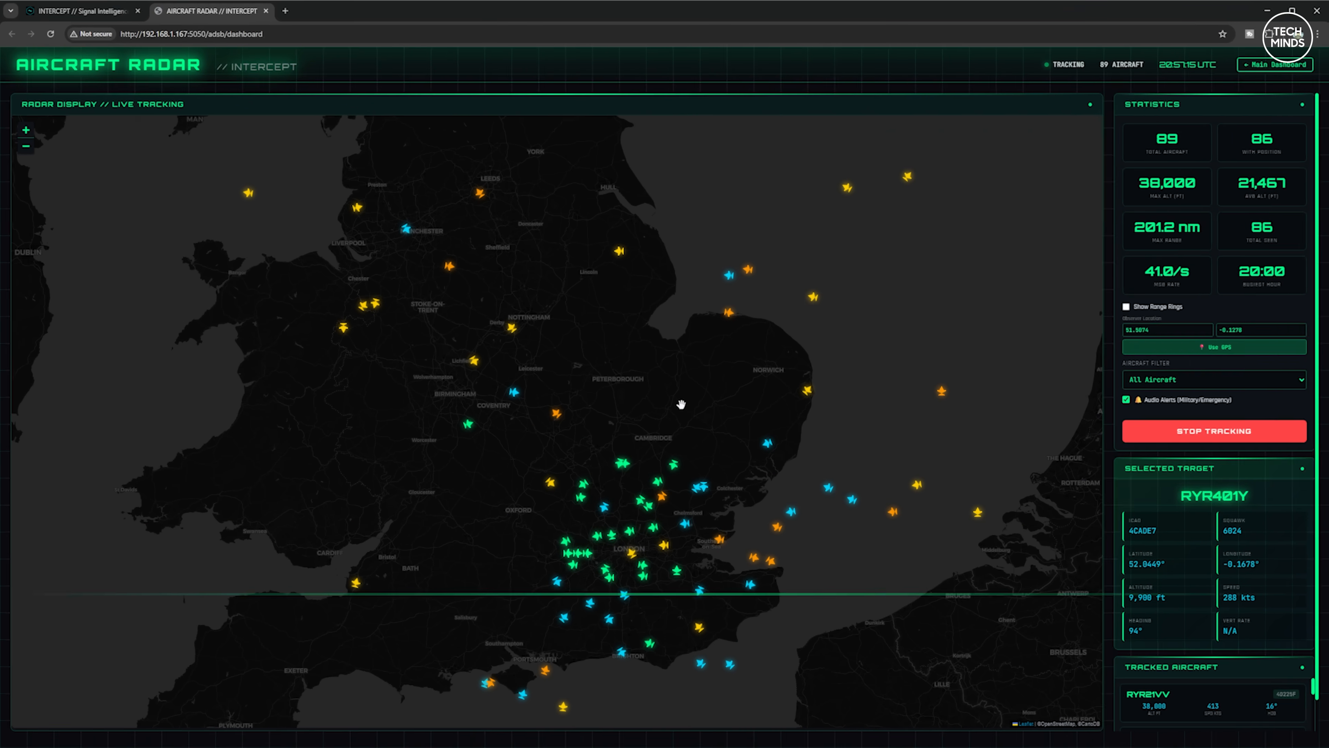
left_click(324, 81)
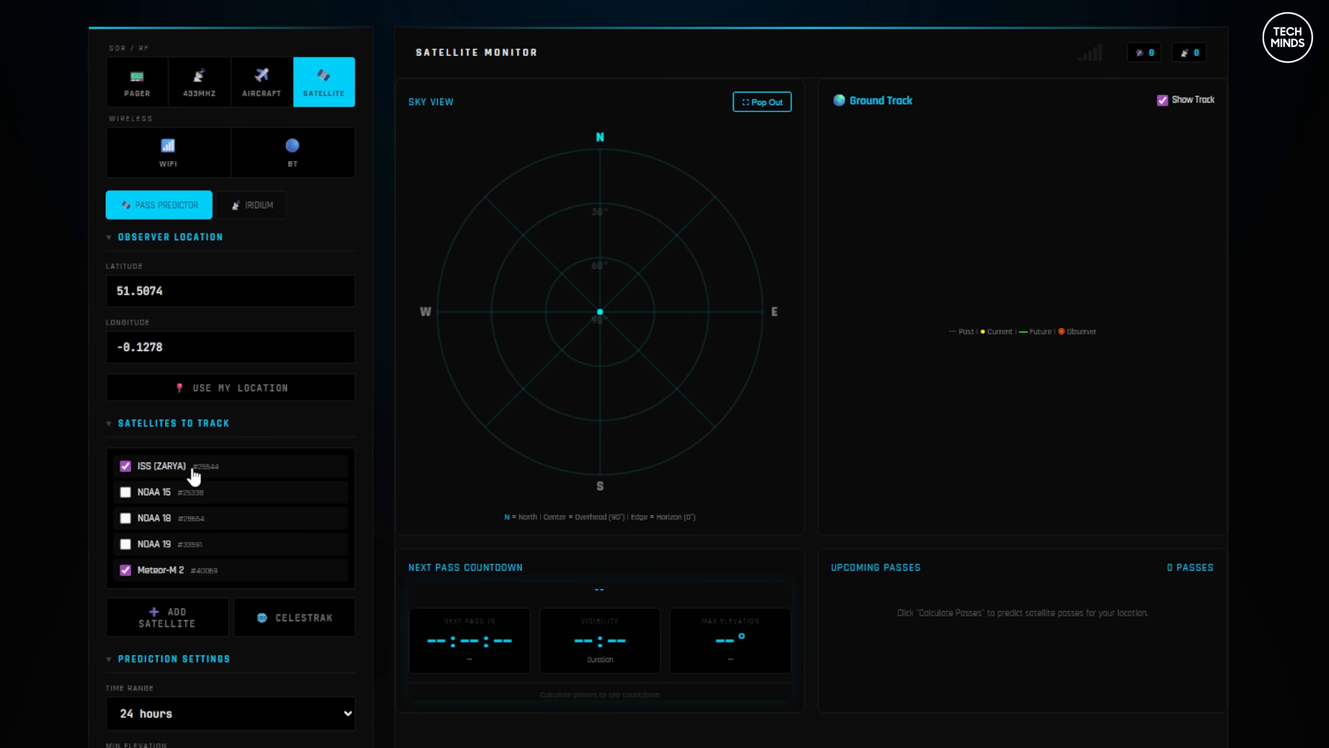
Add the Celestrak Amateur Radio category of 70 satellites to the tracking list
left_click(167, 617)
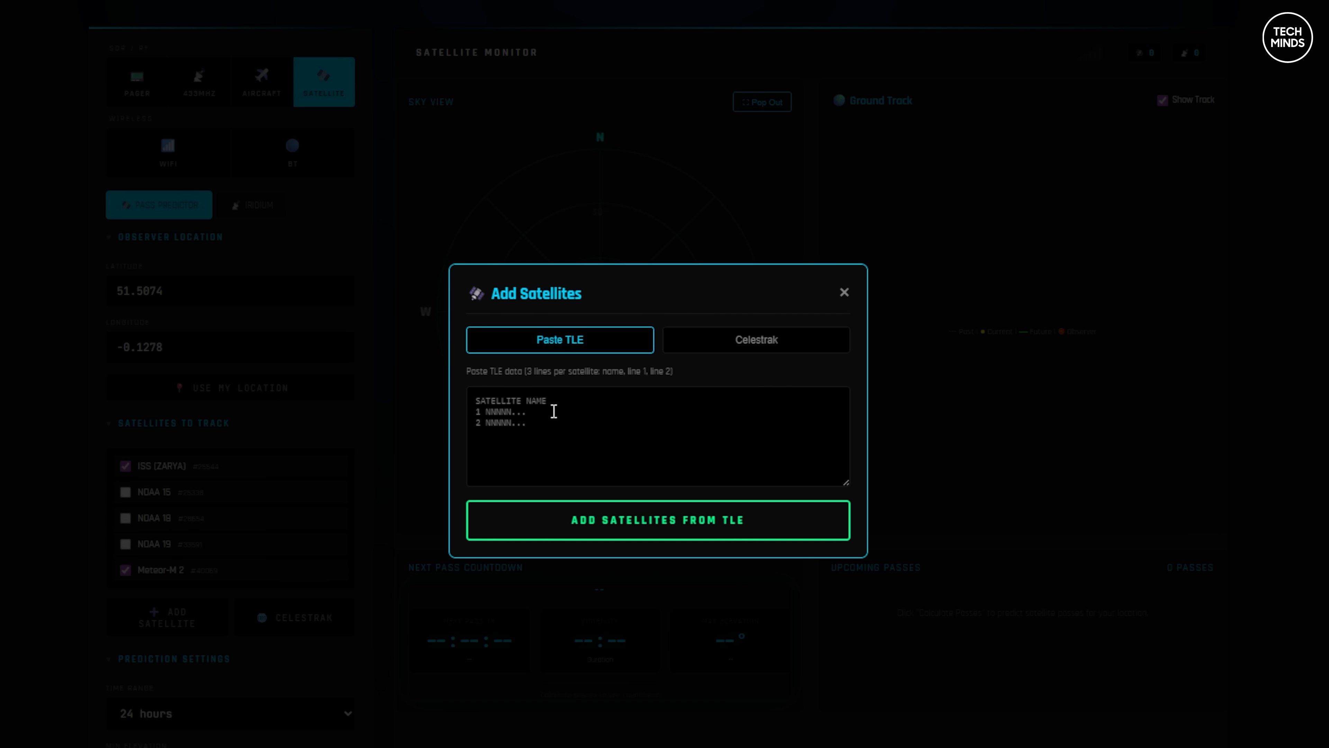
left_click(754, 340)
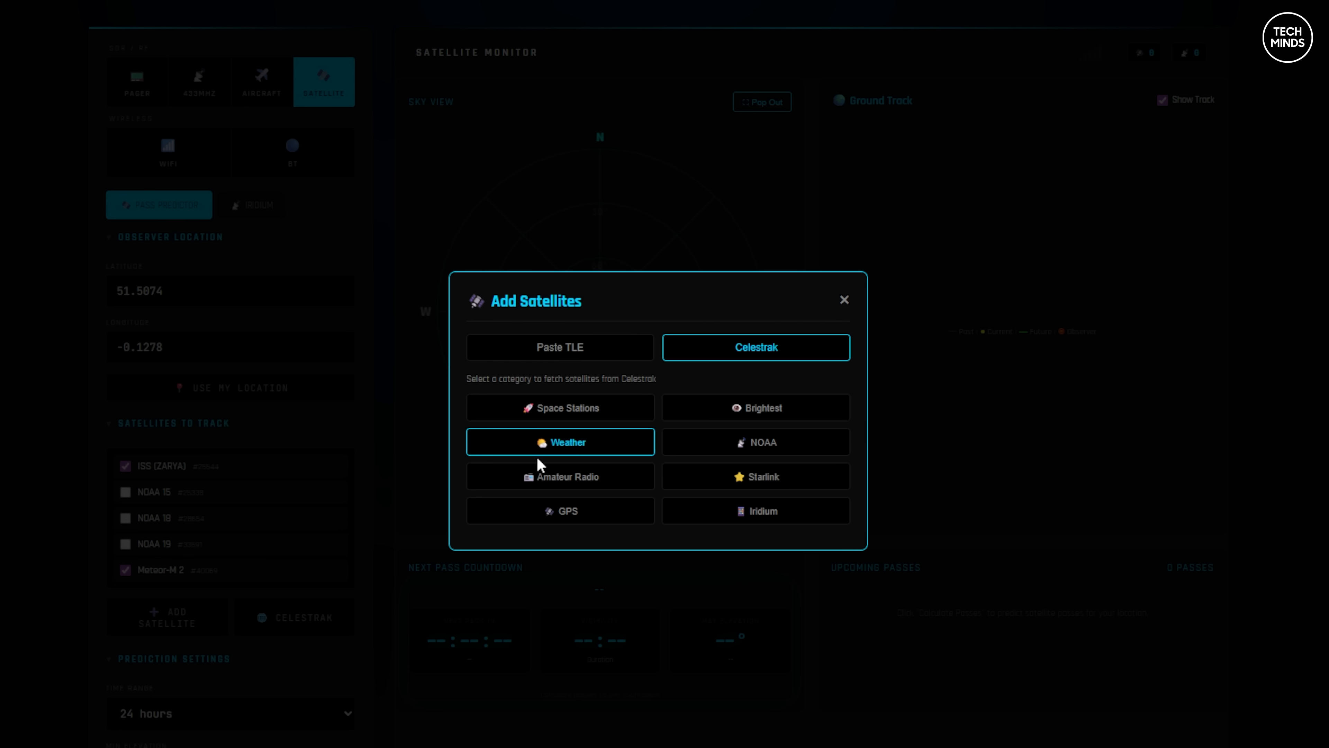
left_click(559, 476)
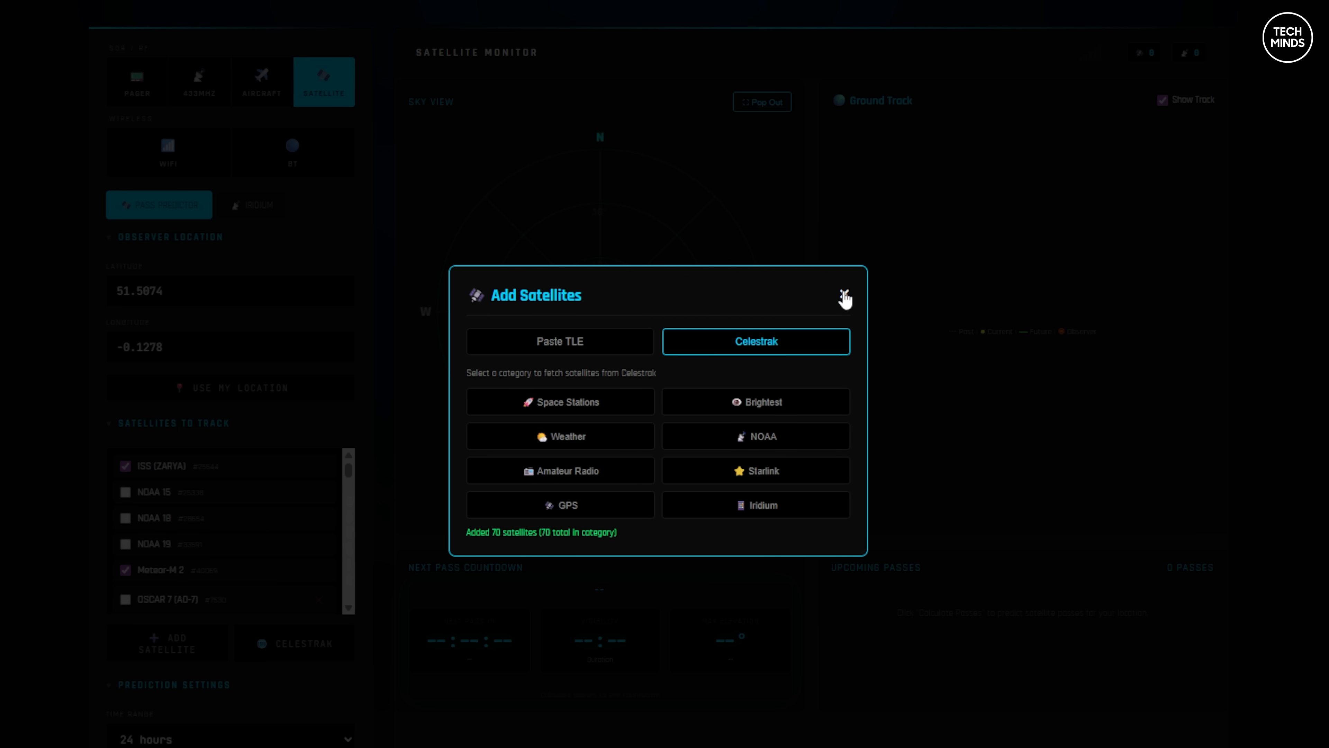
left_click(845, 298)
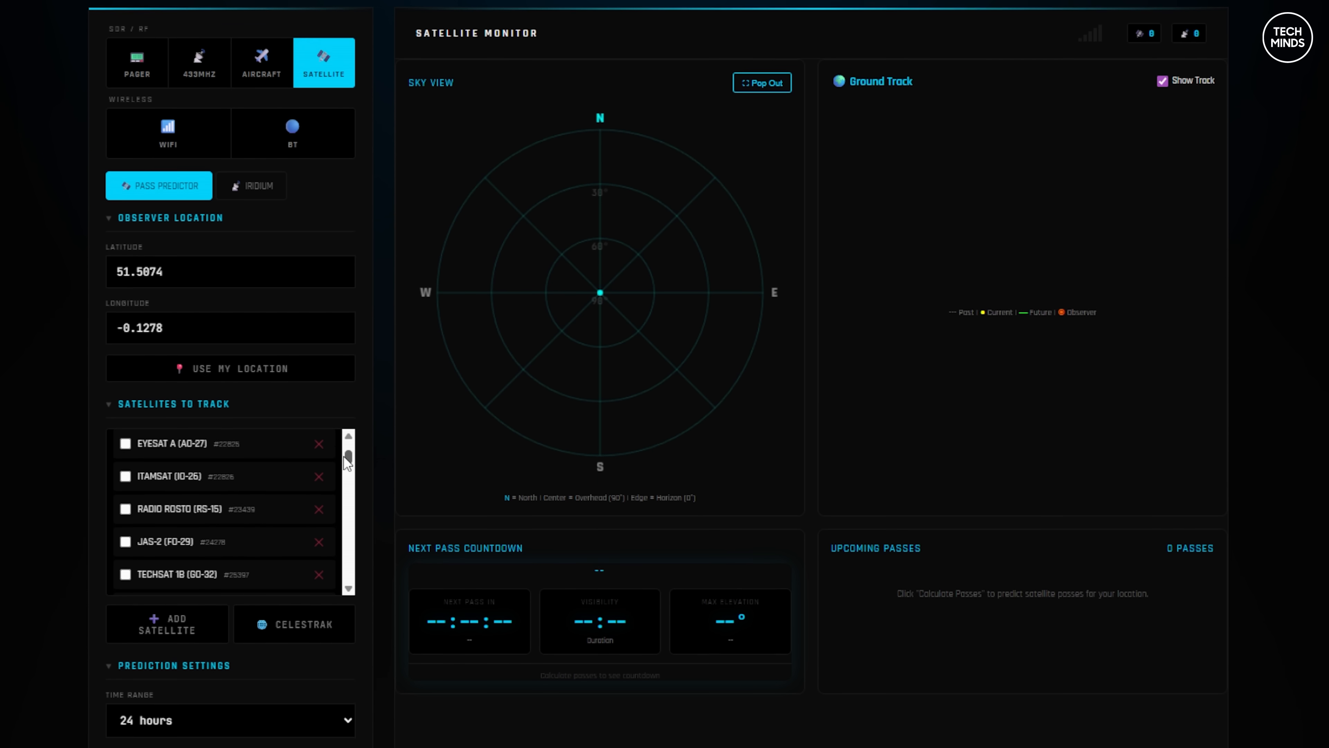
Tick PHASE 3B (AO-10) and PCSAT (NO-44) for tracking
scroll("down", 3)
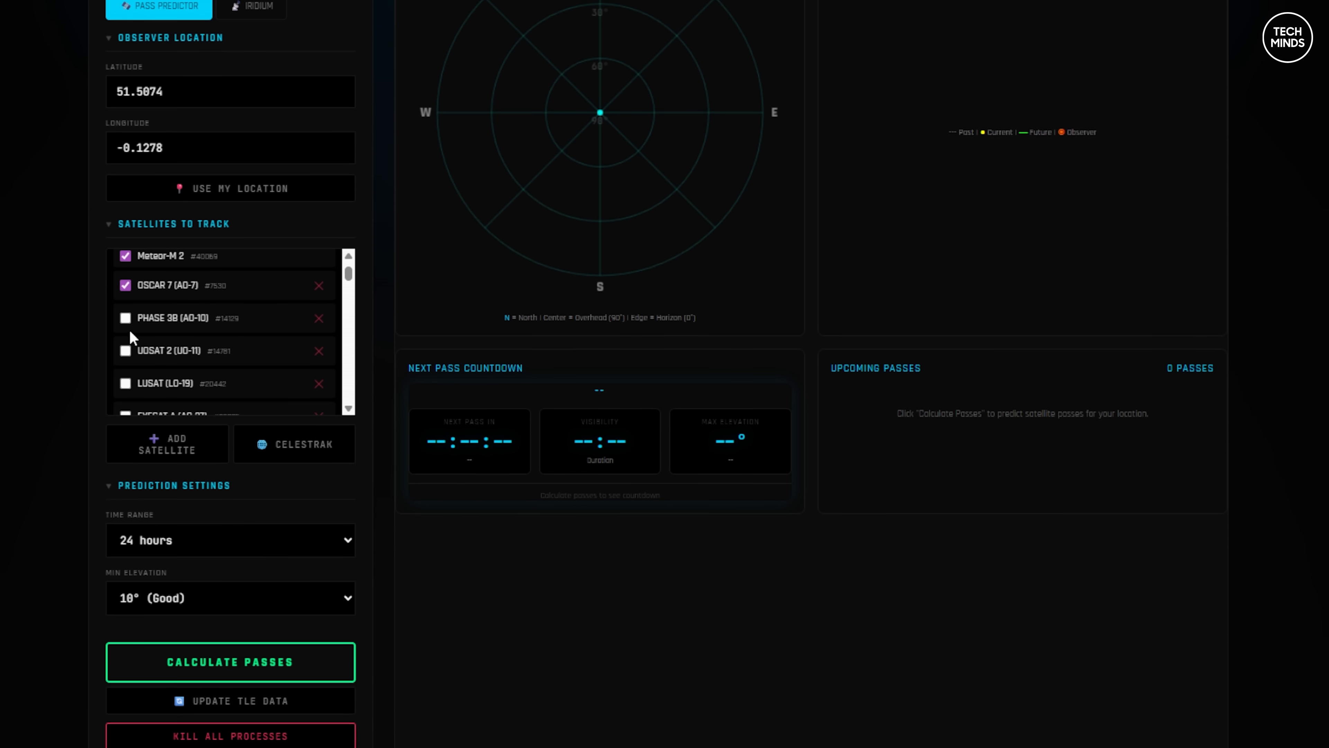
left_click(124, 318)
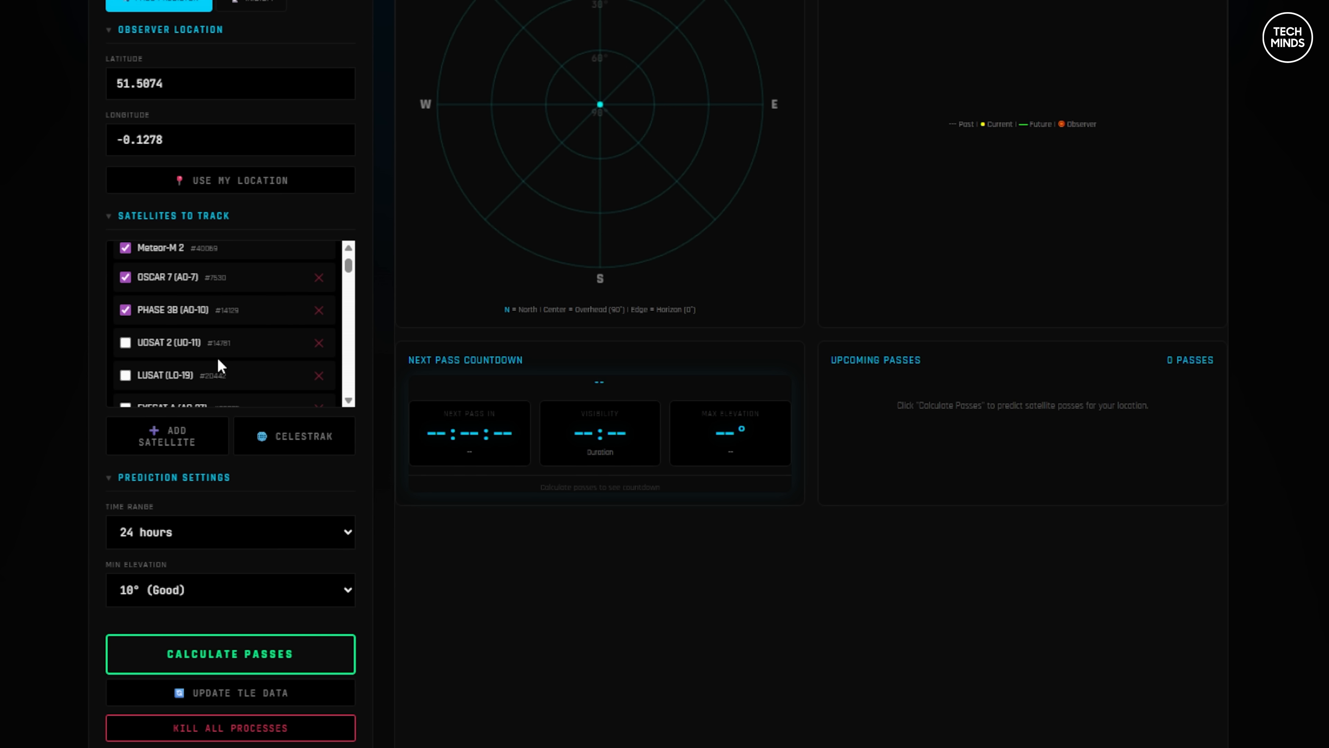
scroll("down", 3)
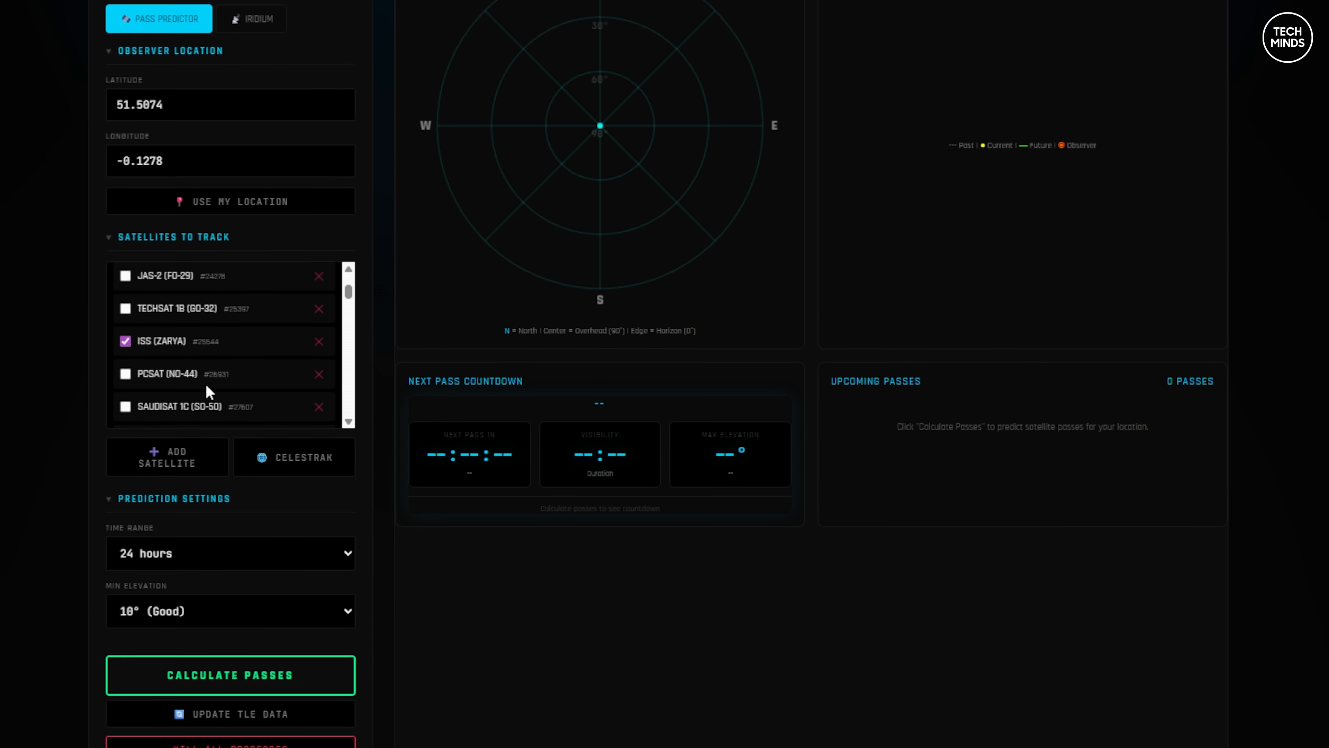
scroll("up", 3)
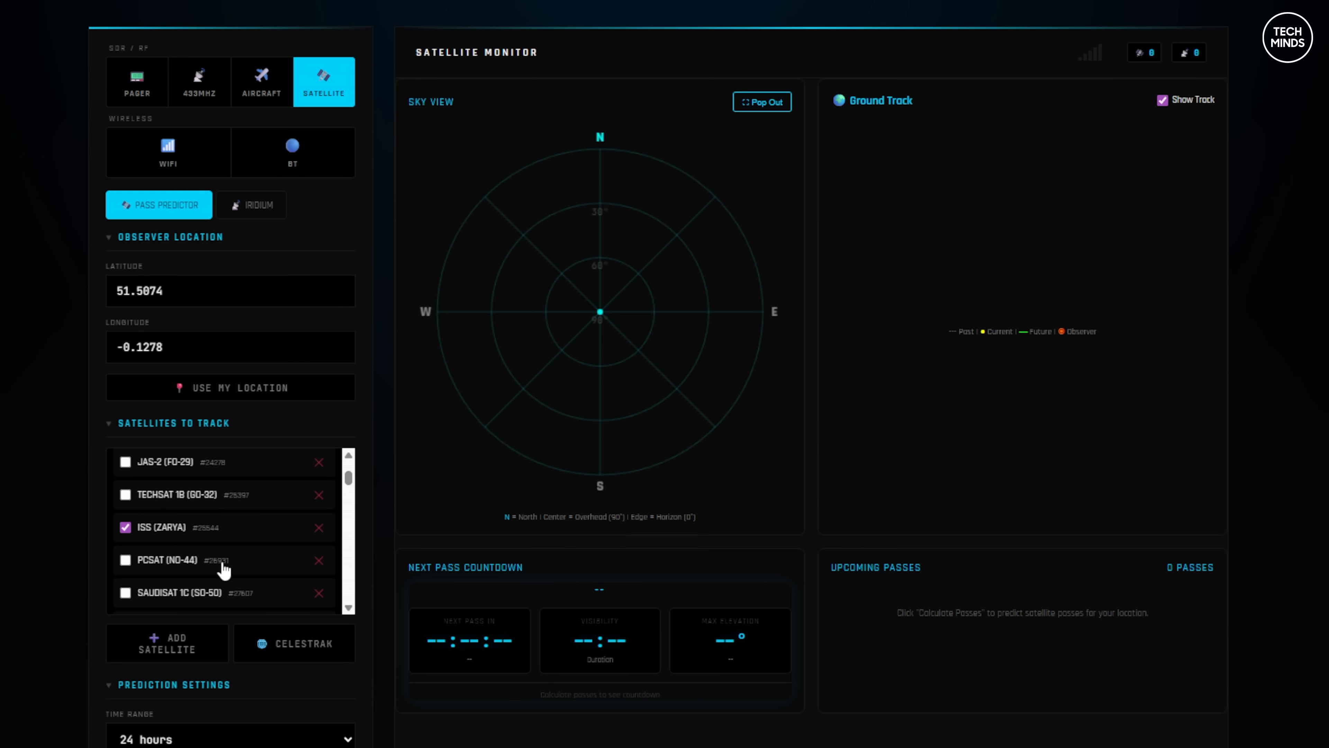
left_click(125, 559)
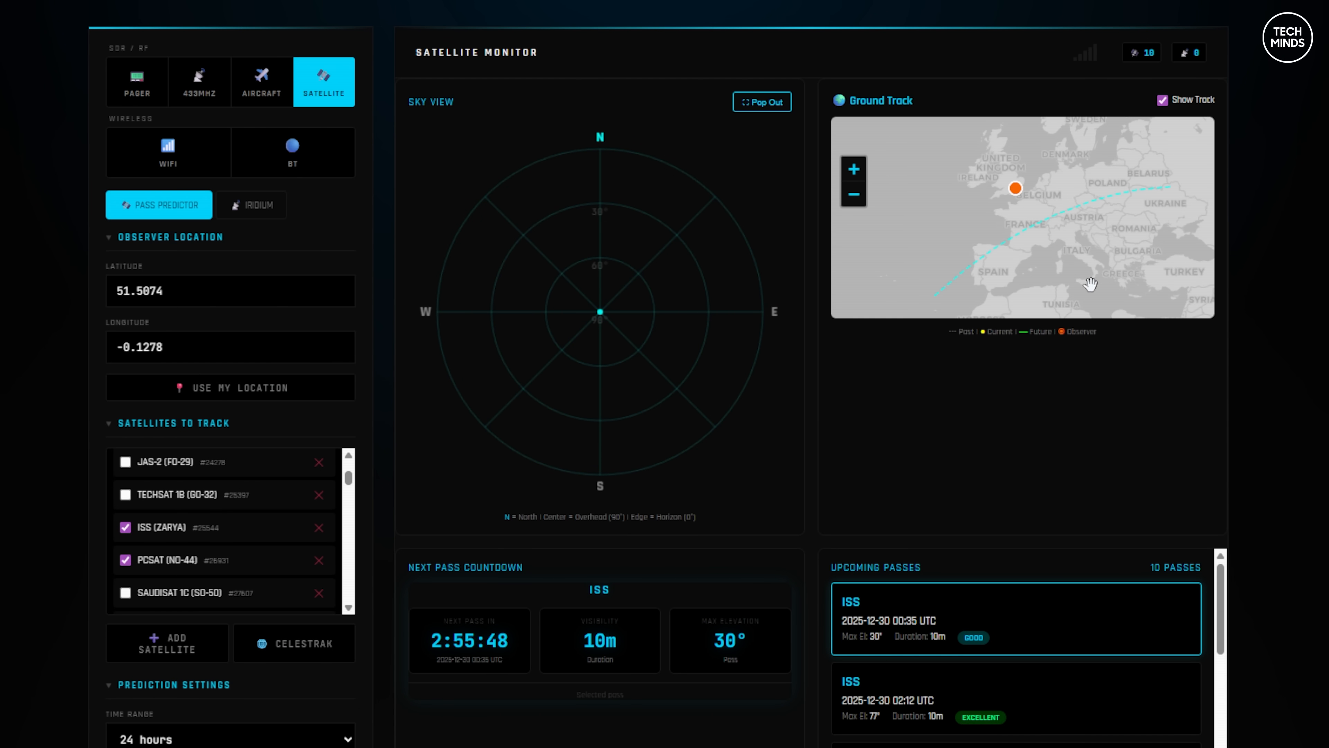
mouse_move(1021, 573)
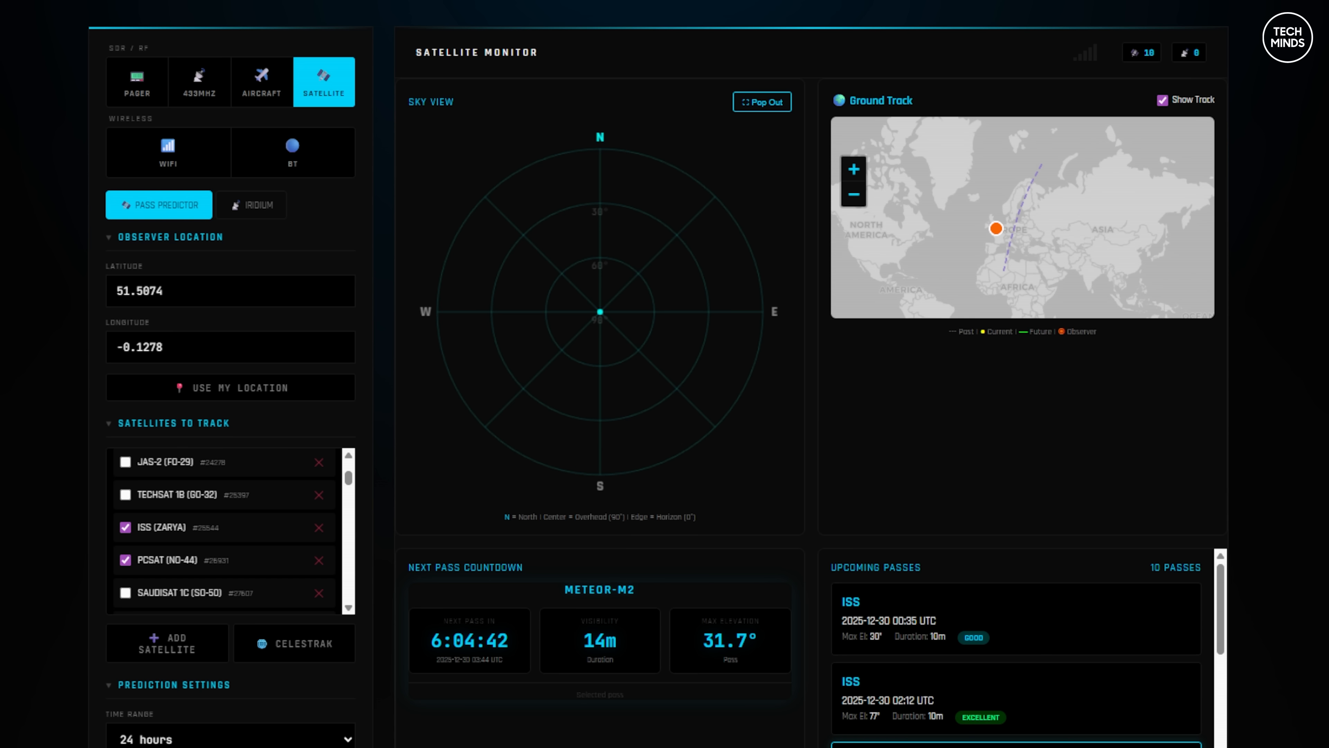
Calculate the next 24 hours of passes and select the upcoming Meteor-M2 pass
left_click(168, 145)
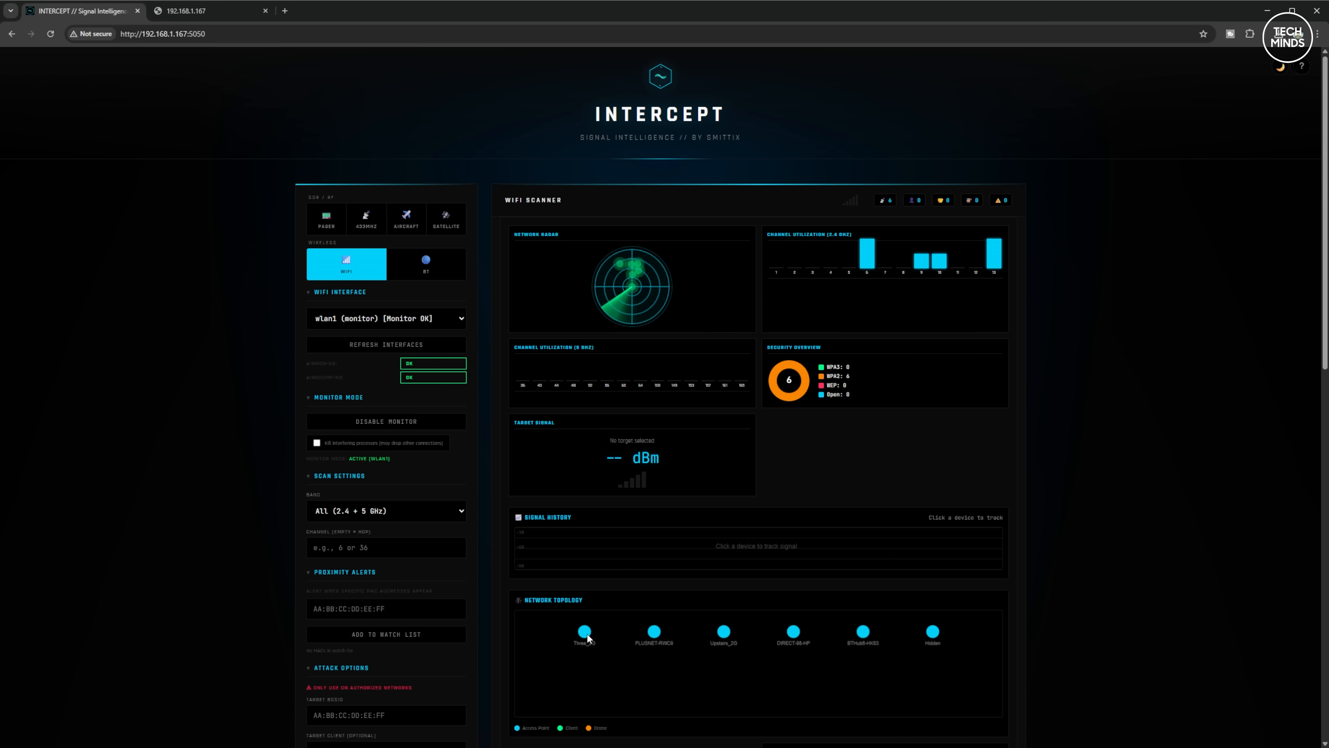
mouse_move(731, 638)
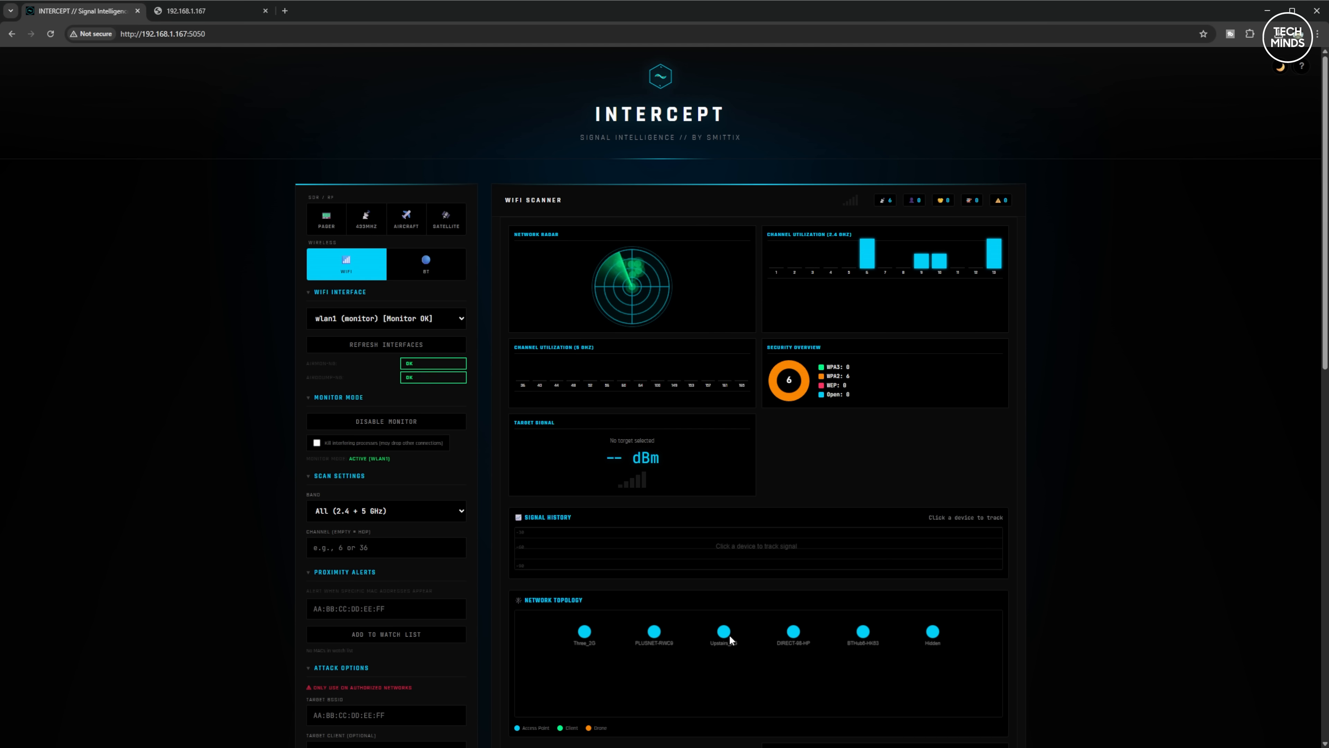
Scroll through the WiFi scan's networks, hidden SSIDs and device intelligence
scroll("down", 3)
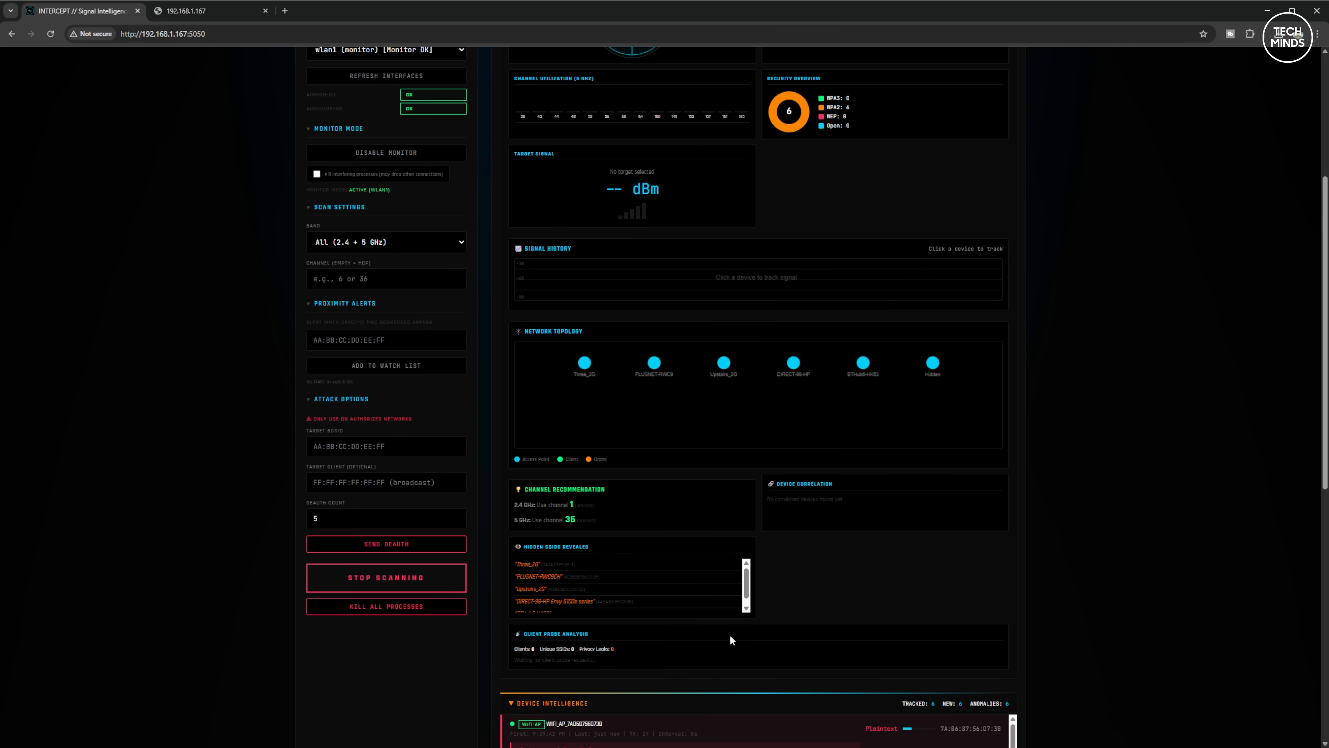
scroll("down", 3)
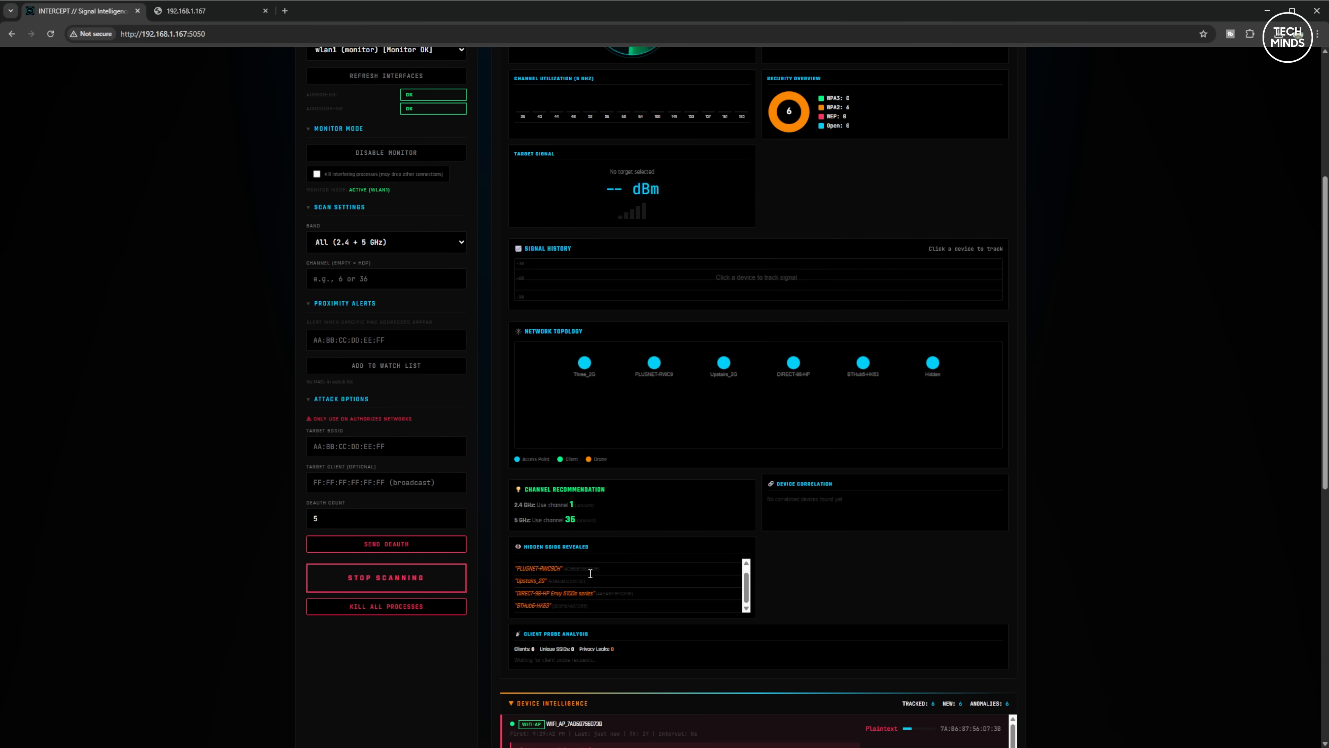
scroll("down", 3)
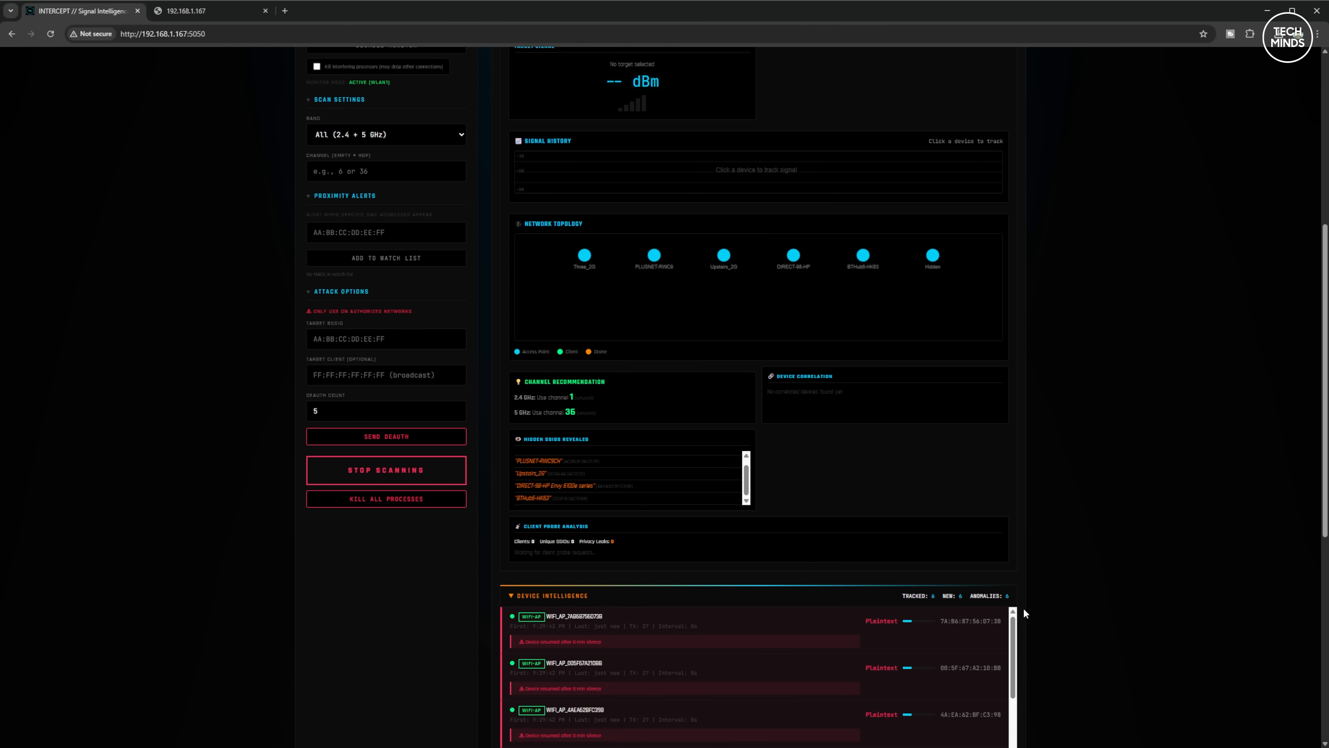
scroll("down", 3)
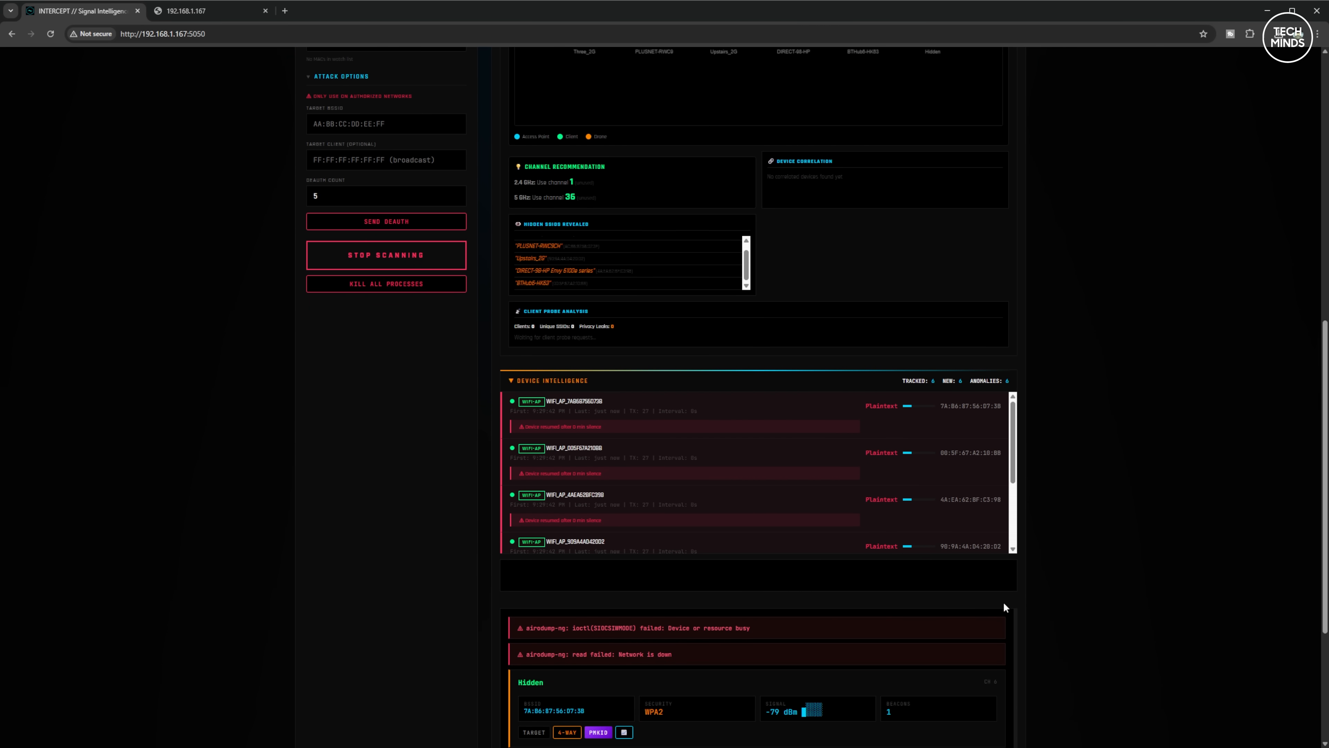
mouse_move(891, 594)
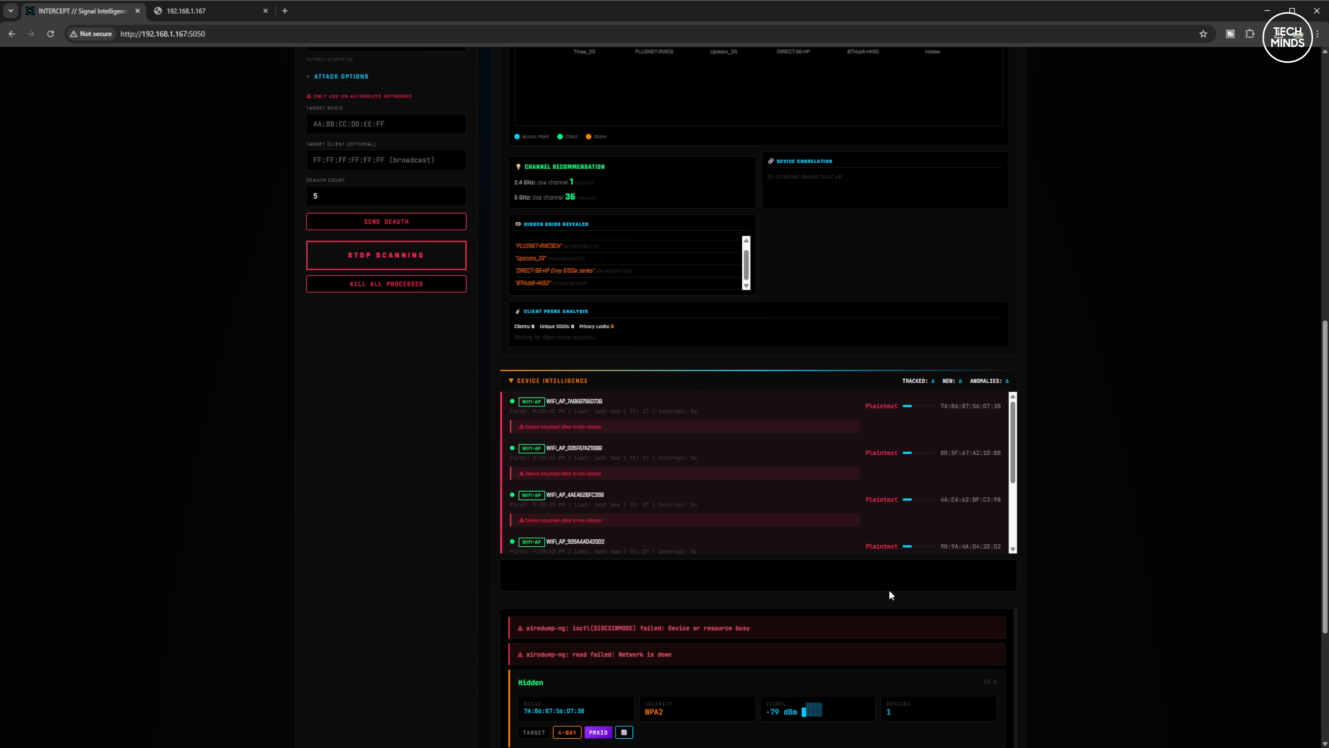
mouse_move(582, 412)
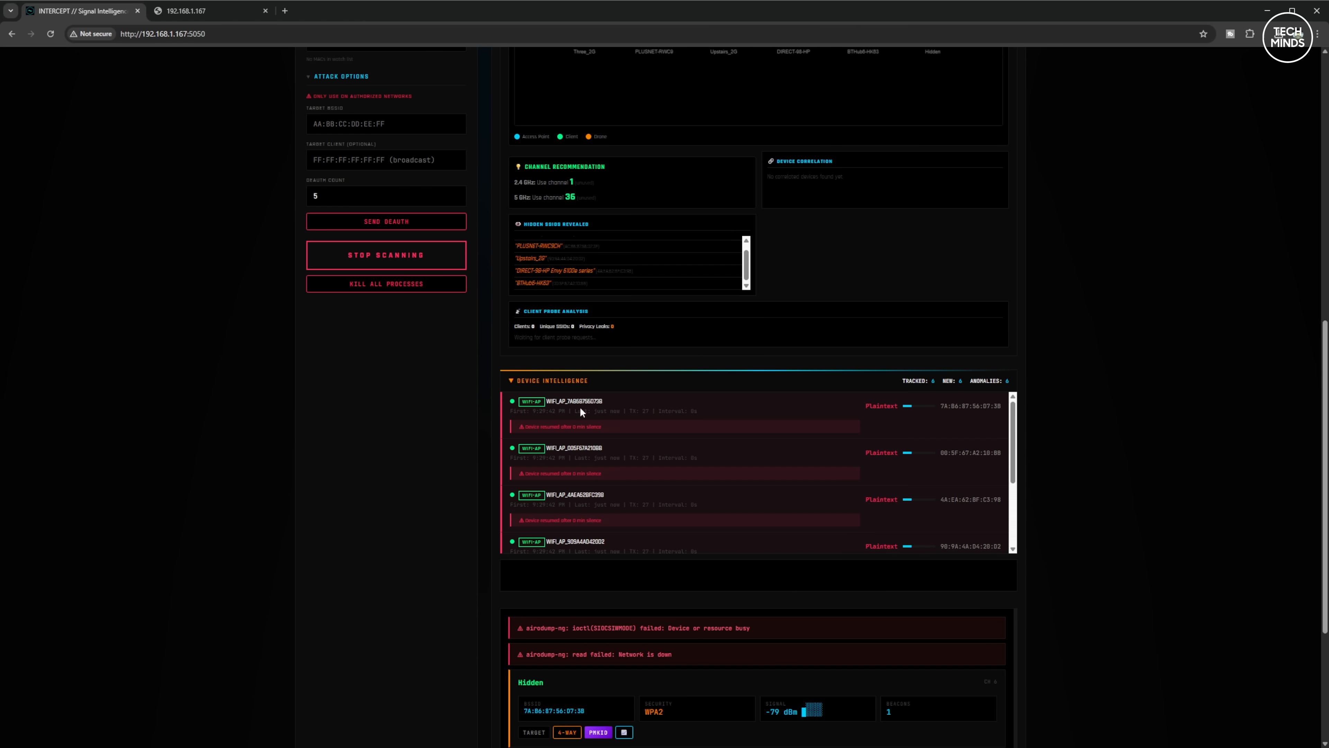
scroll("down", 3)
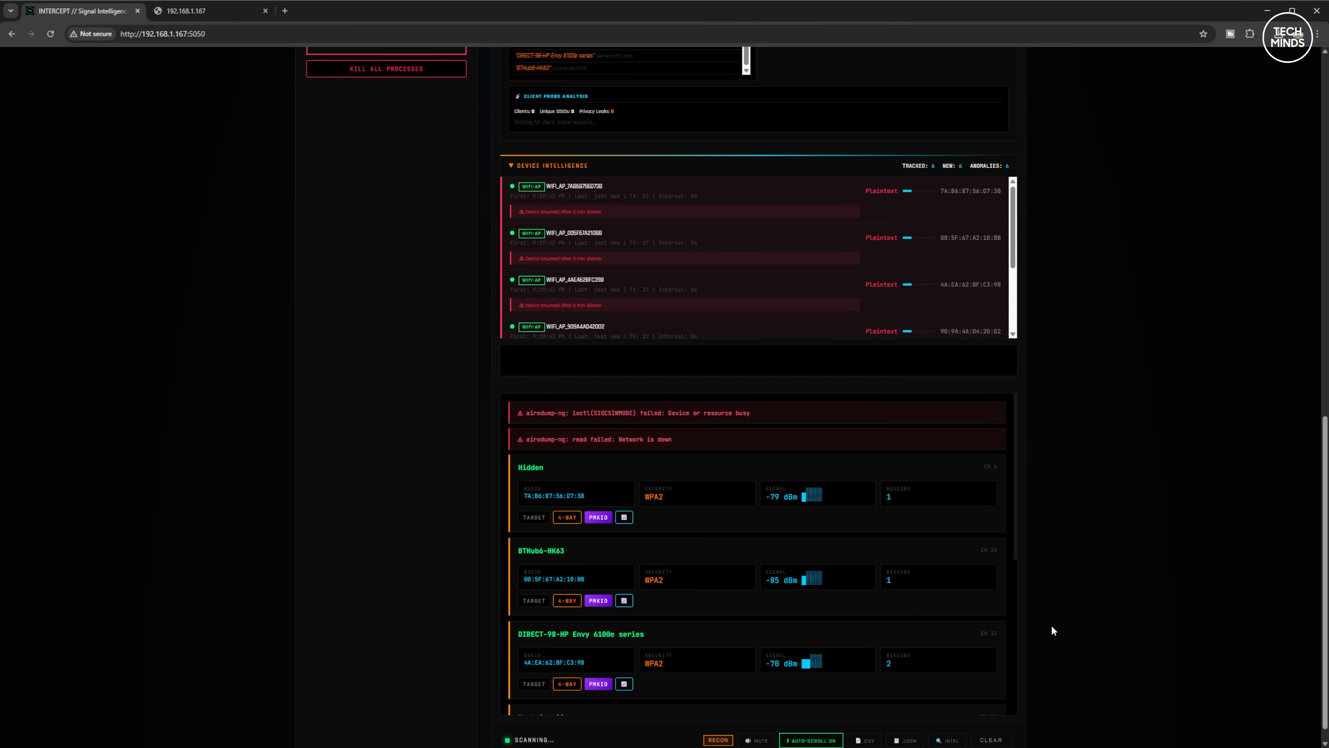
scroll("down", 3)
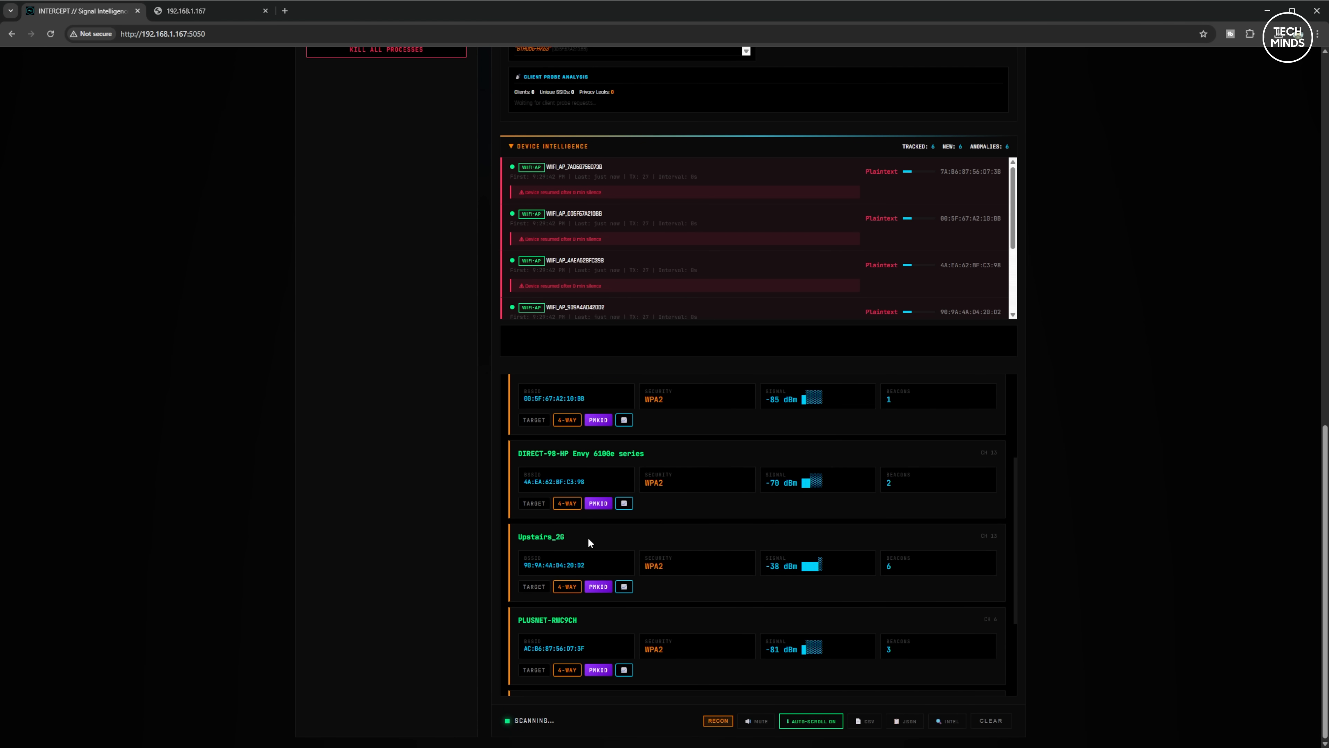
mouse_move(585, 546)
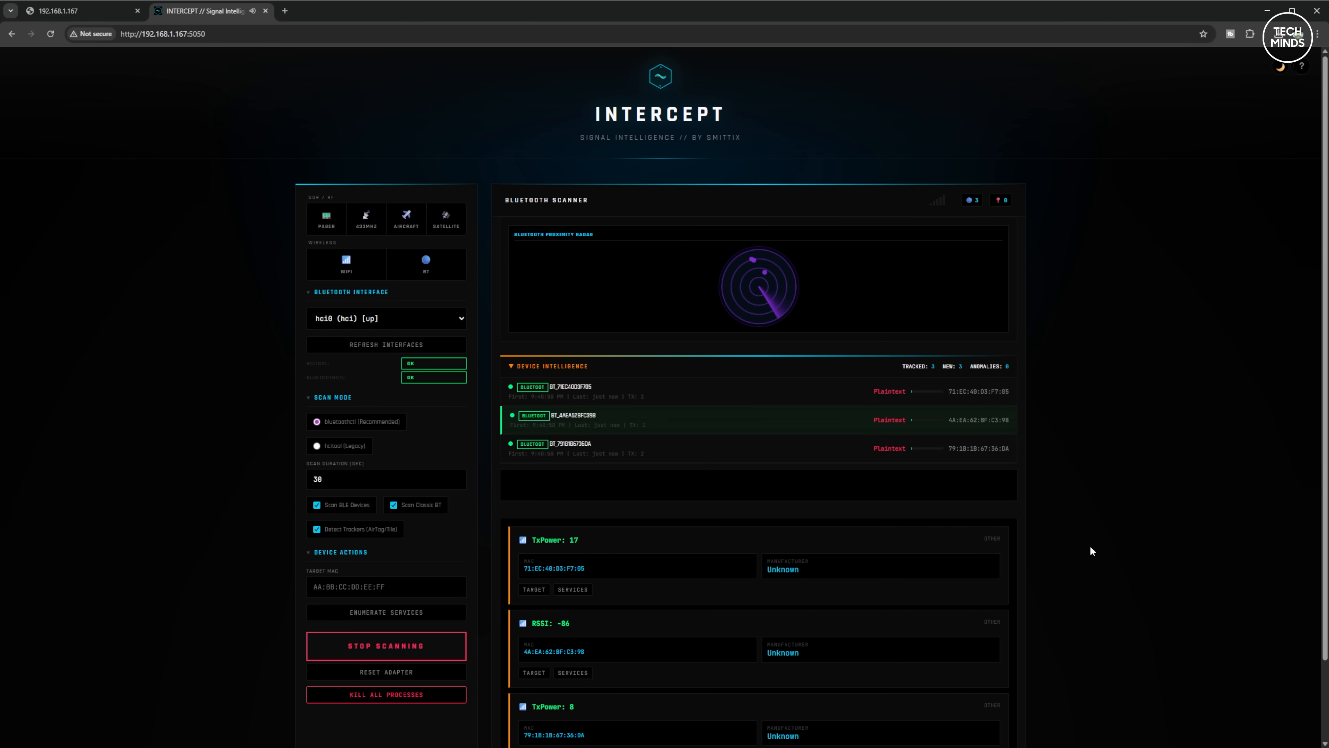
Review the four detected Bluetooth devices, then switch to the live Aircraft Radar tab
scroll("down", 3)
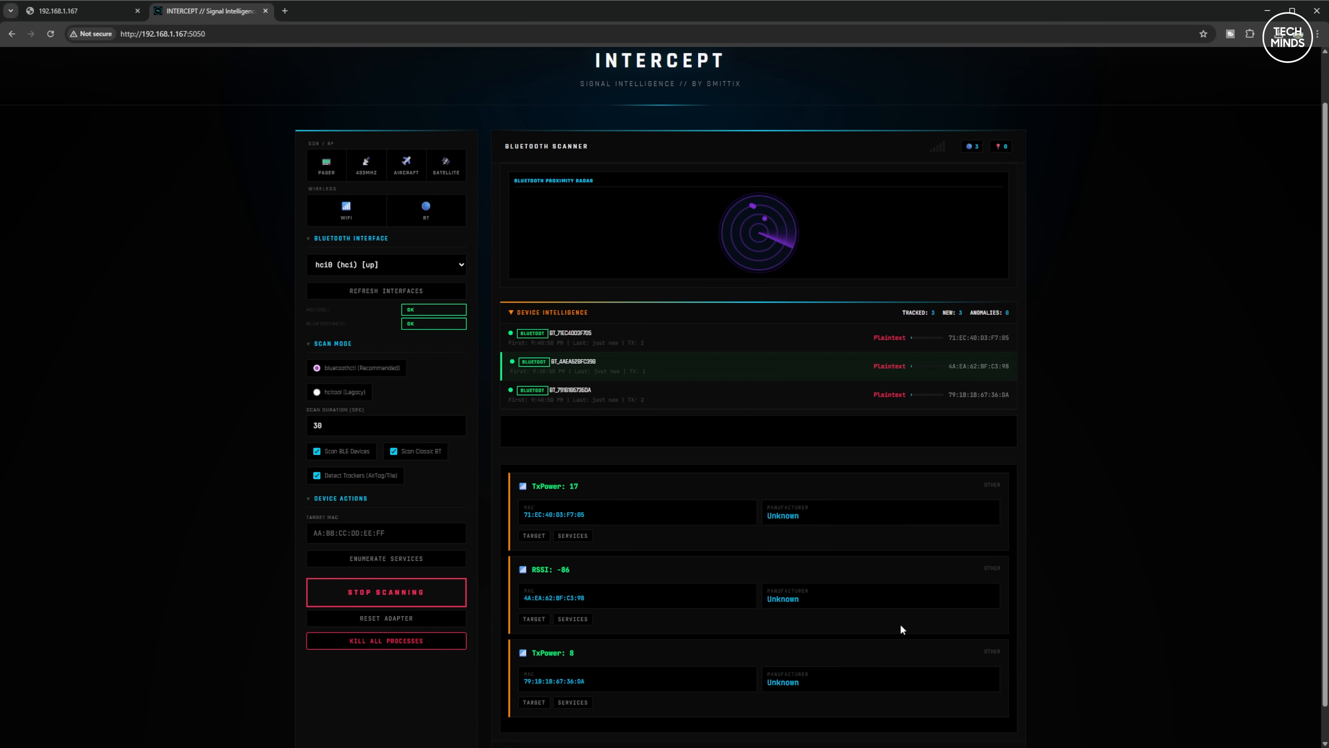
scroll("down", 3)
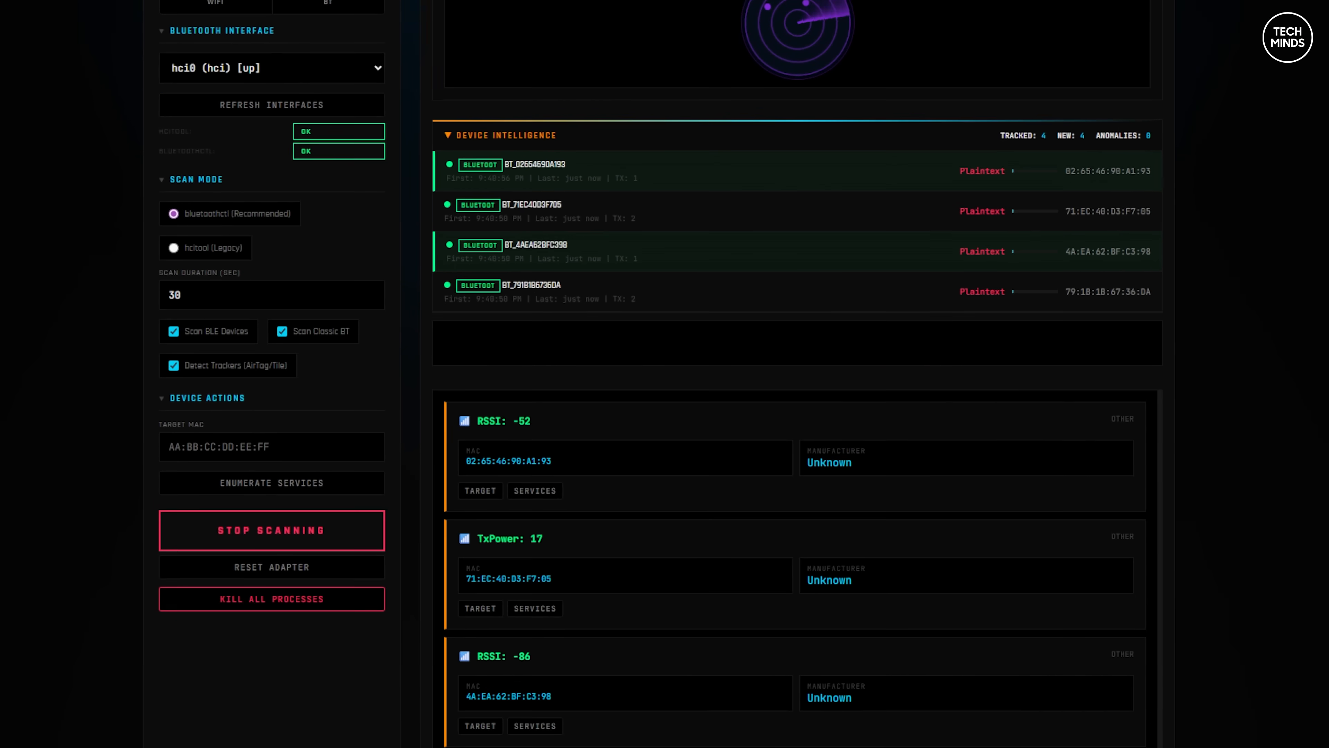
scroll("up", 3)
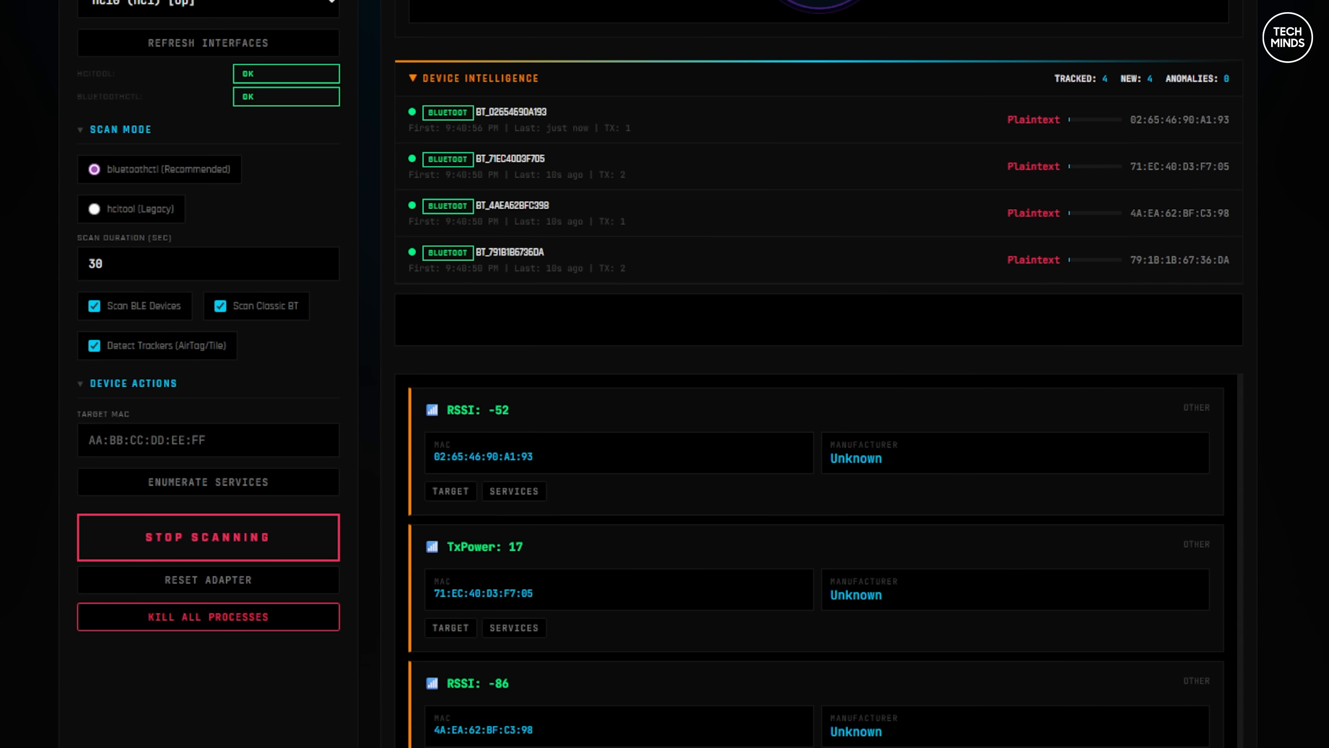
mouse_move(971, 594)
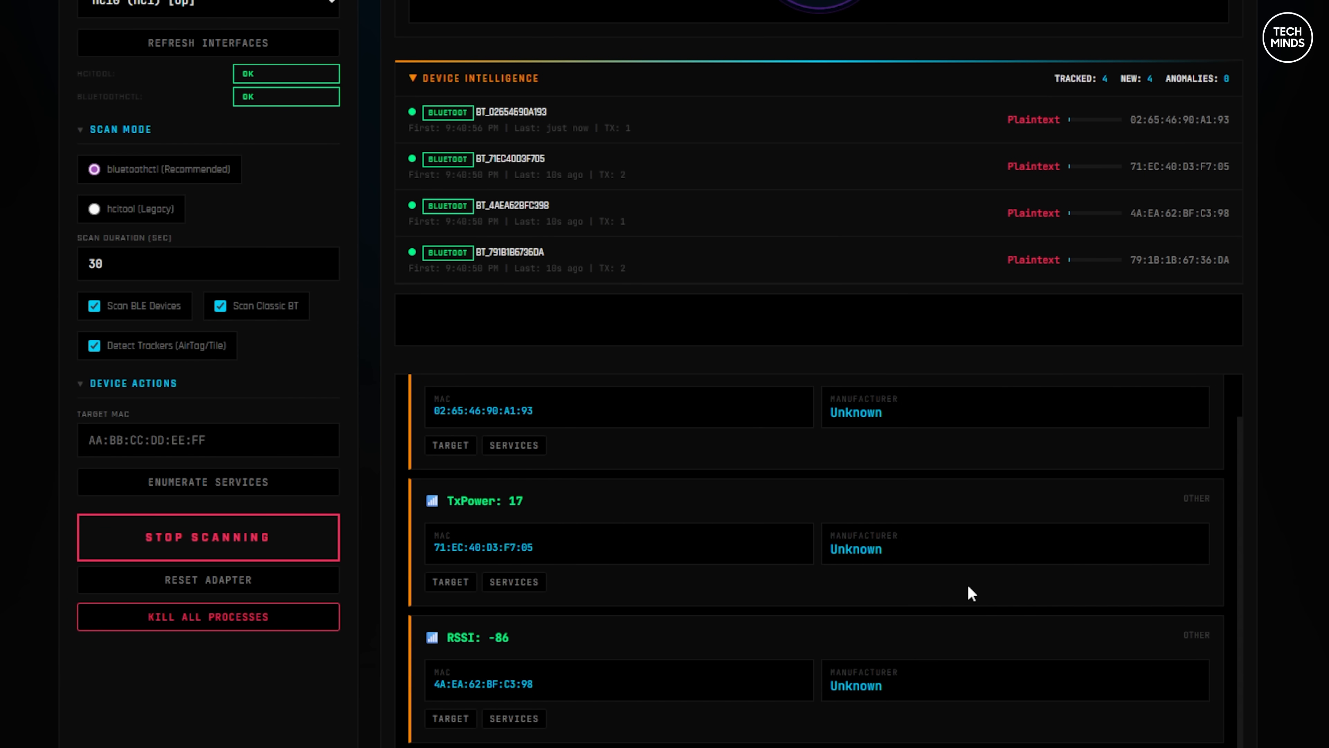
scroll("up", 3)
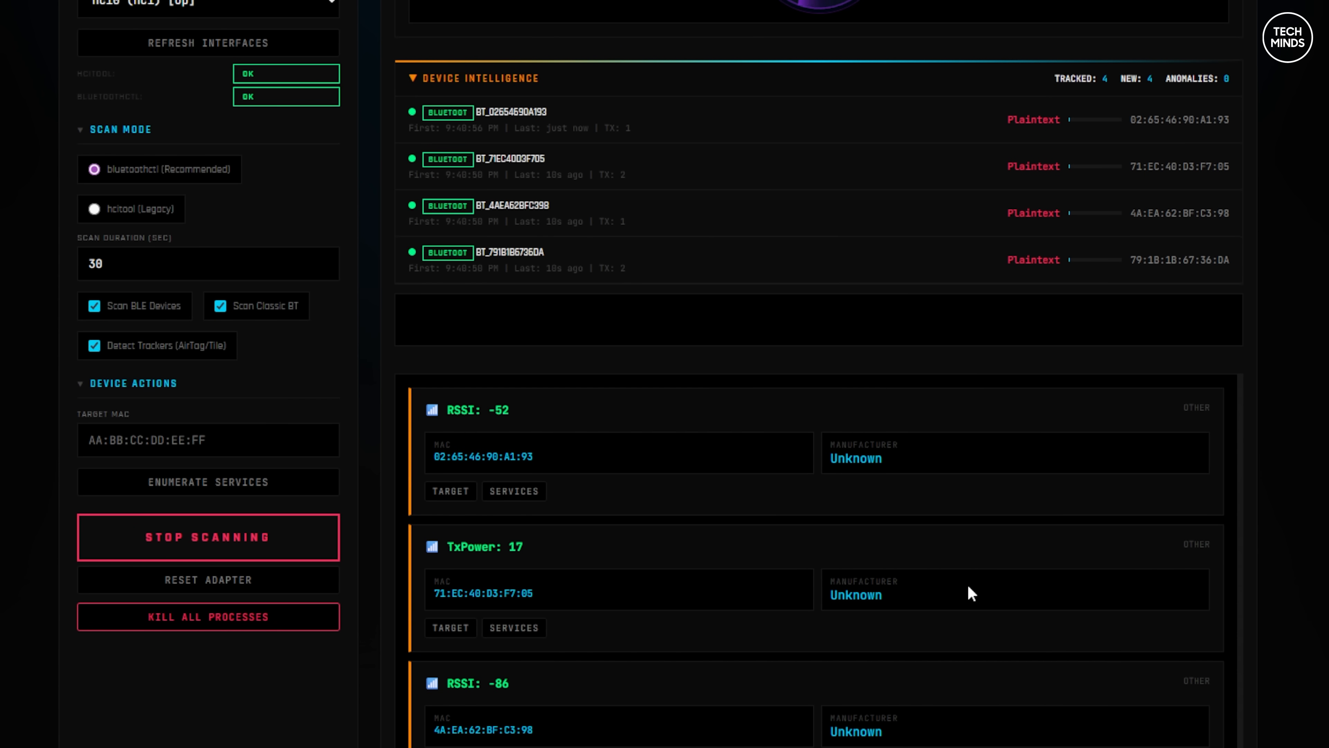
scroll("up", 3)
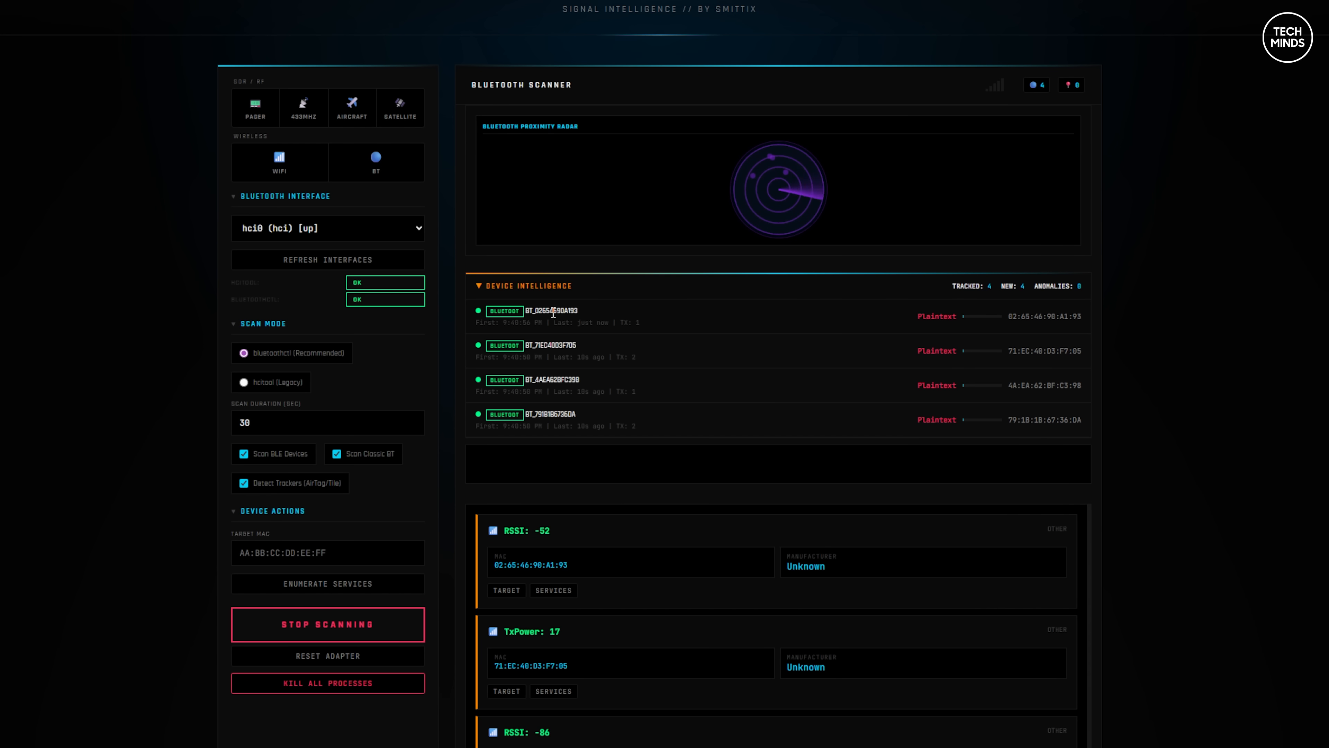
mouse_move(710, 329)
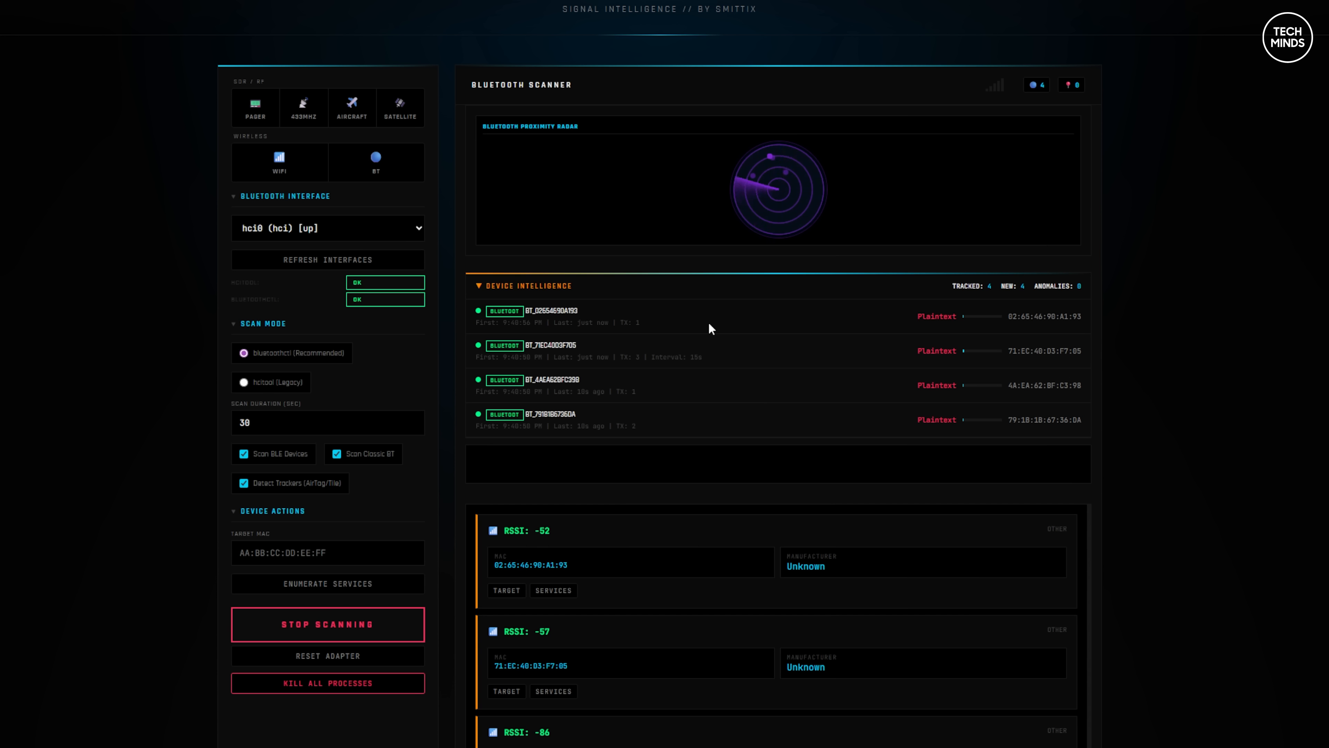
left_click(214, 11)
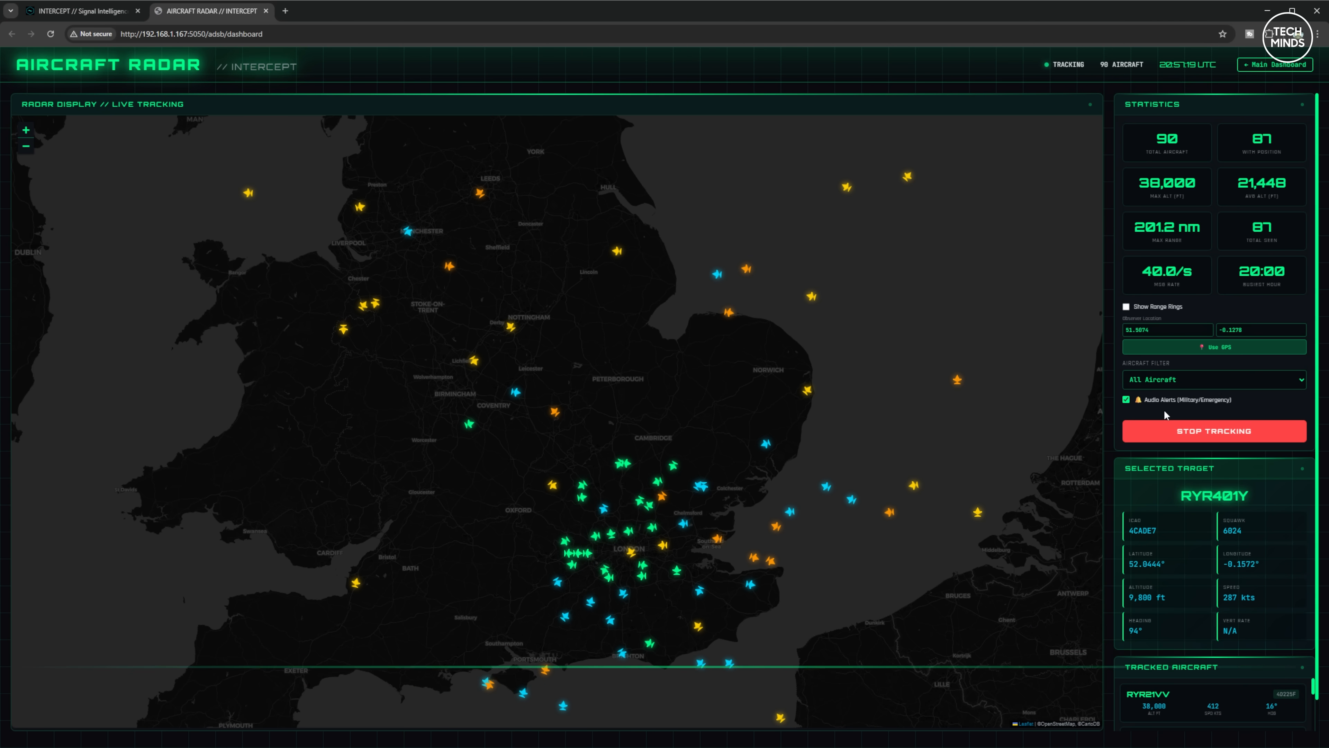
Compare the radar under Military Only and Emergency Only filters, then show all aircraft
left_click(1213, 379)
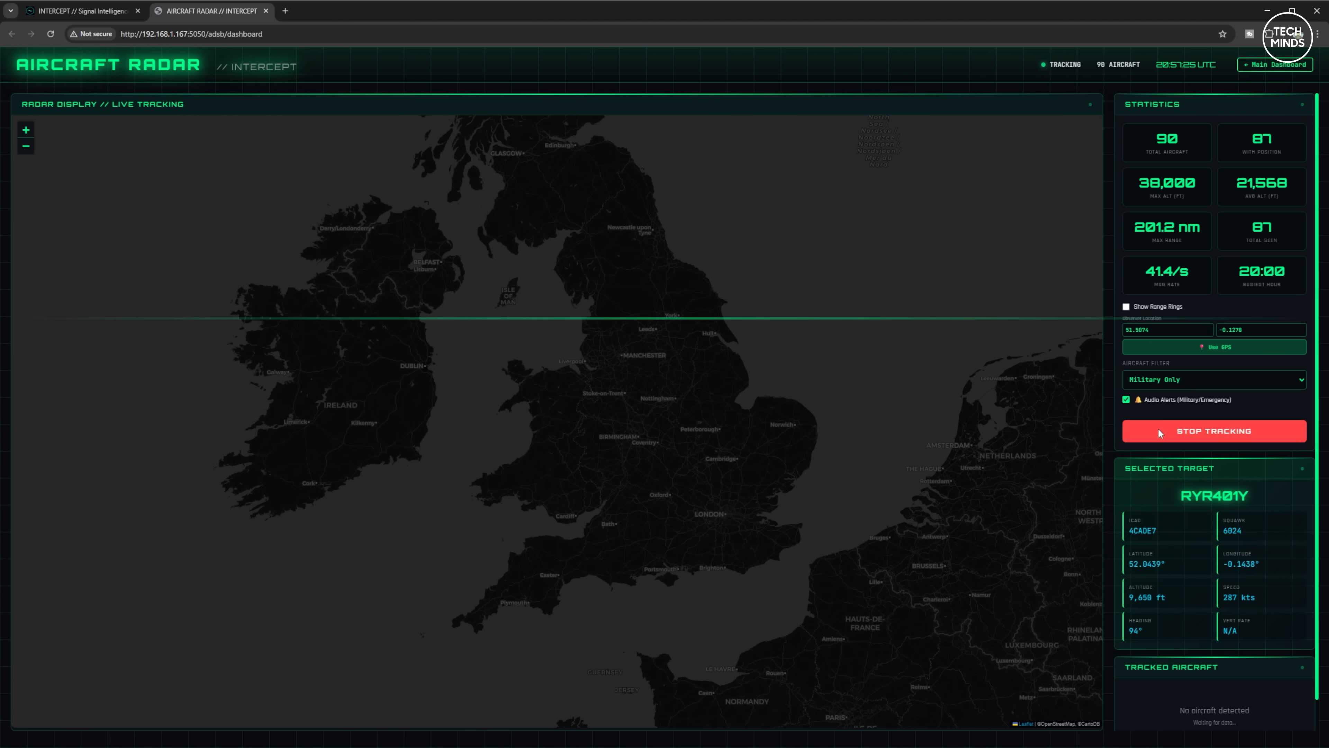
left_click(1213, 379)
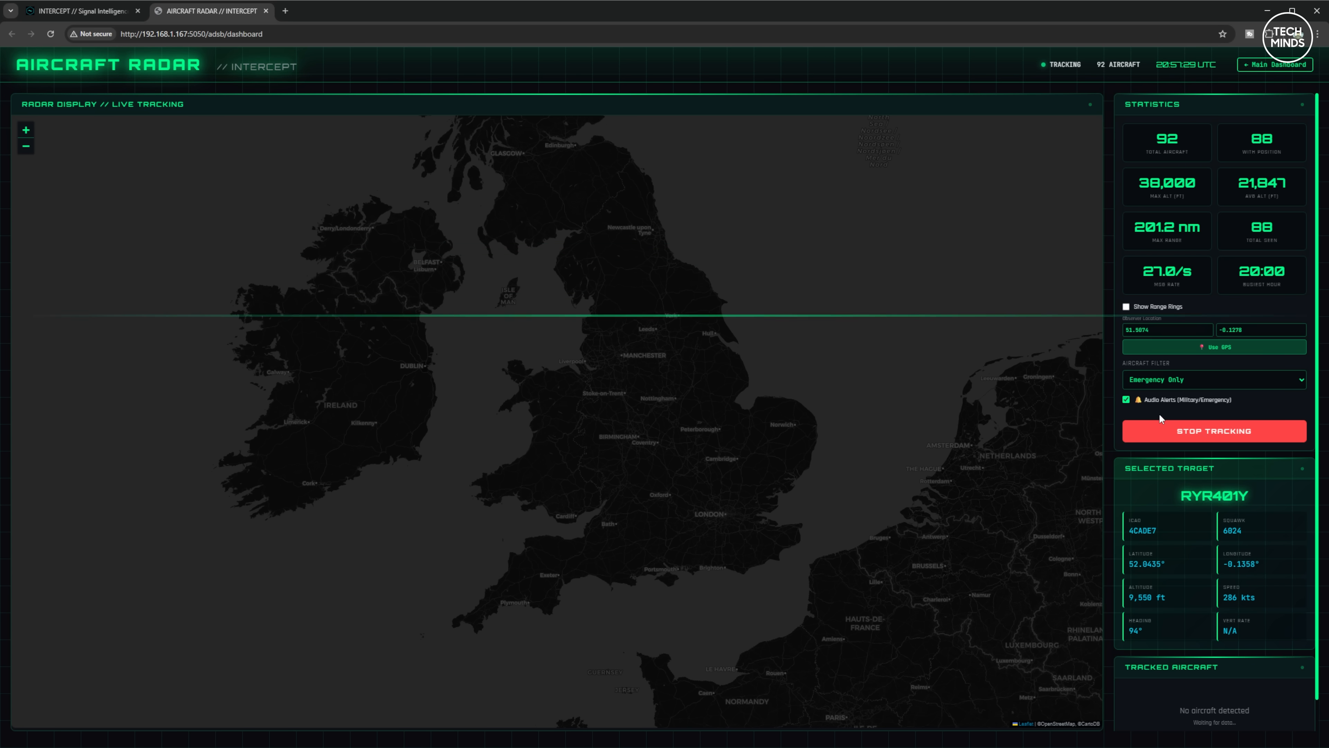
left_click(1214, 379)
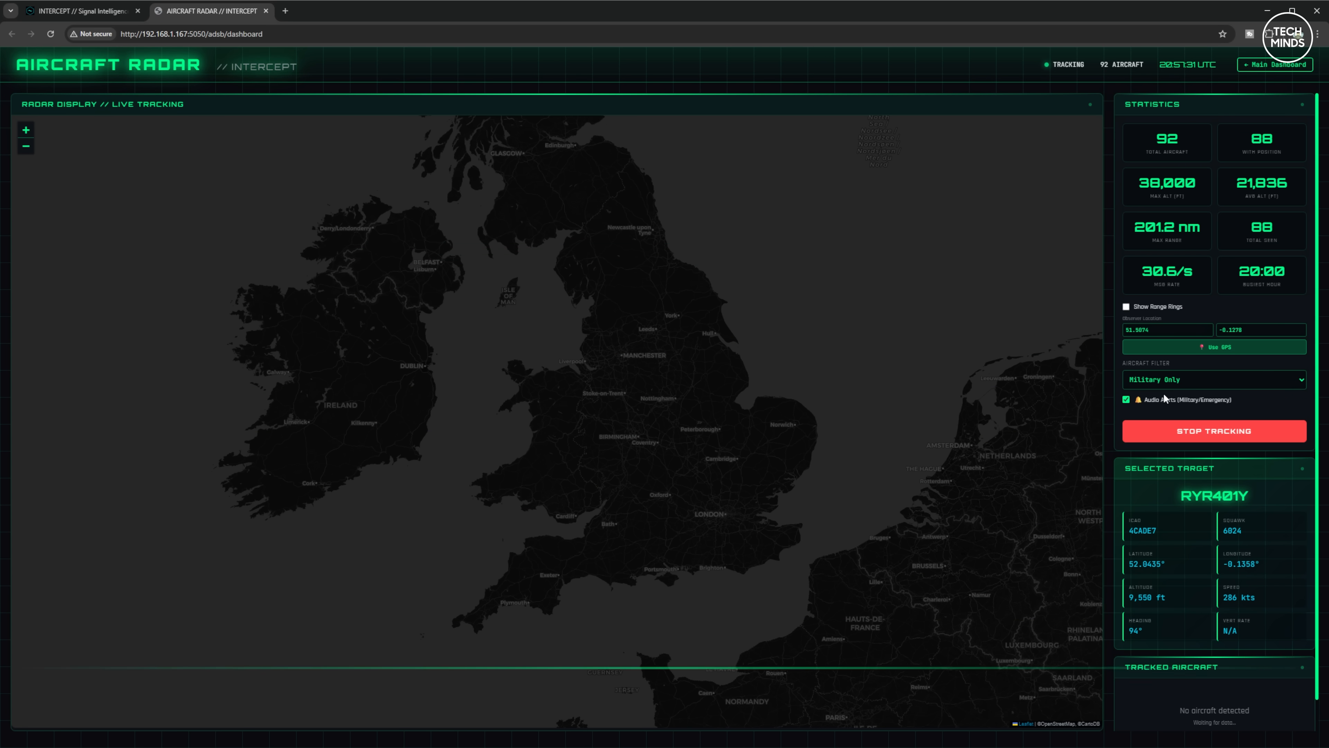
left_click(1213, 379)
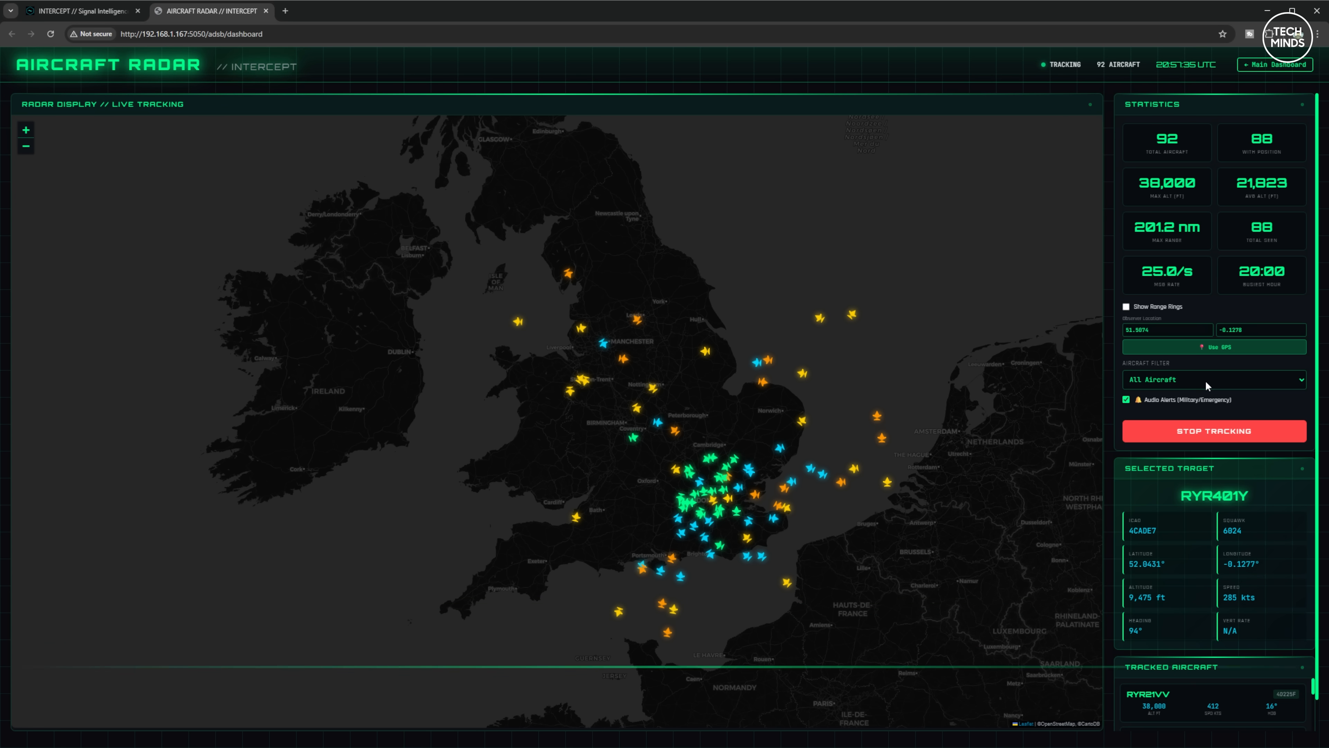
Try Military, Civil and Emergency filters, restore All Aircraft, and return to the Main Dashboard
left_click(1212, 378)
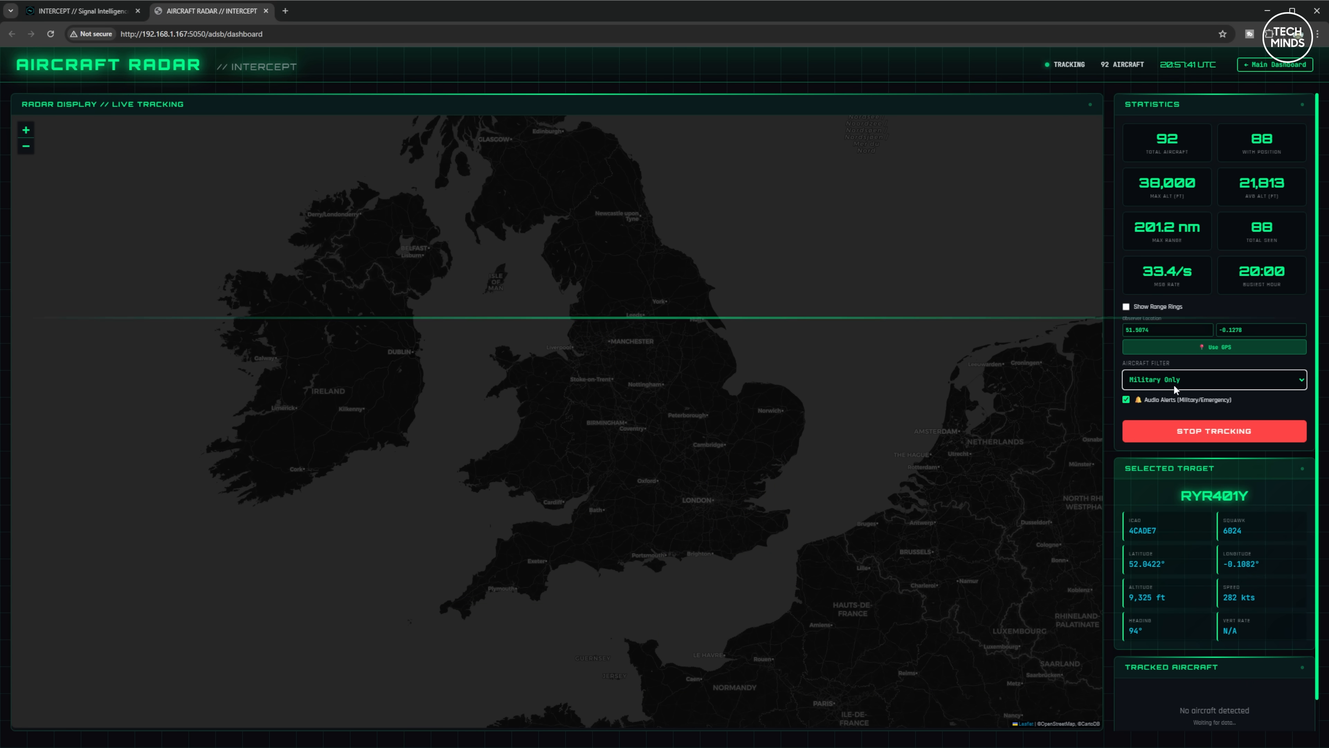
left_click(1213, 378)
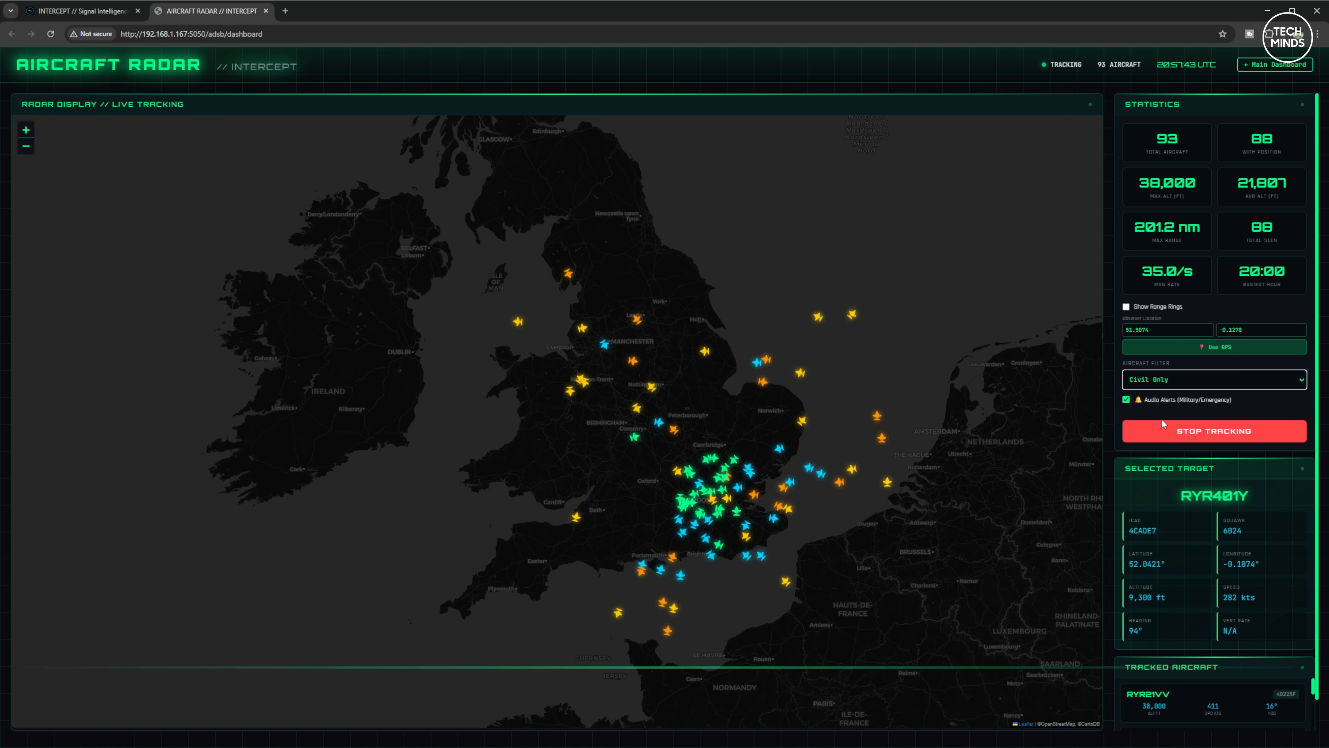
left_click(1213, 378)
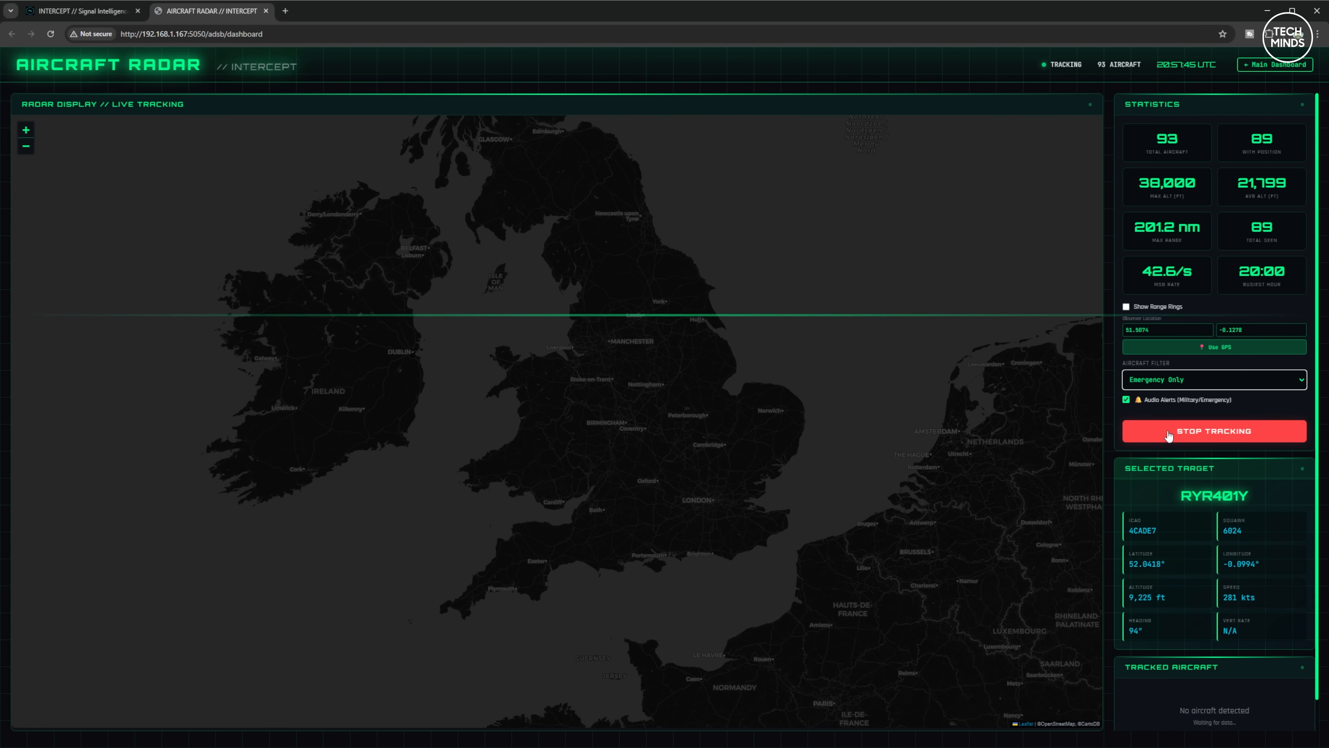
left_click(1214, 378)
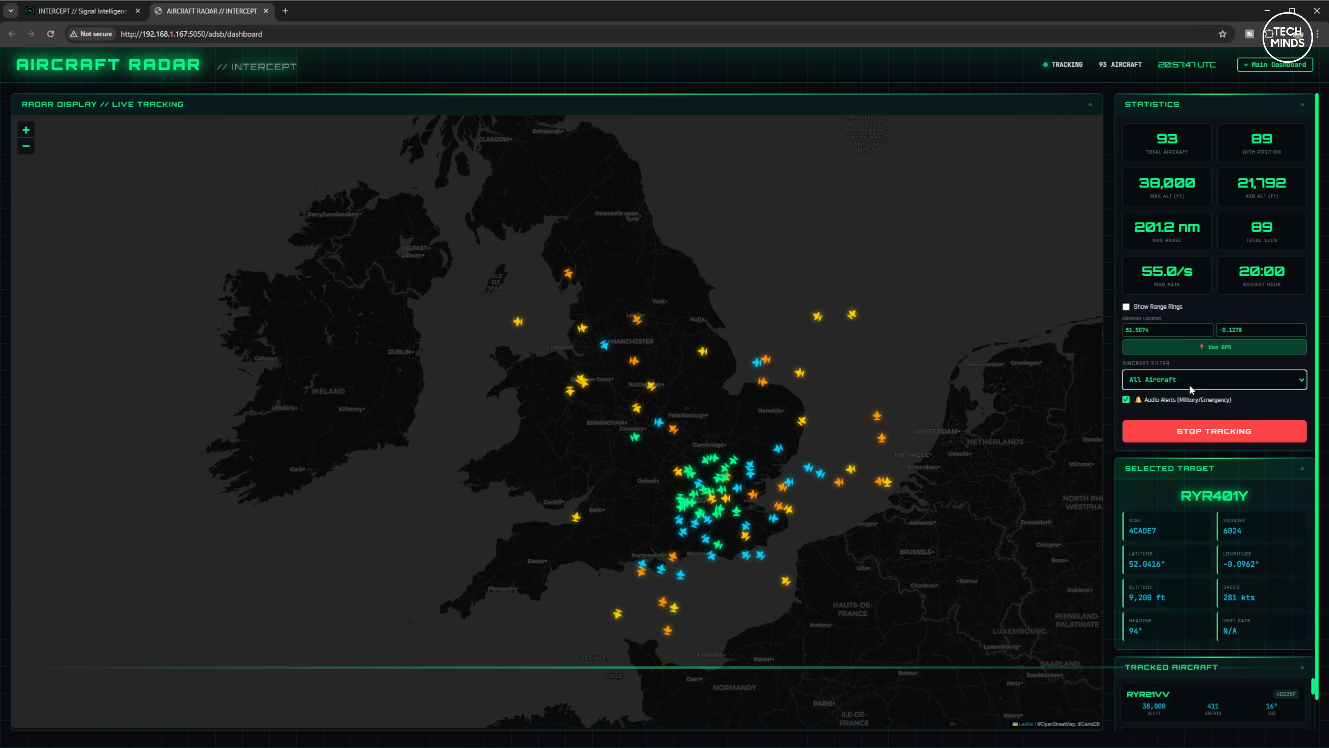
left_click(1275, 64)
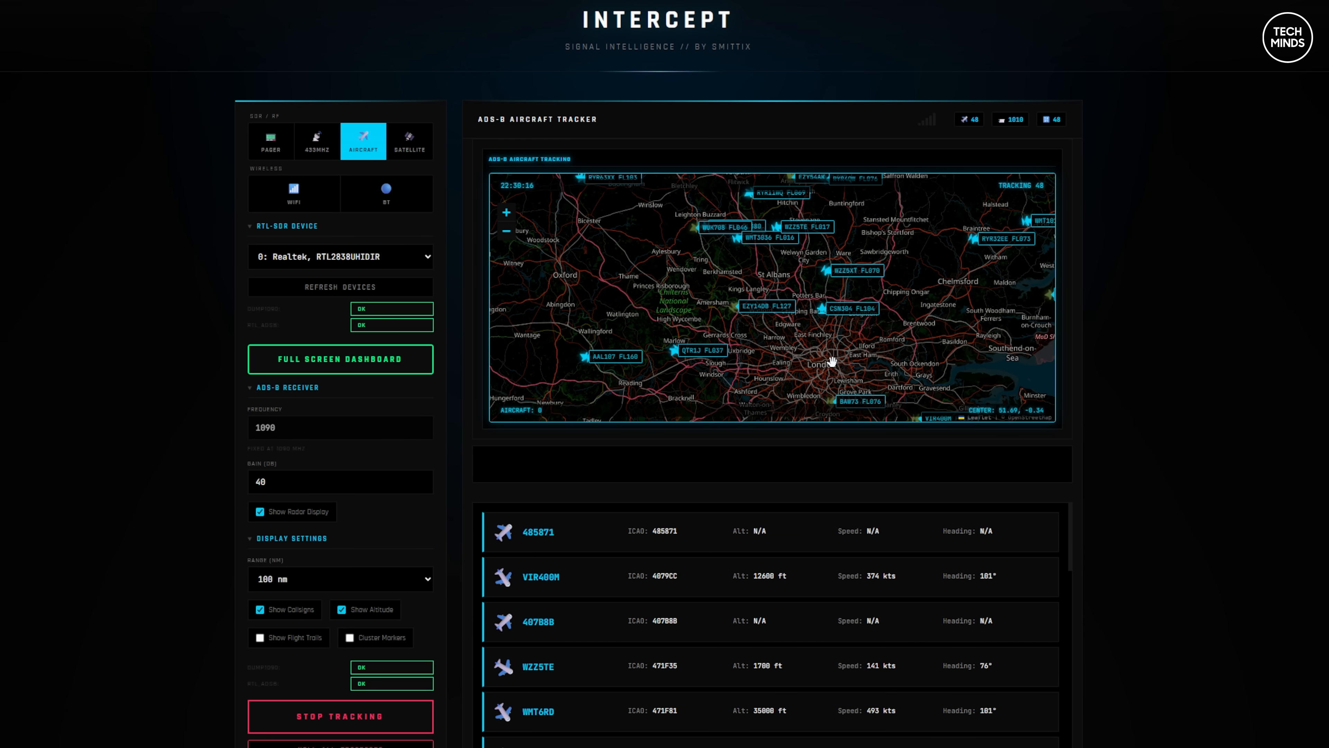